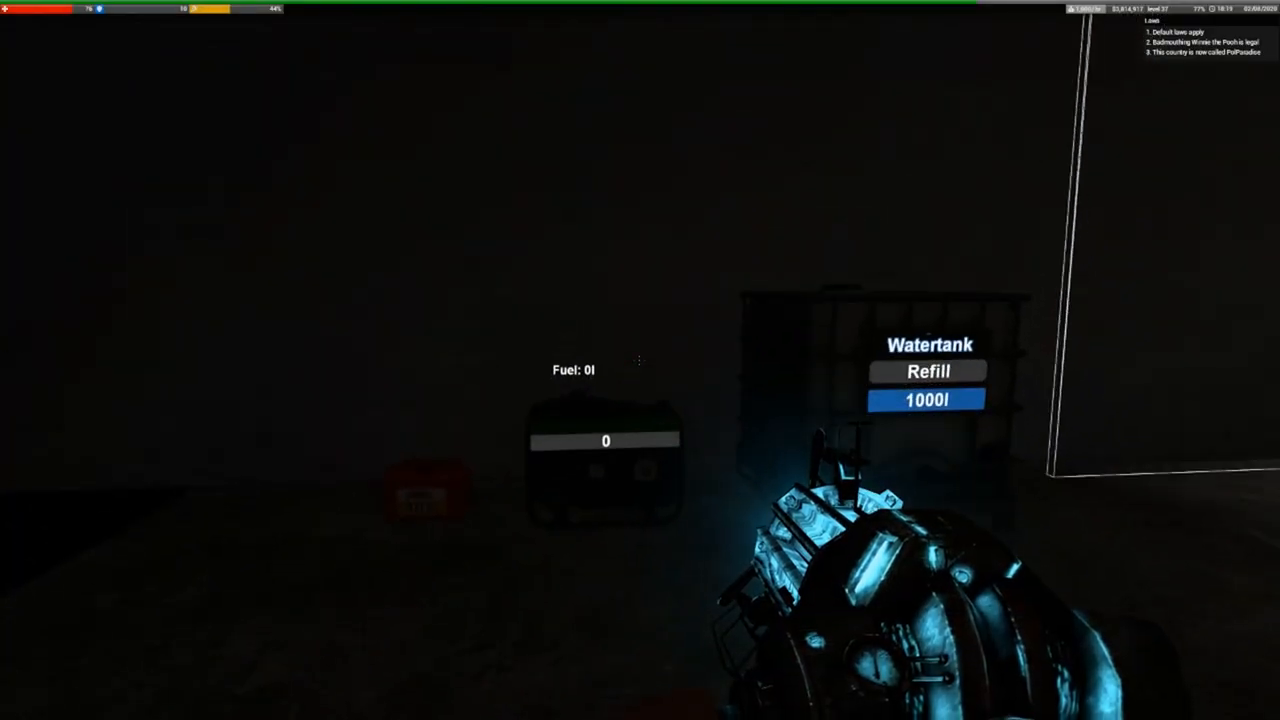
mouse_move(640, 360)
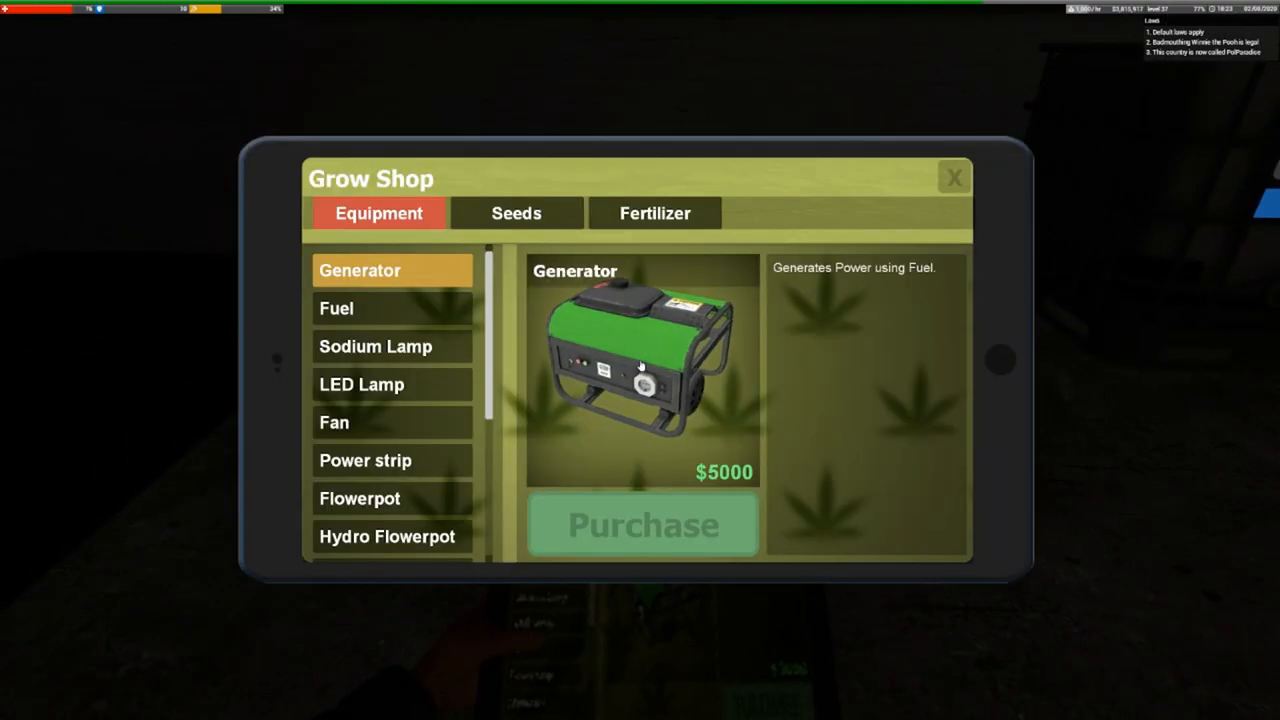
Select the Generator in the Grow Shop's Equipment catalogue to view its price
left_click(392, 308)
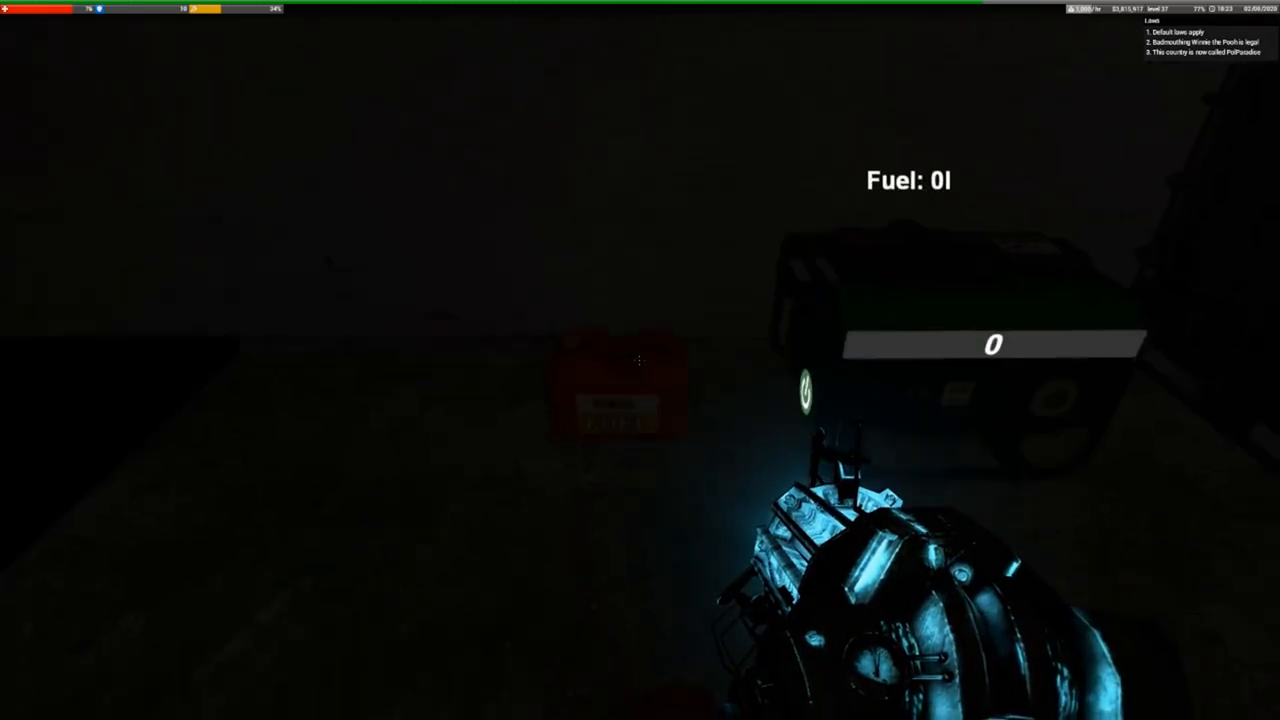
Select Fuel in the Grow Shop and purchase a can to fill the generator to 200 litres
left_click(640, 360)
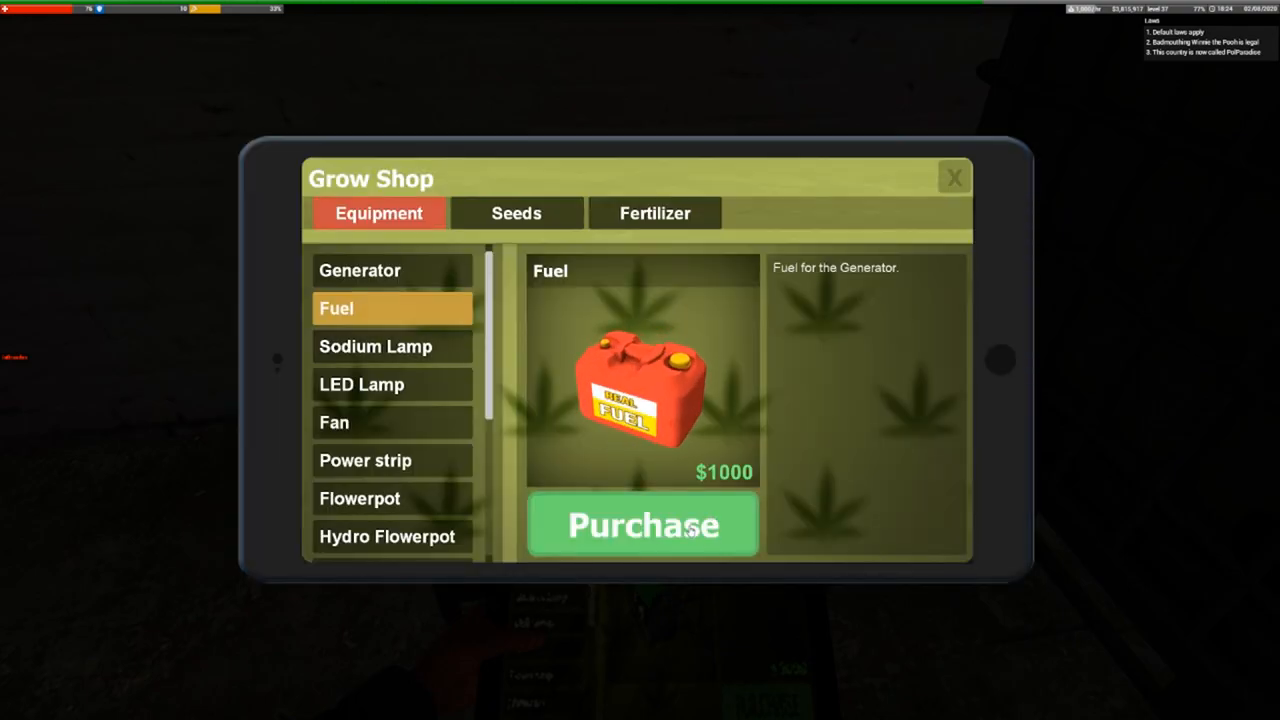
left_click(642, 524)
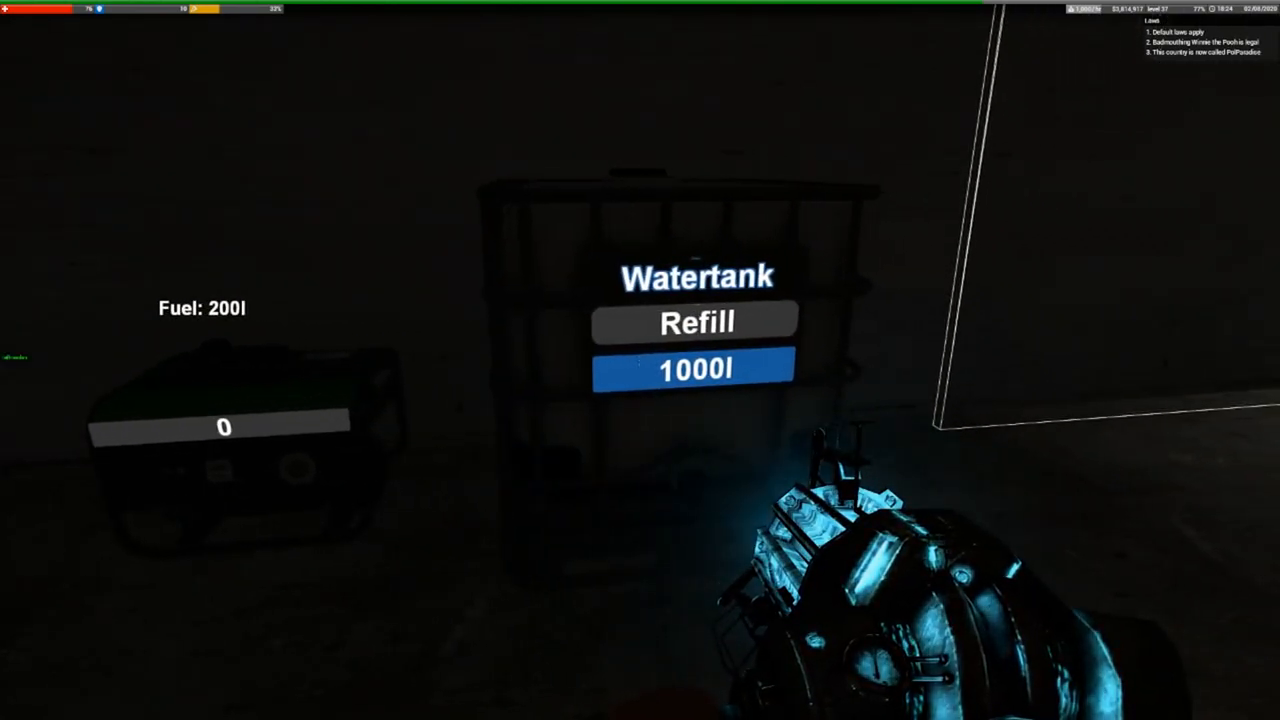
mouse_move(640, 360)
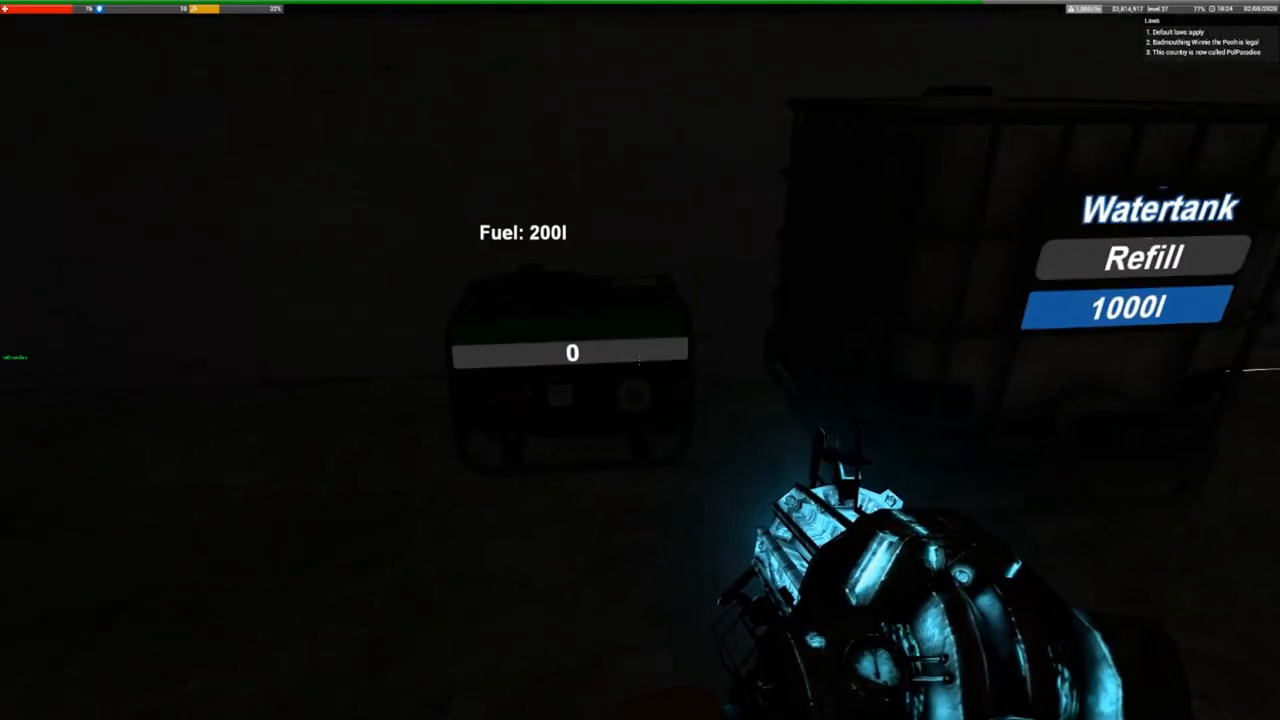
mouse_move(640, 360)
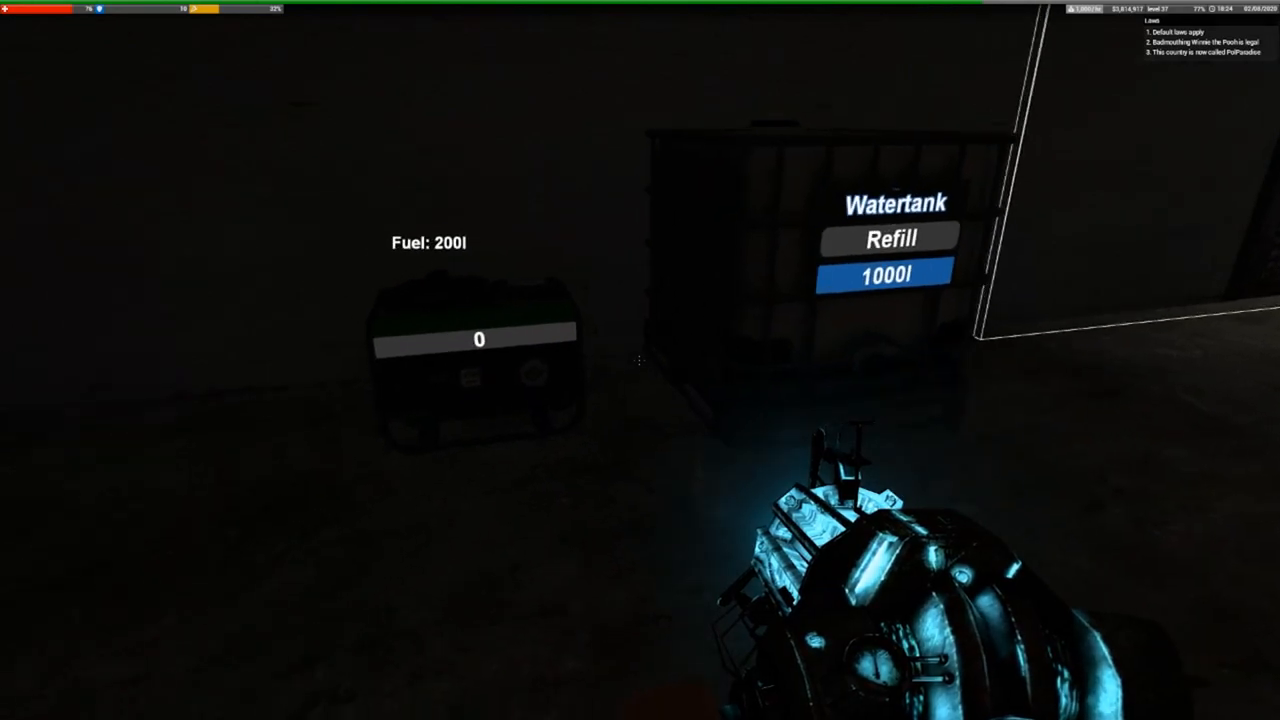
mouse_move(640, 360)
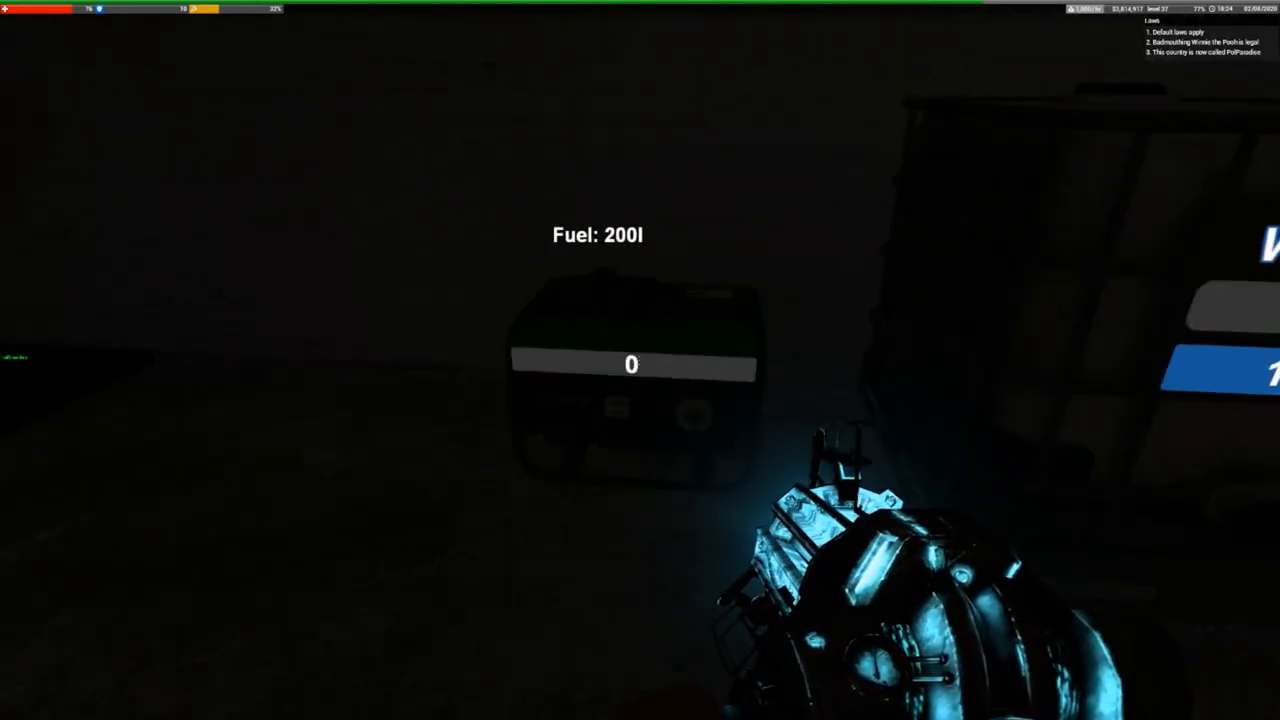
mouse_move(640, 360)
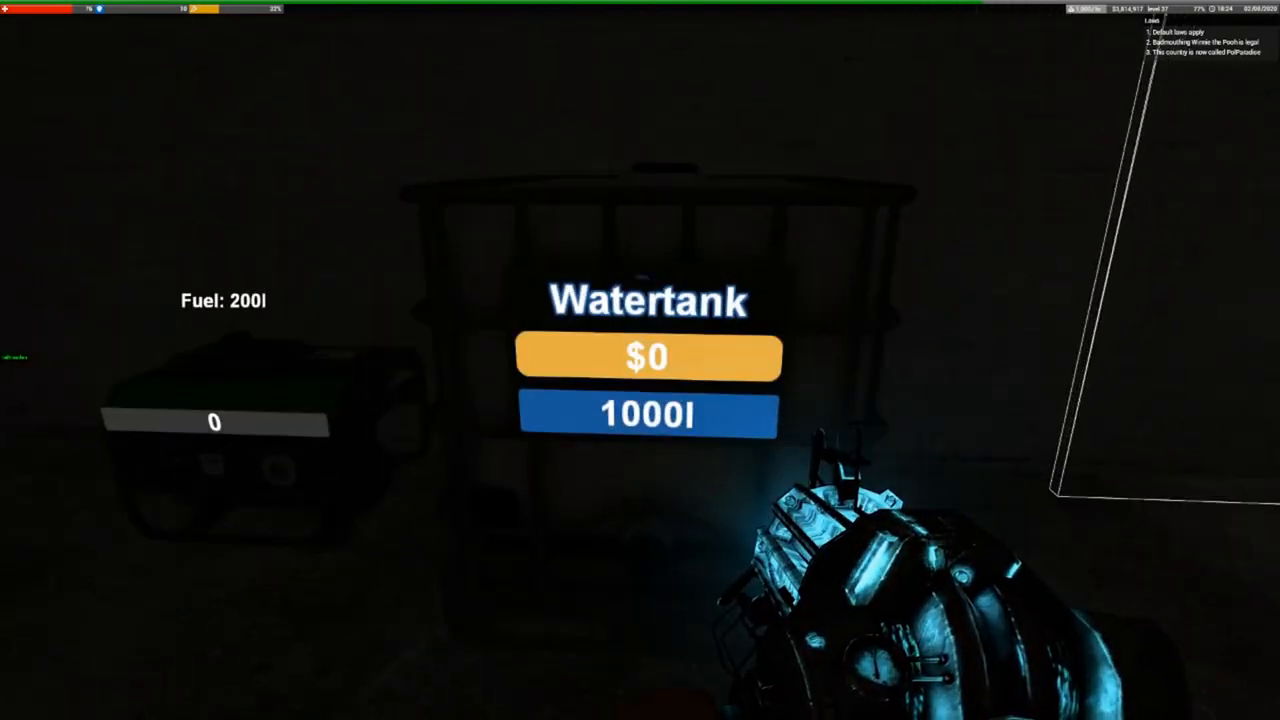
Fill the watering can with 100 litres and pay $50 to refill the water tank to 1000 litres
left_click(648, 356)
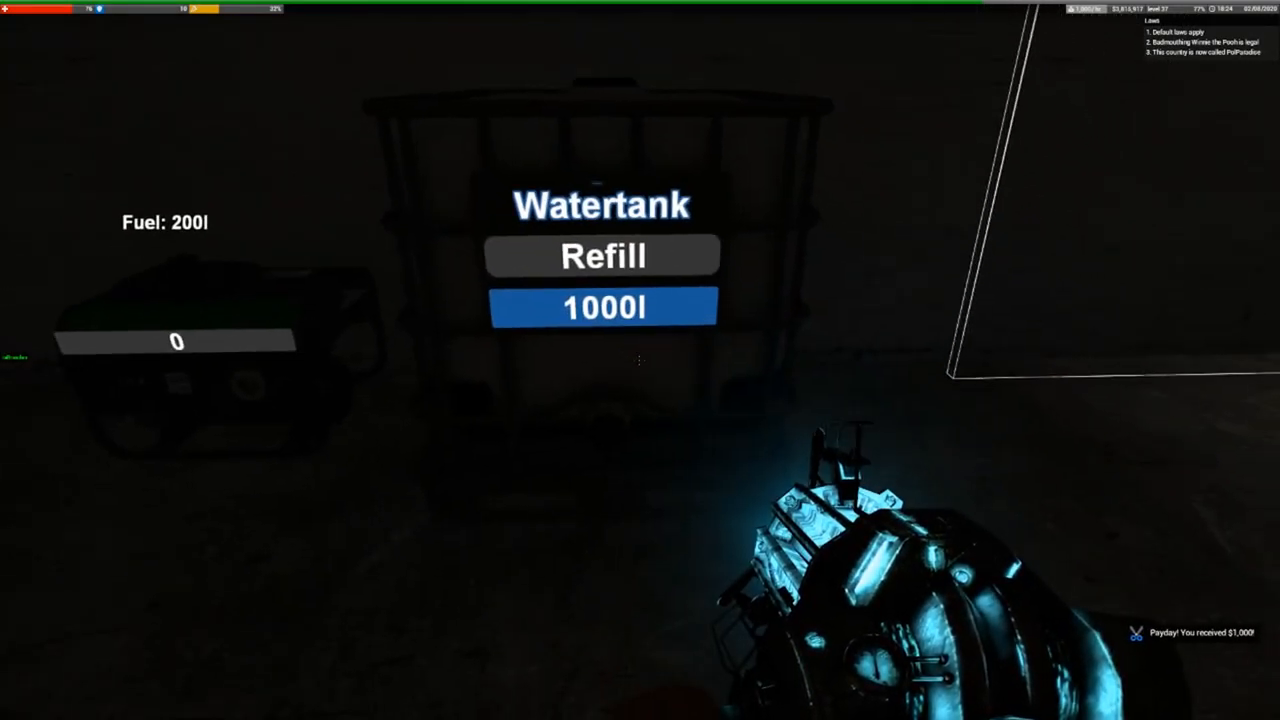
mouse_move(640, 360)
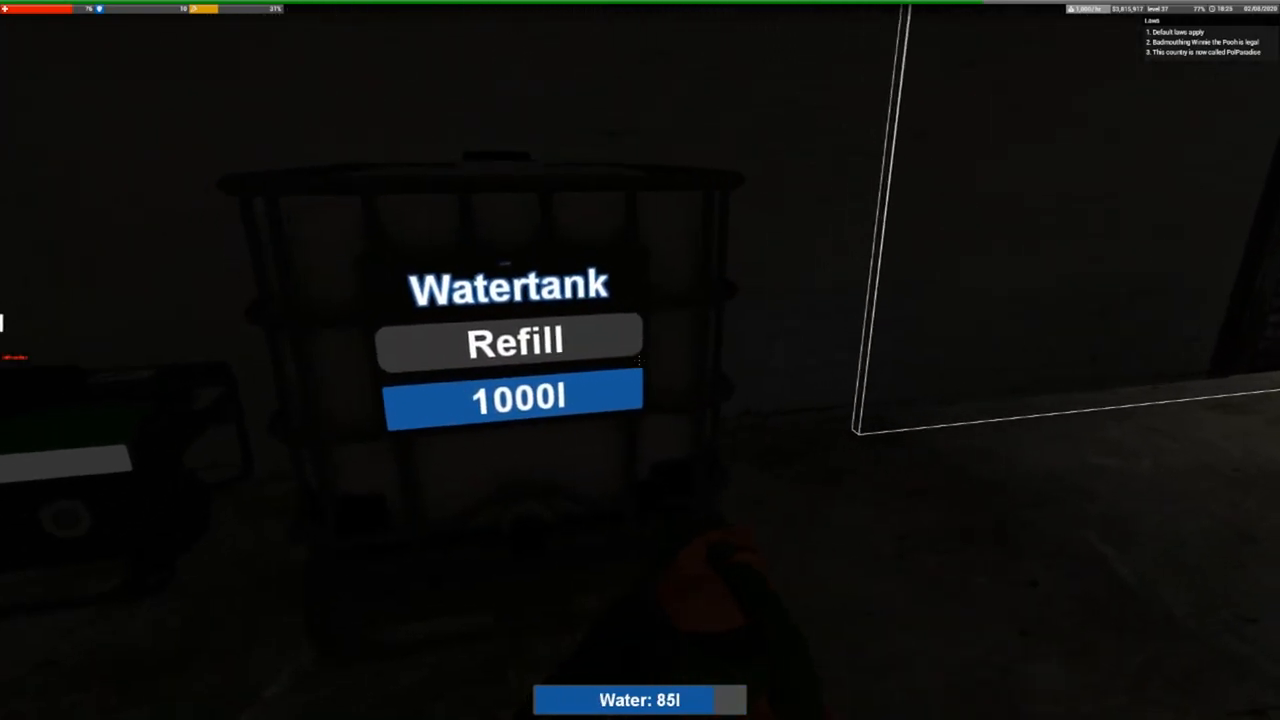
left_click(512, 340)
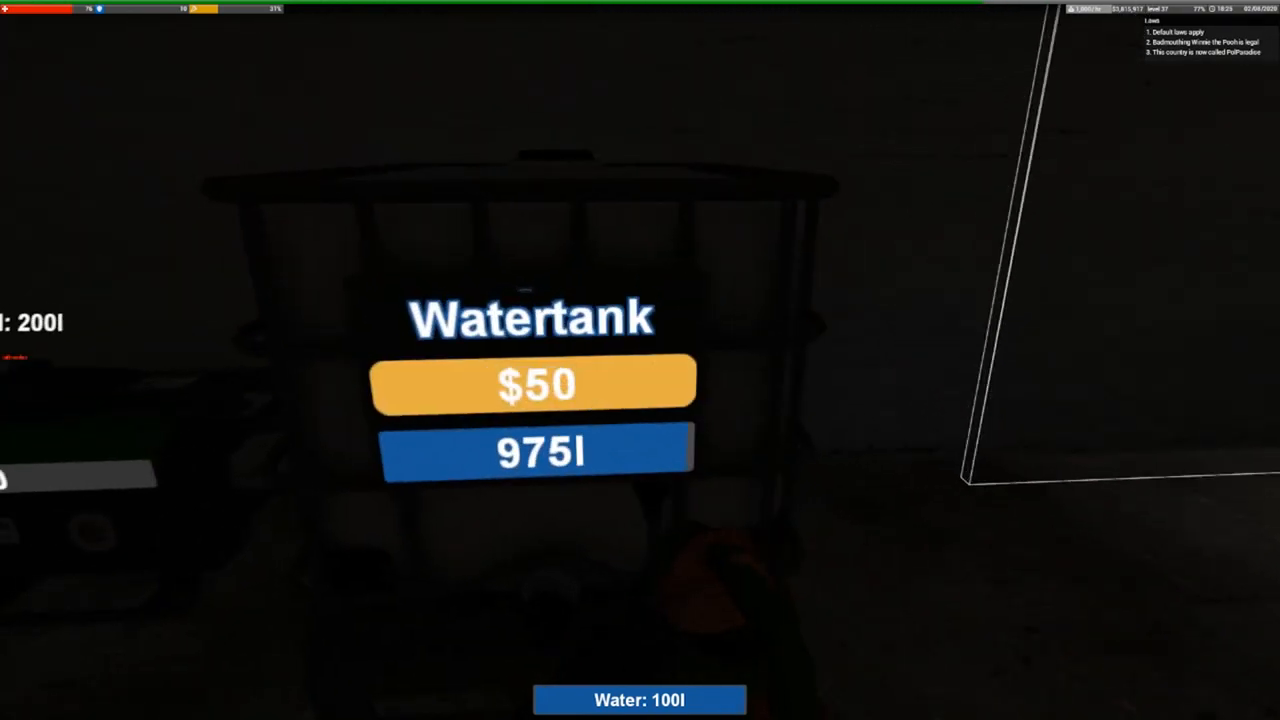
left_click(532, 384)
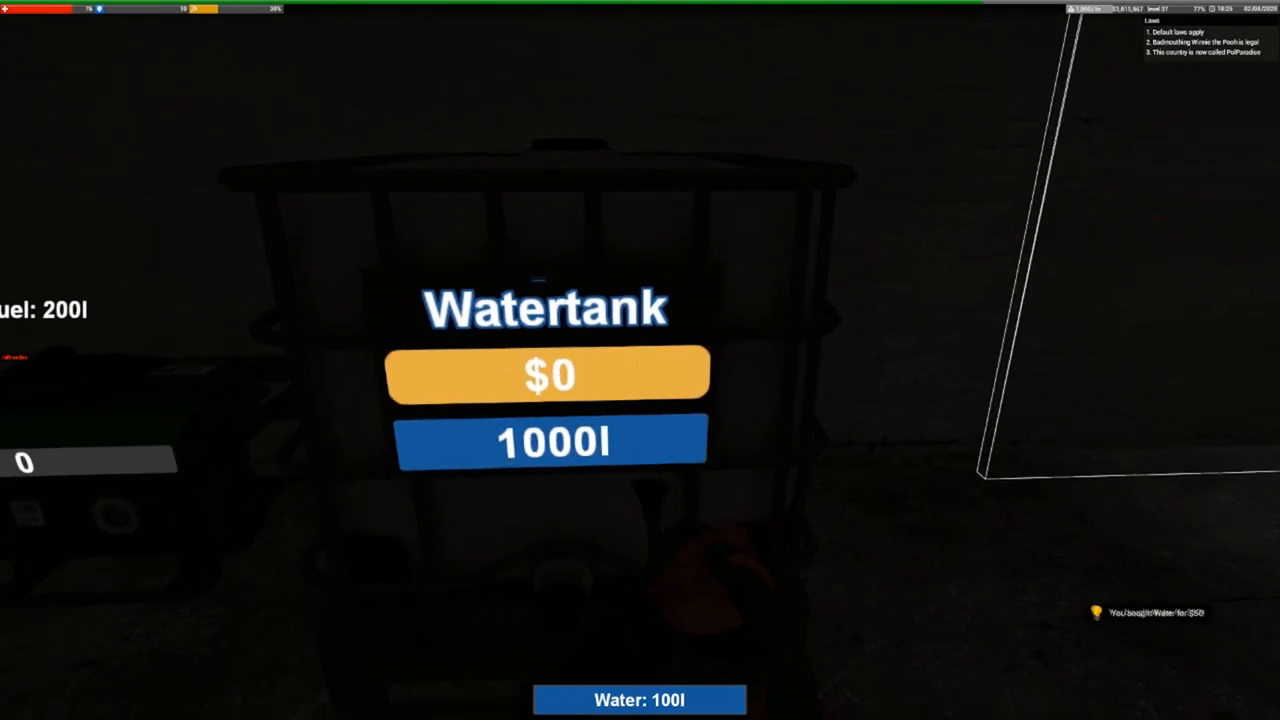
left_click(548, 374)
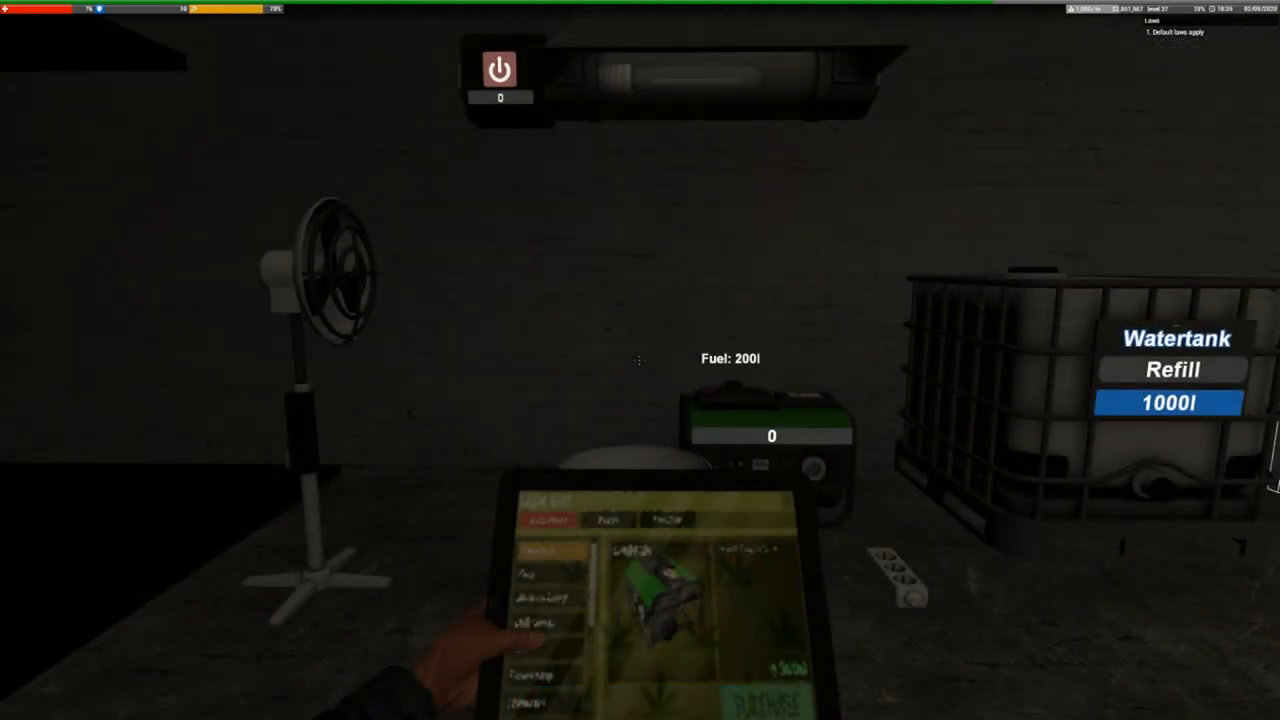
mouse_move(640, 360)
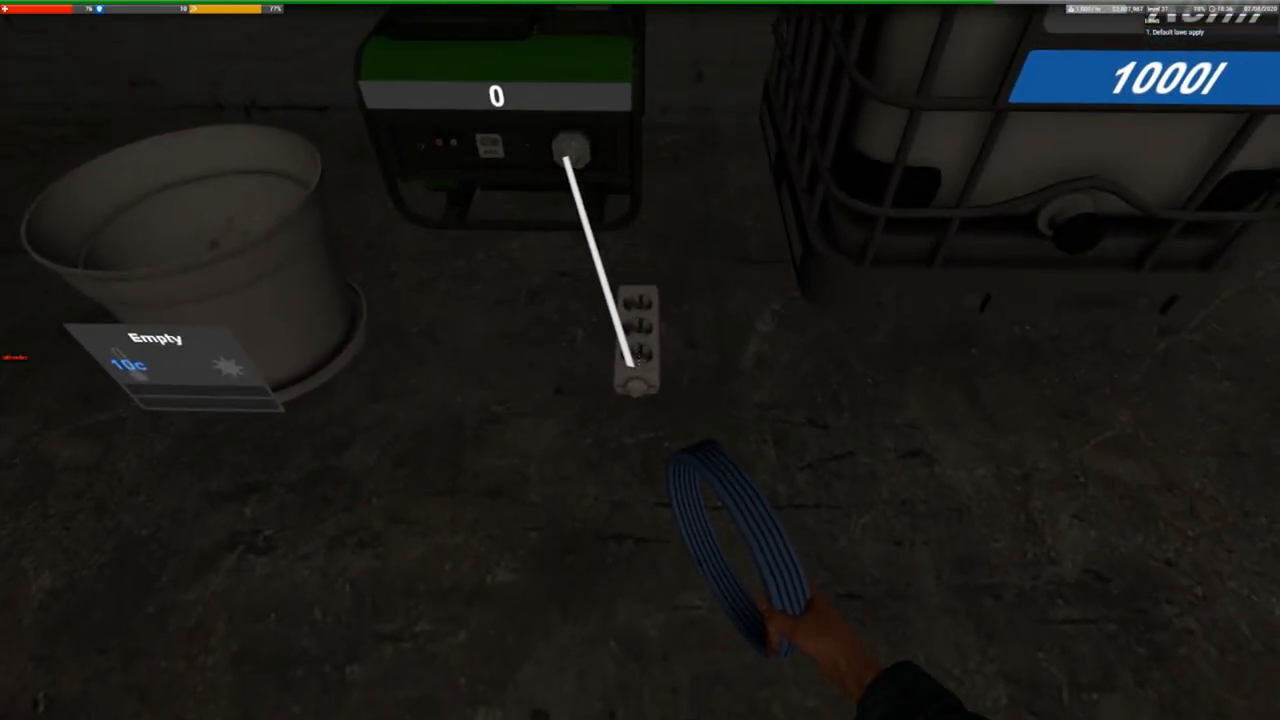
mouse_move(640, 360)
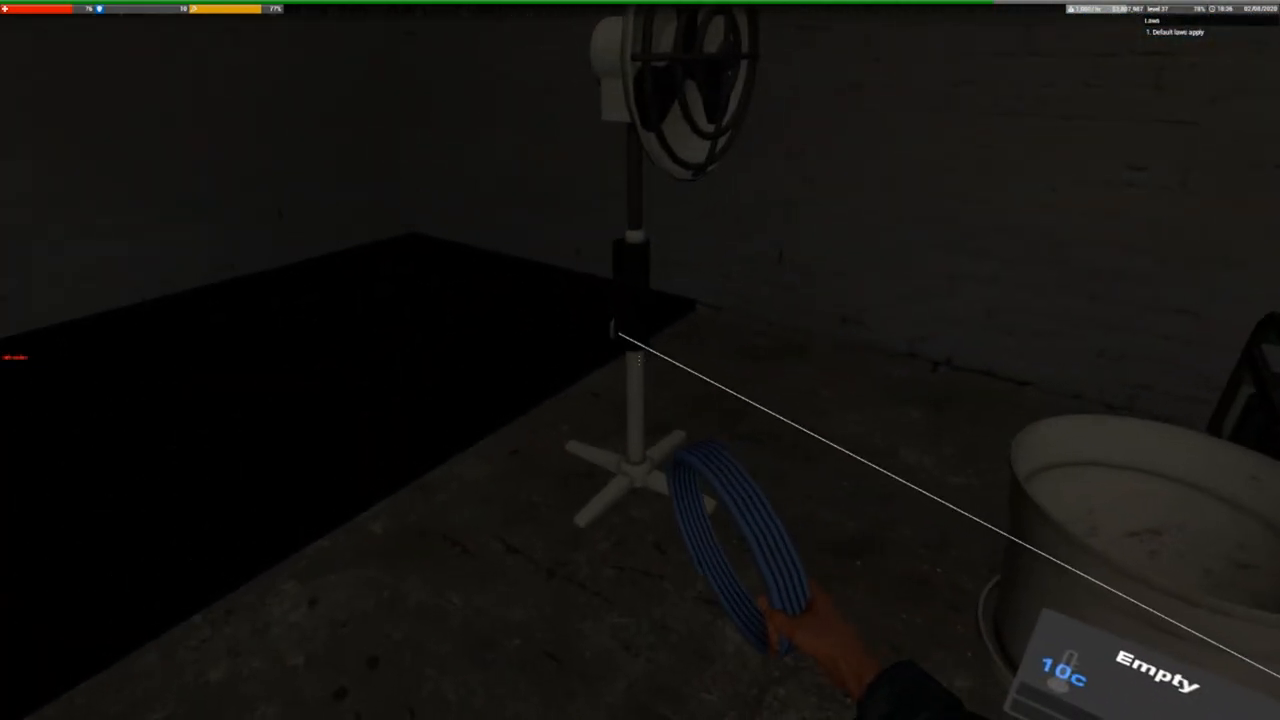
mouse_move(640, 360)
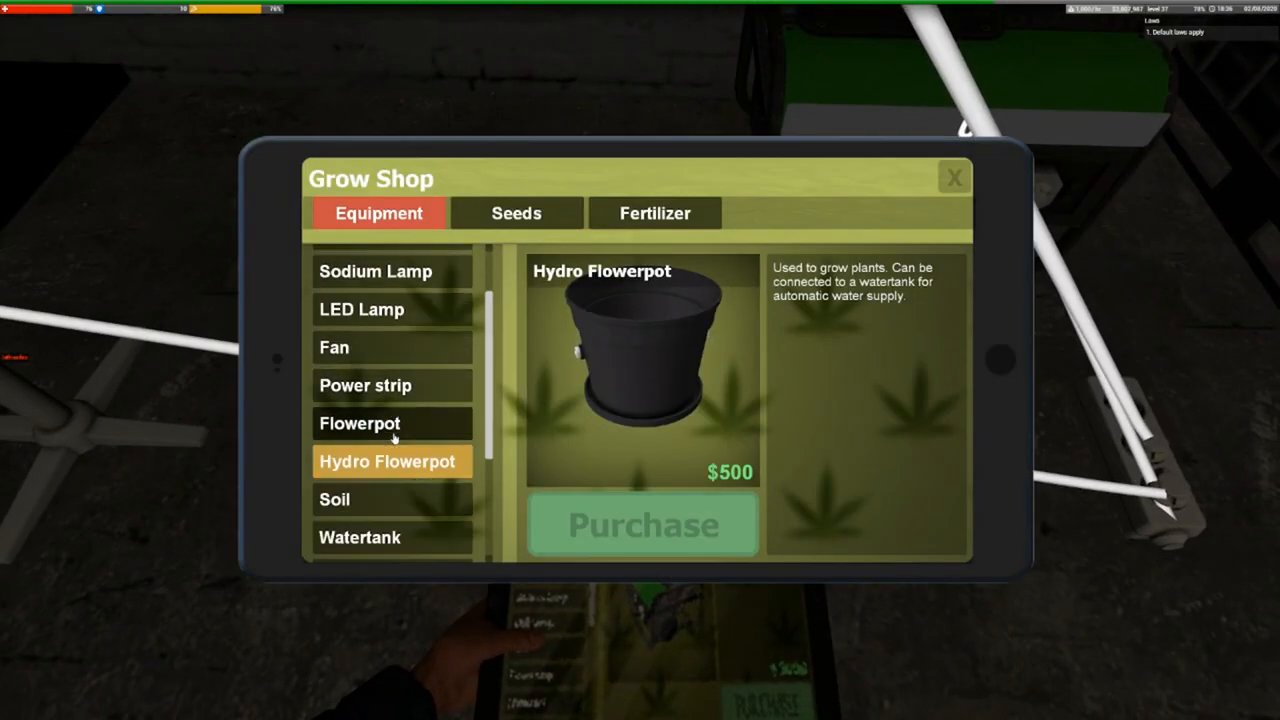
Buy a bag of Soil from the Grow Shop
left_click(336, 500)
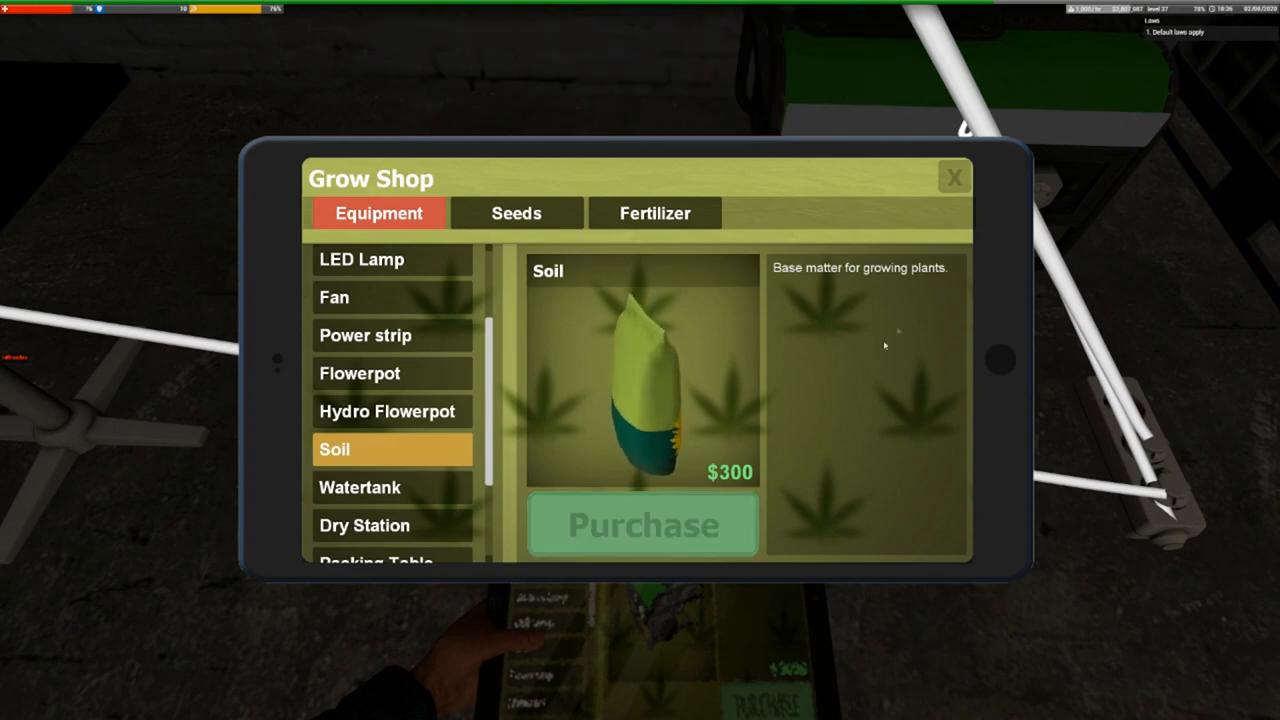
left_click(640, 524)
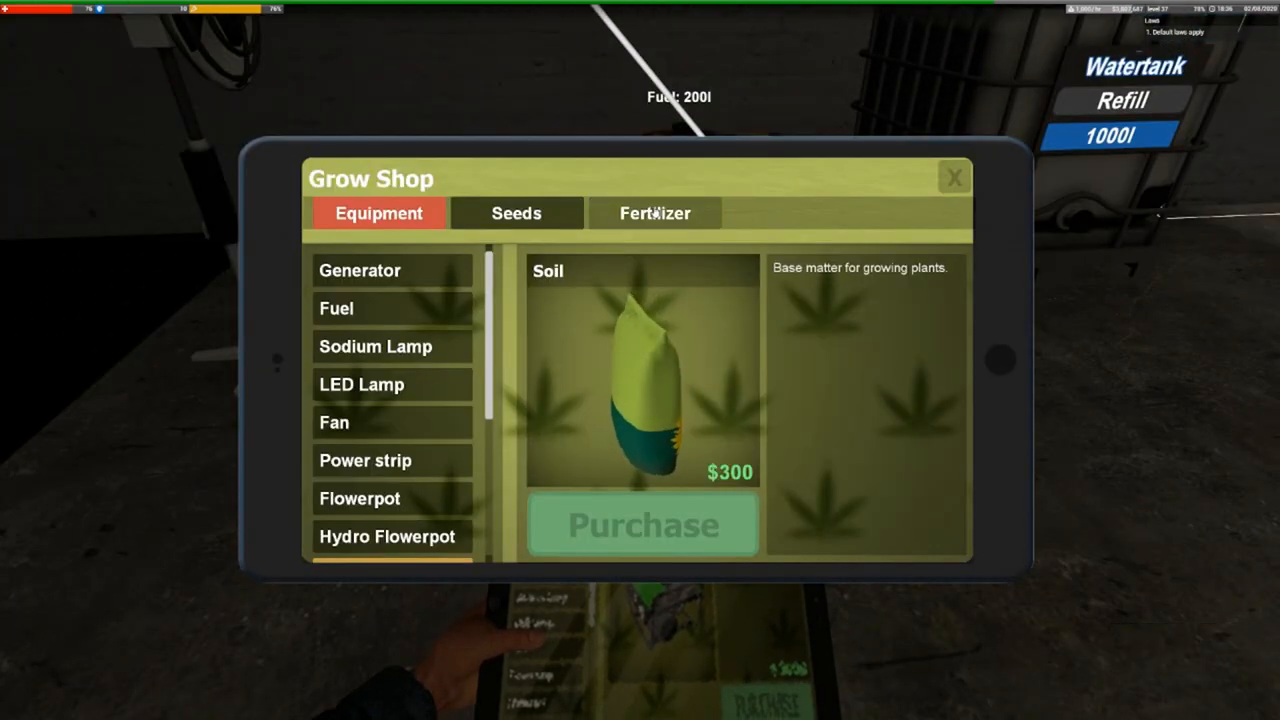
Browse the fertilizers and pick the Get Schwifty Mix for the pot
left_click(656, 212)
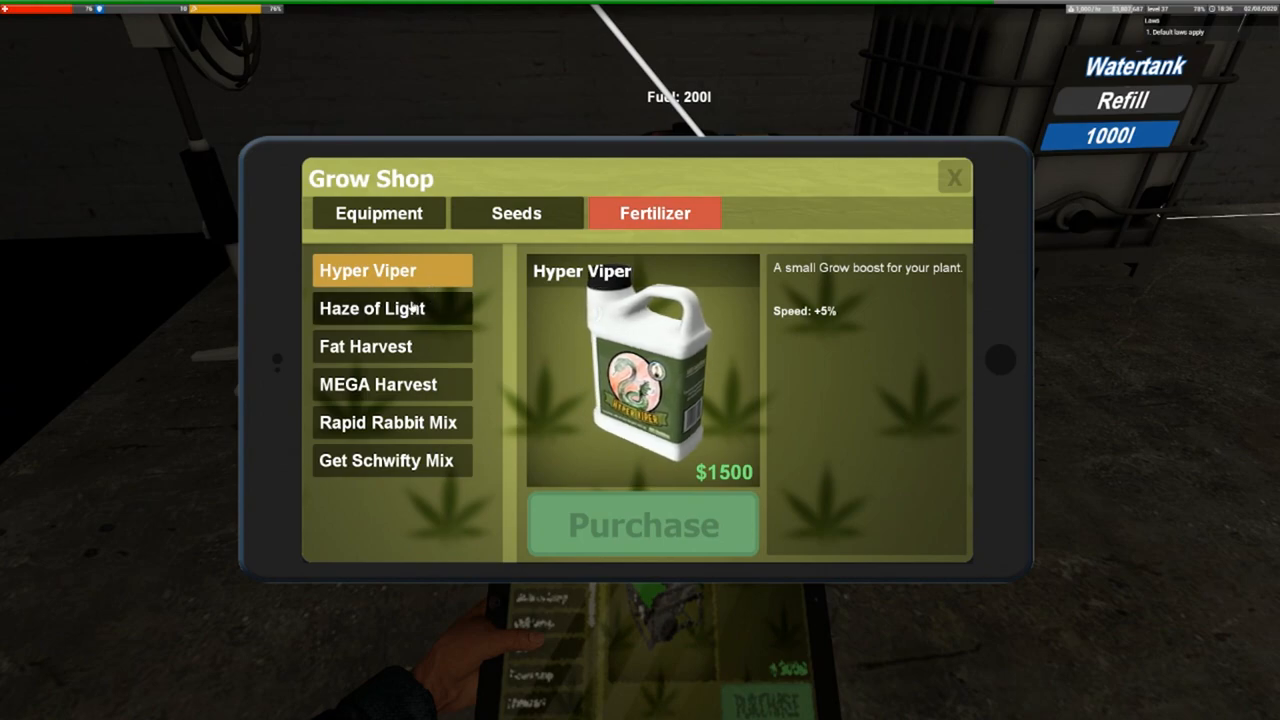
left_click(392, 346)
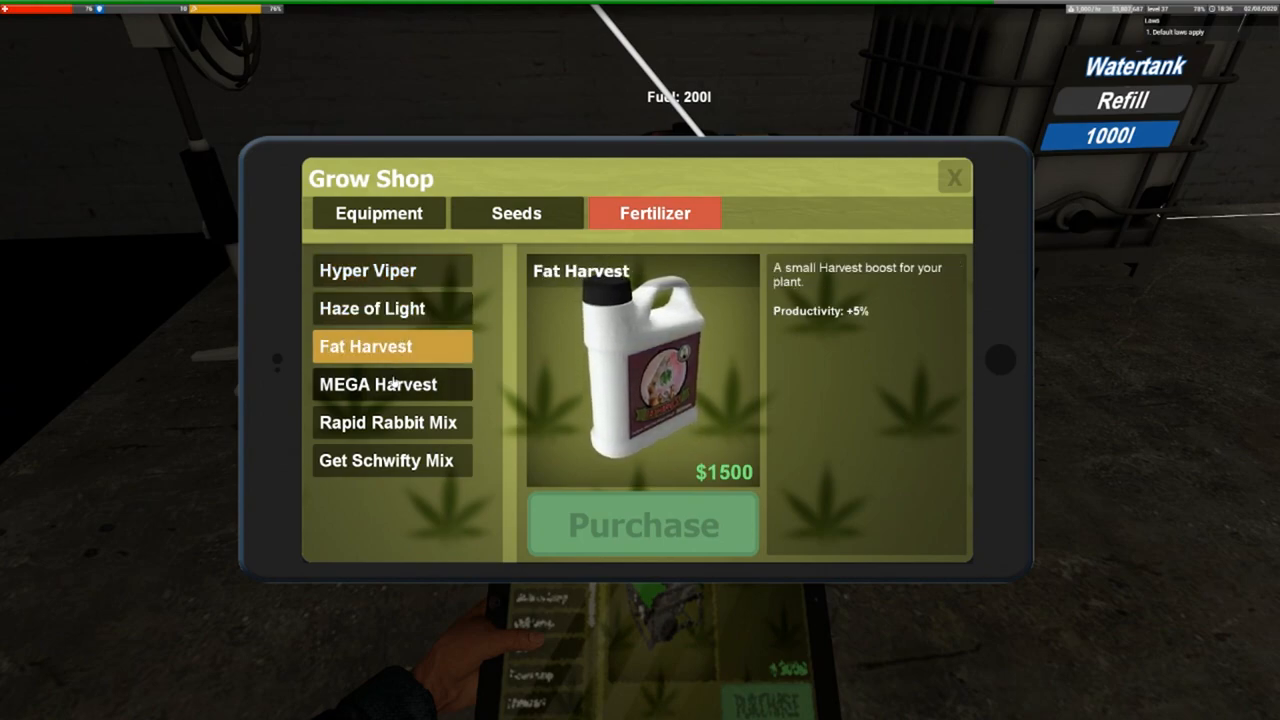
left_click(386, 460)
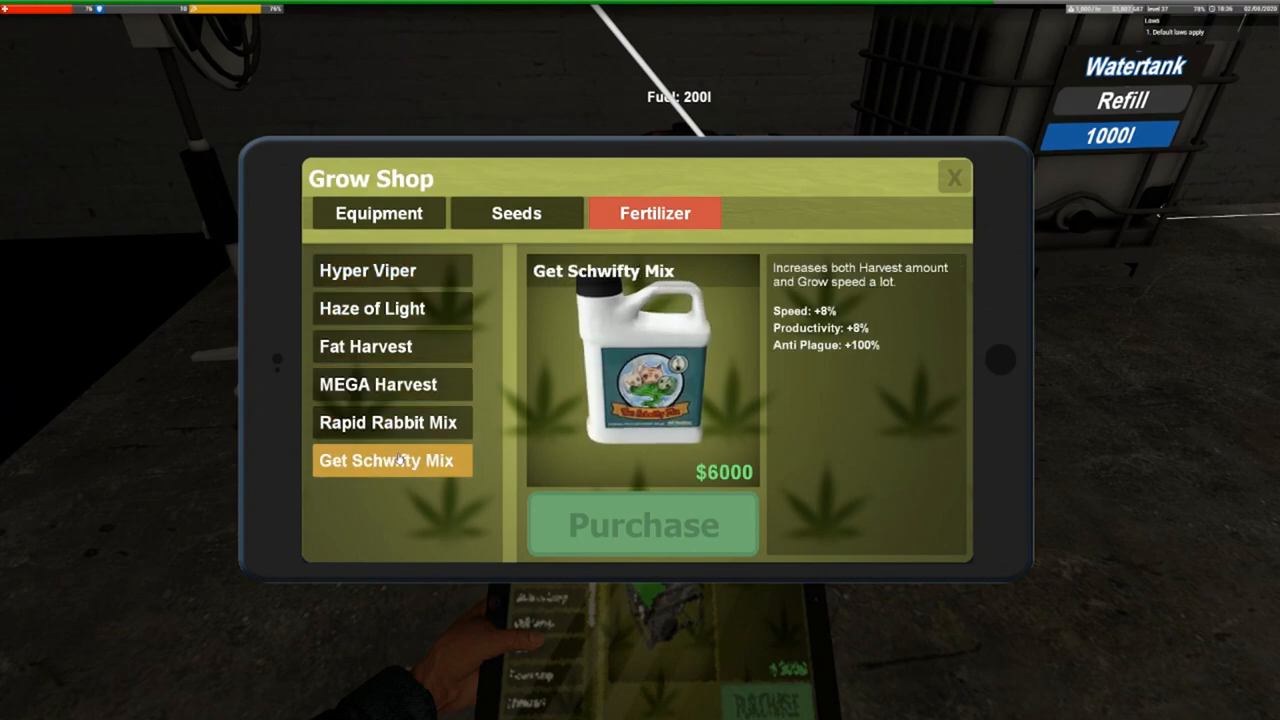
left_click(378, 384)
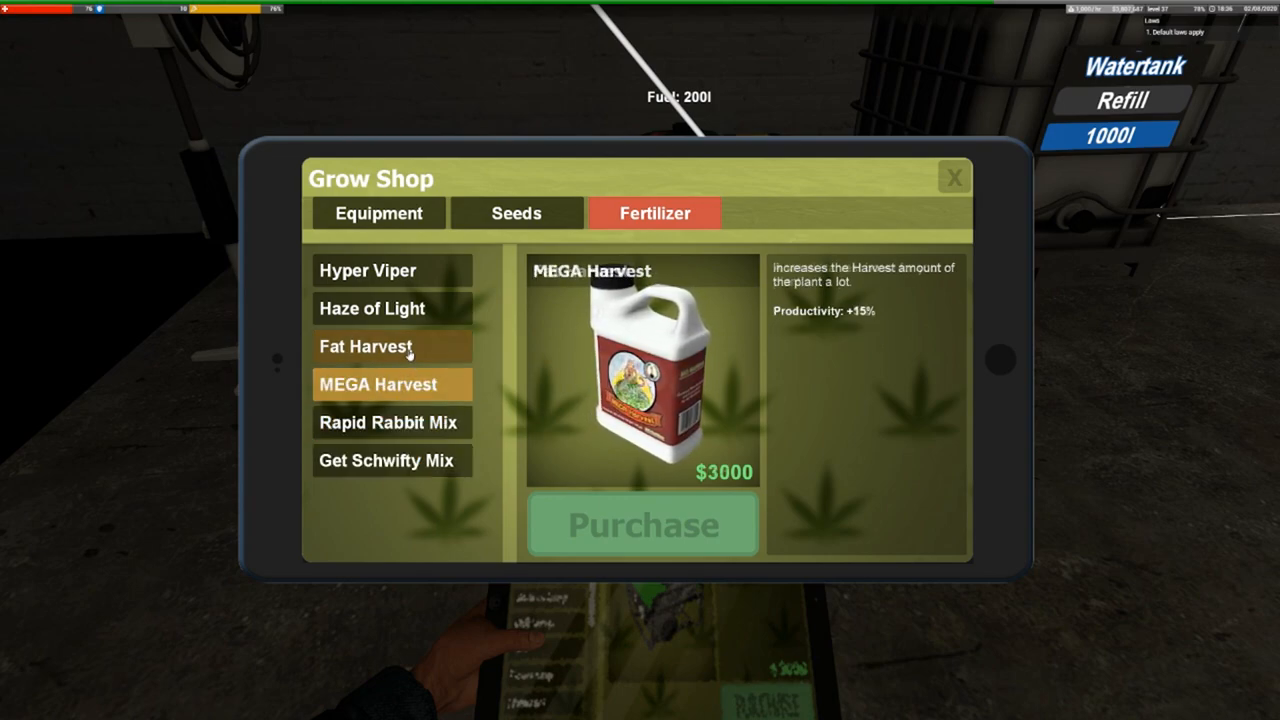
left_click(388, 460)
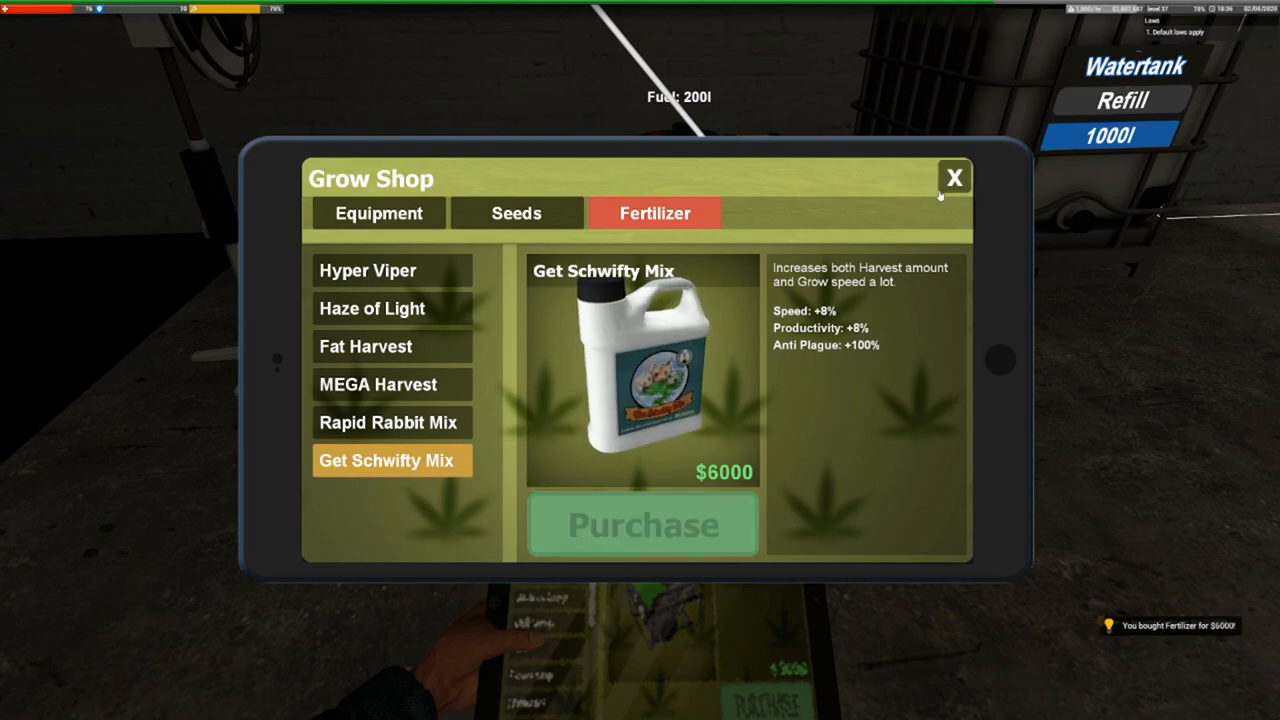
left_click(952, 176)
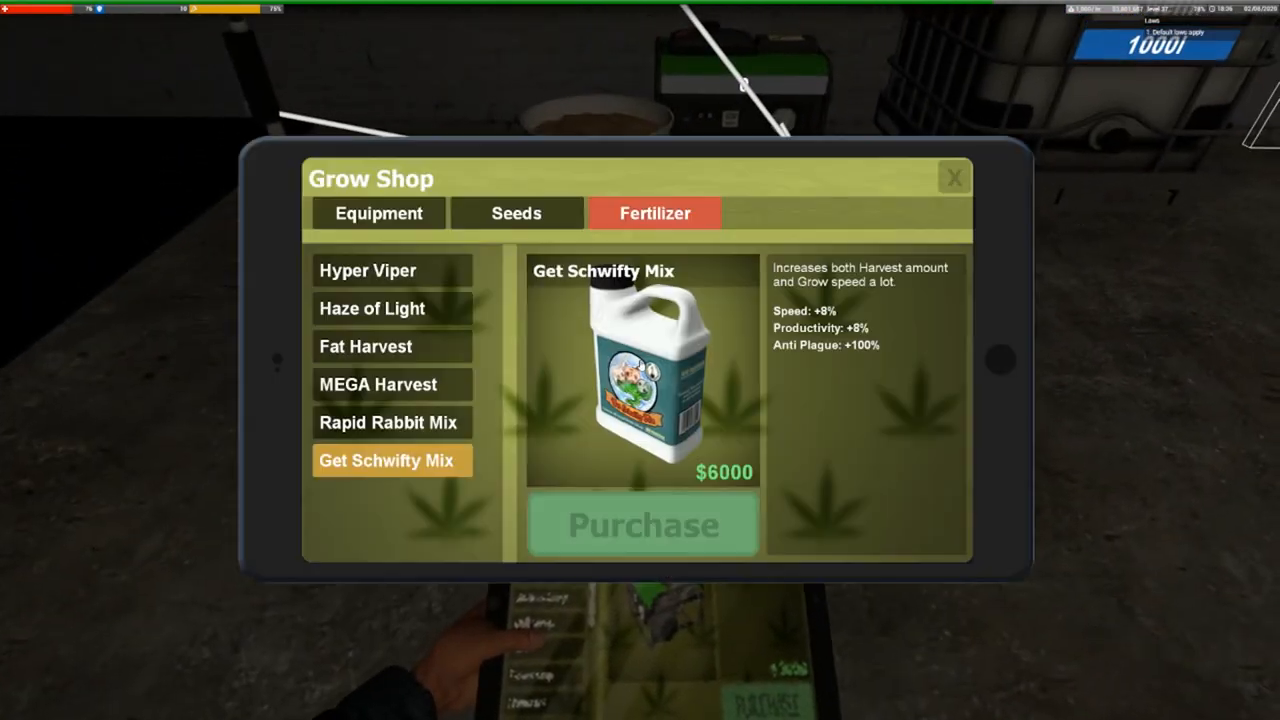
Buy O.G. Kush seeds from the Seeds catalogue
left_click(516, 212)
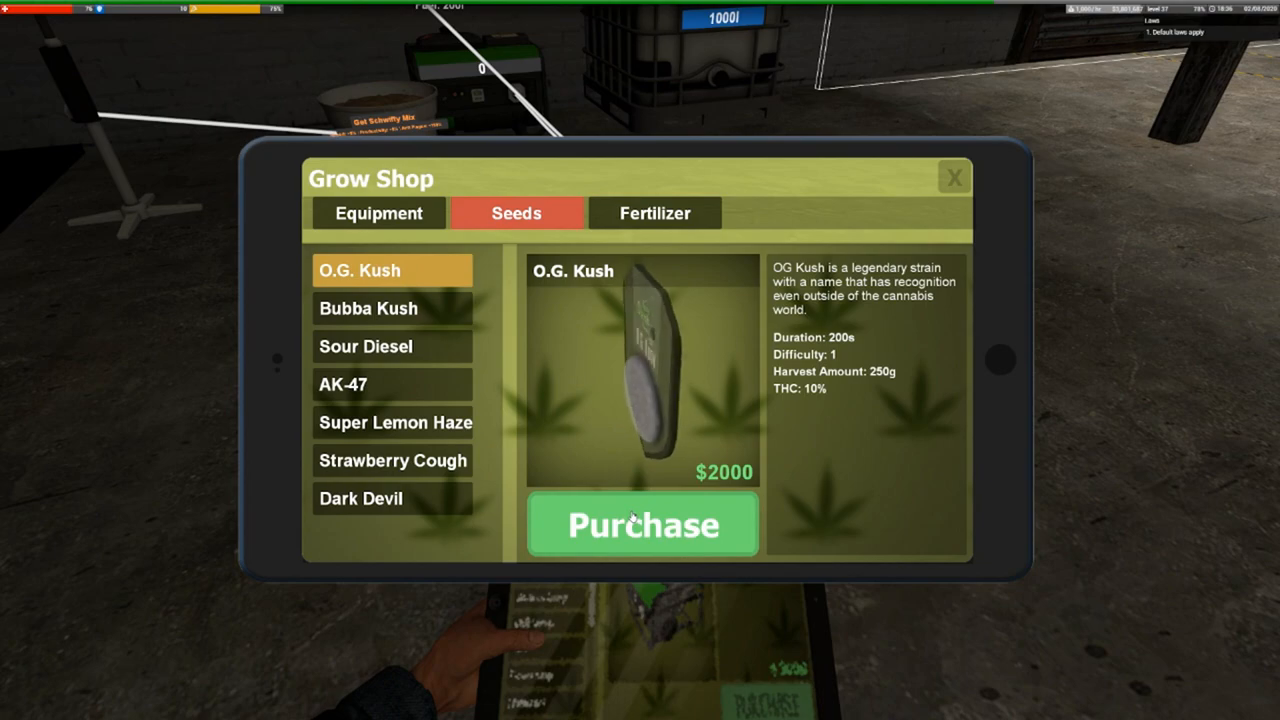
left_click(642, 524)
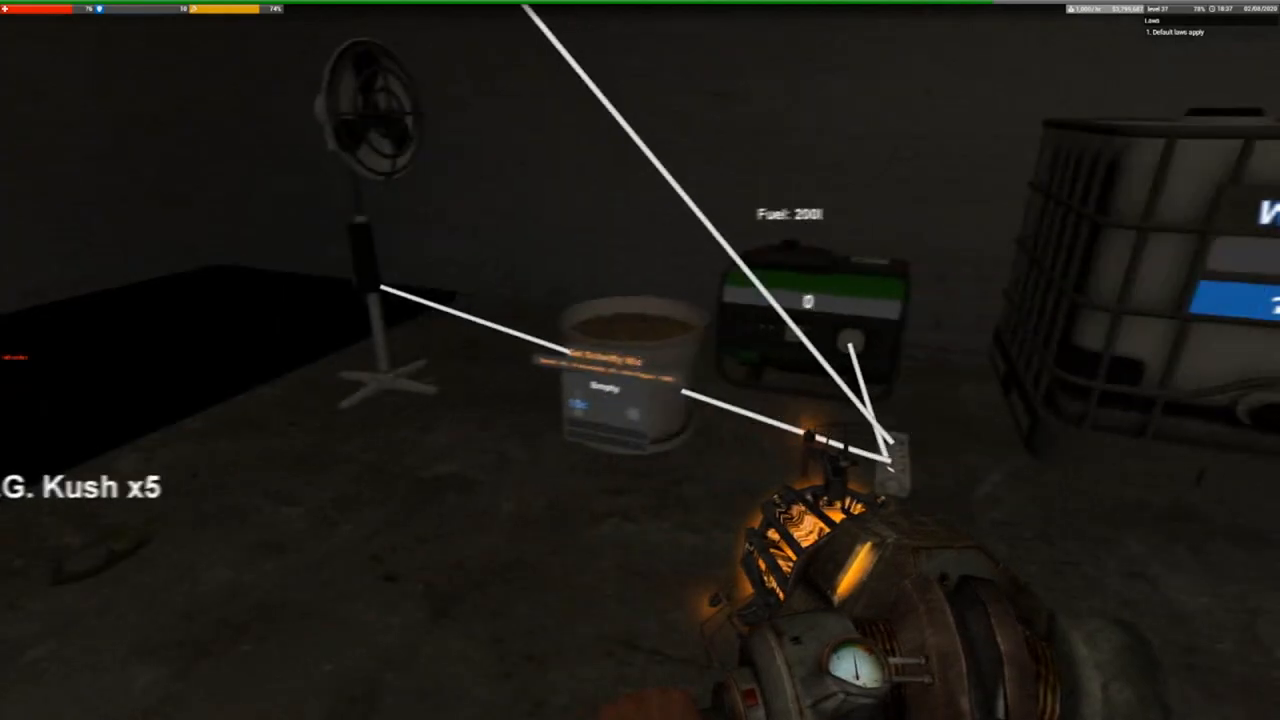
mouse_move(640, 360)
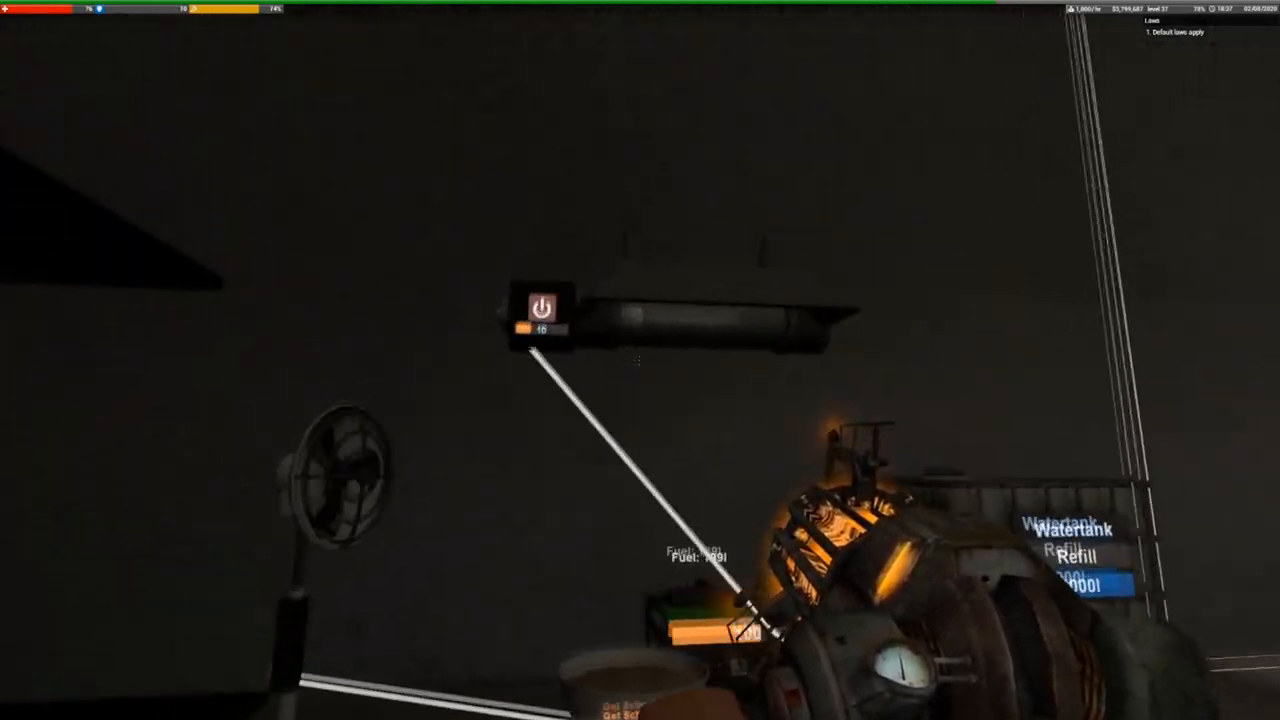
mouse_move(640, 360)
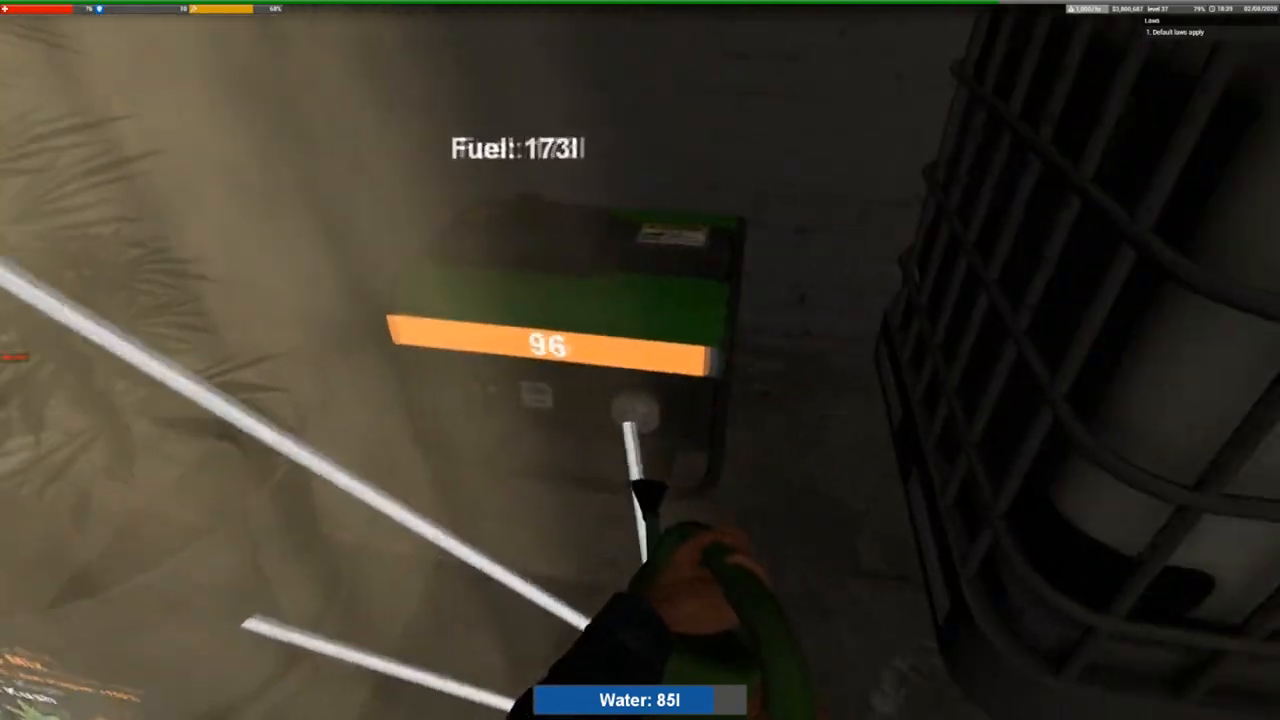
mouse_move(640, 360)
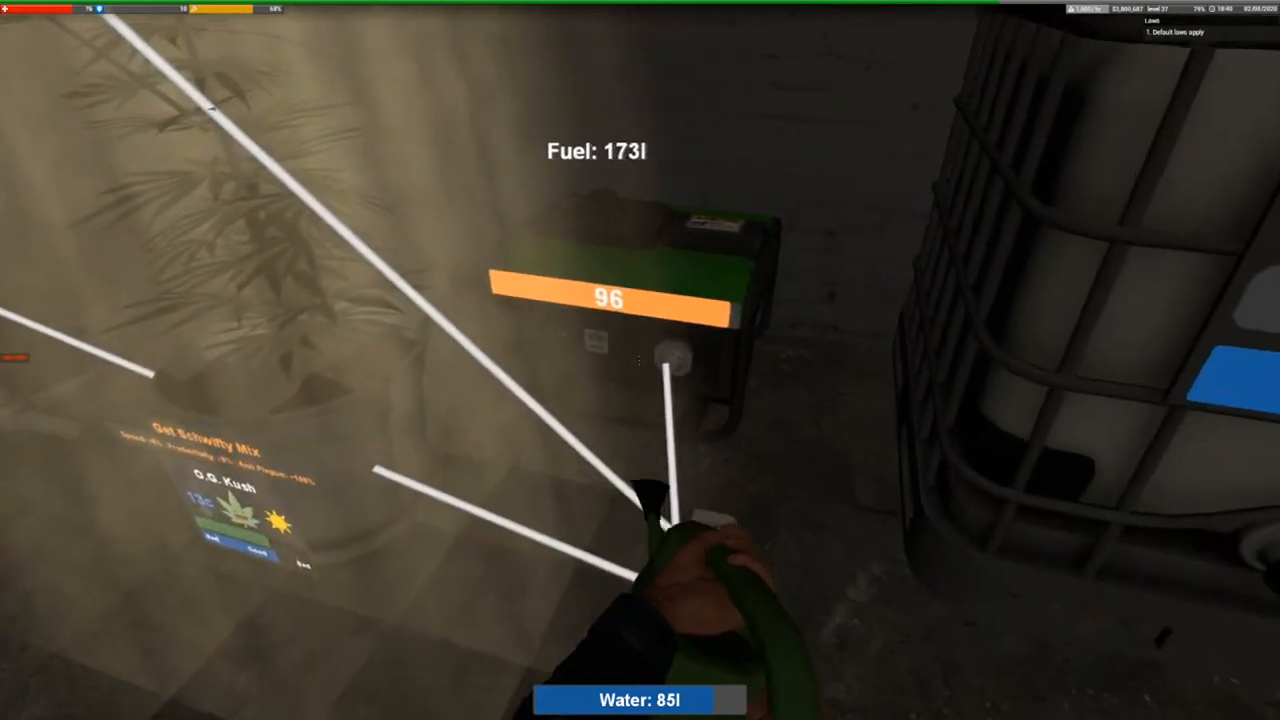
mouse_move(640, 360)
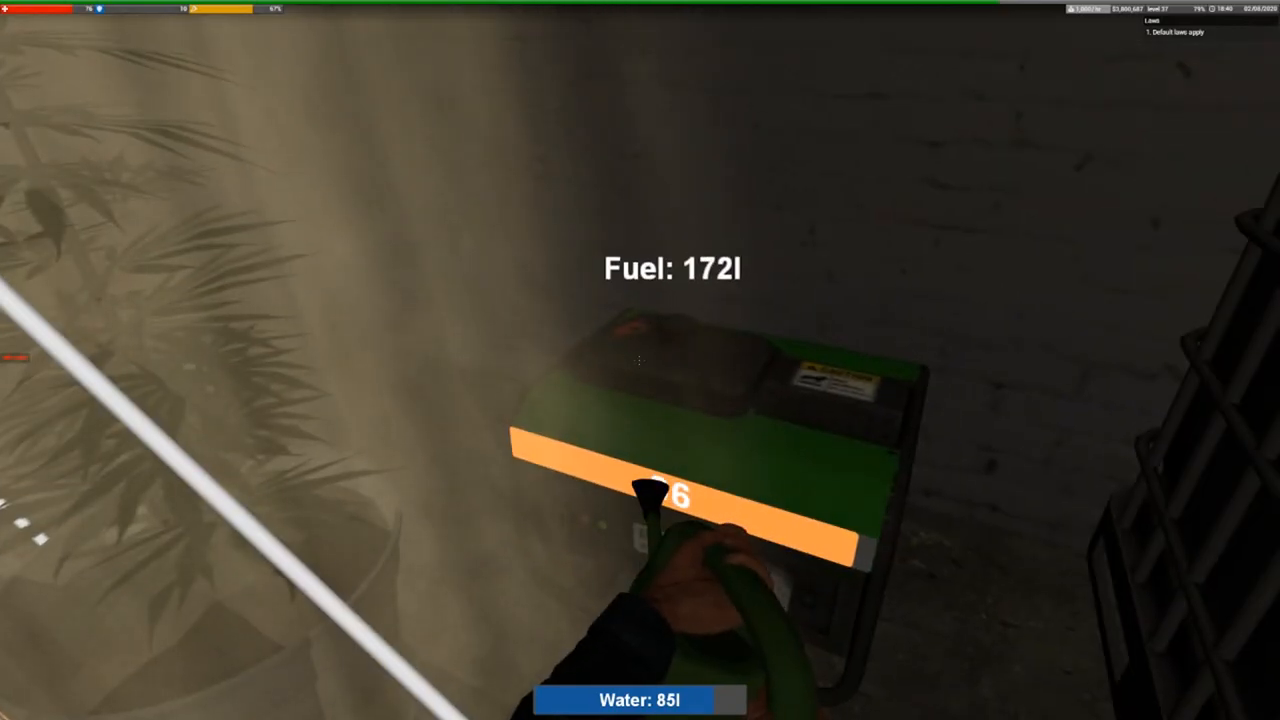
mouse_move(640, 360)
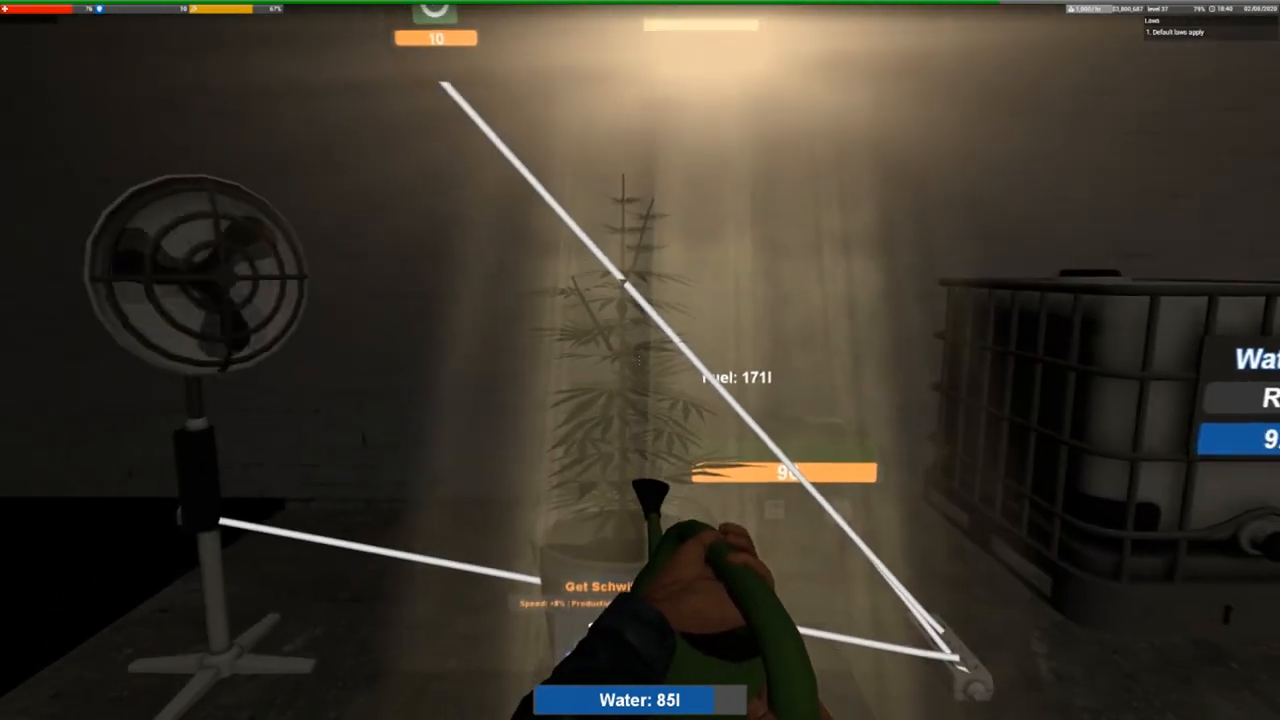
mouse_move(640, 300)
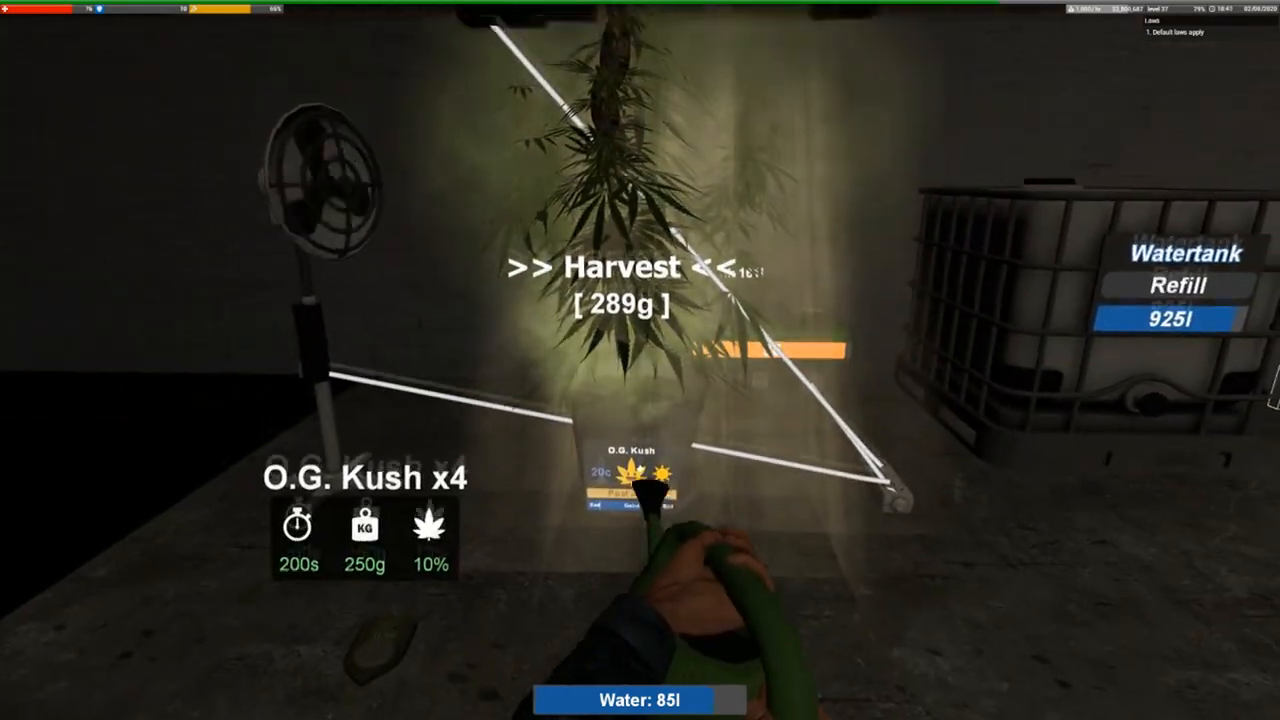
mouse_move(640, 360)
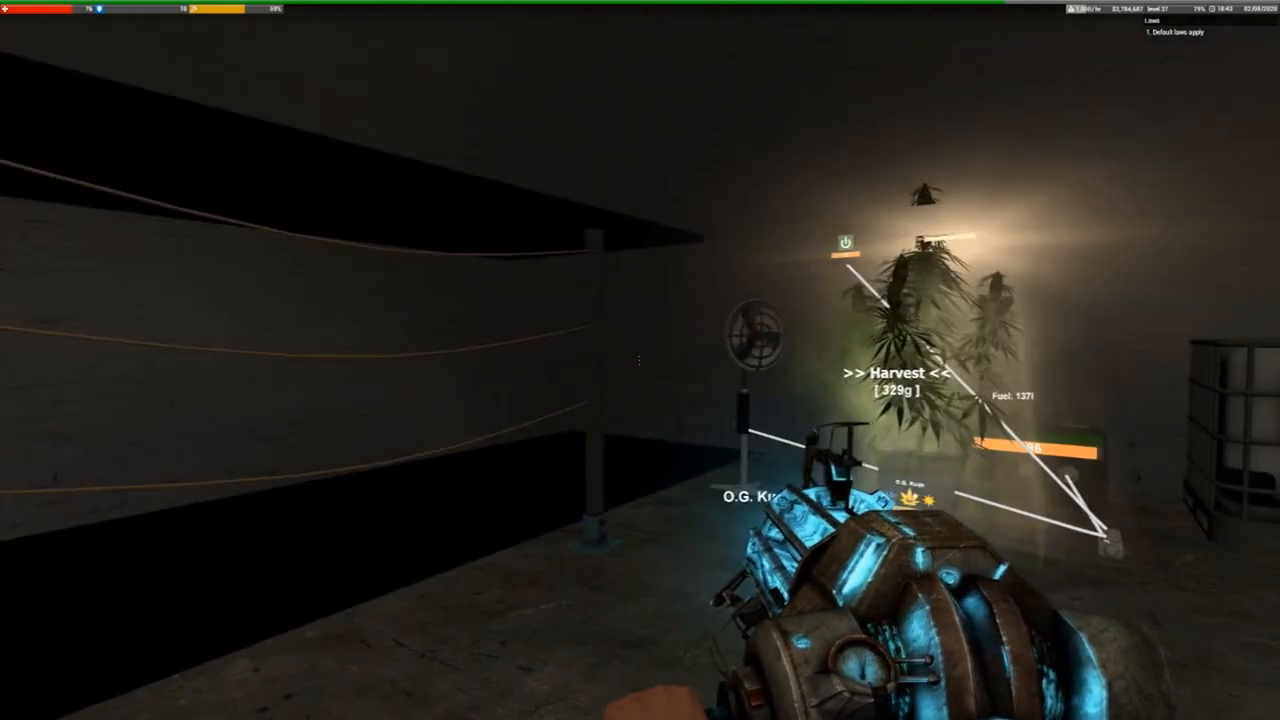
mouse_move(640, 360)
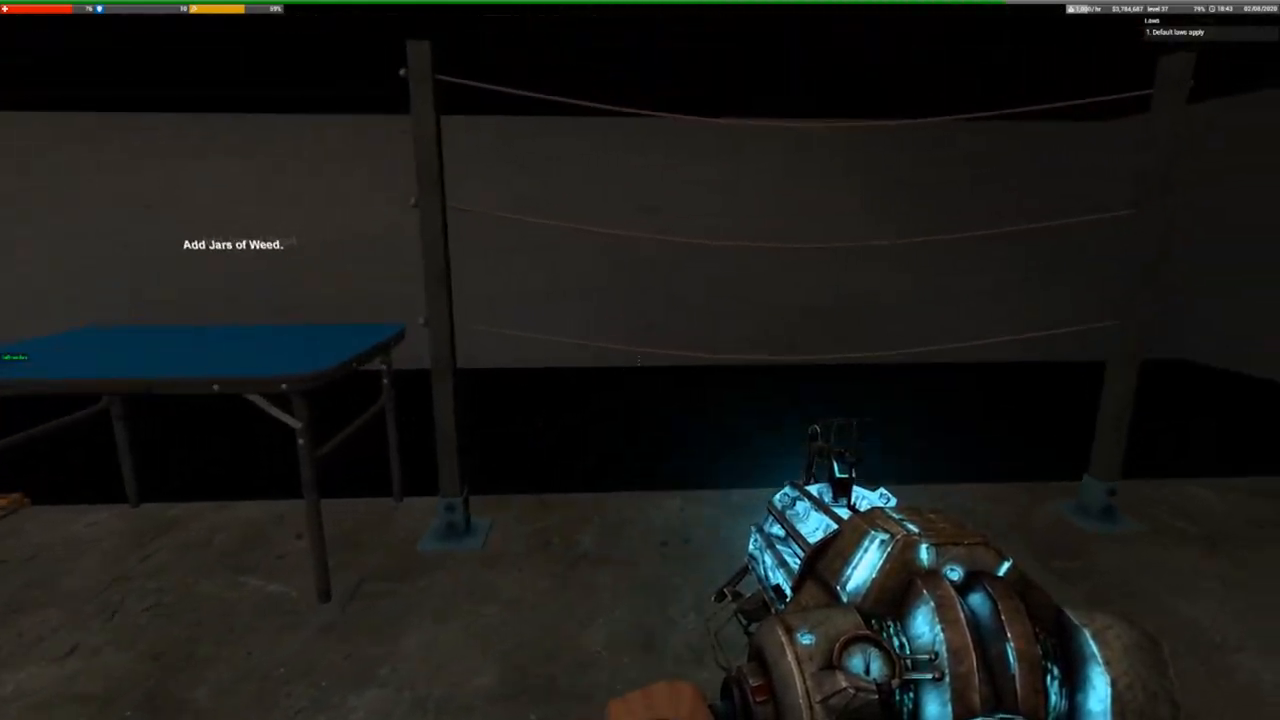
mouse_move(640, 360)
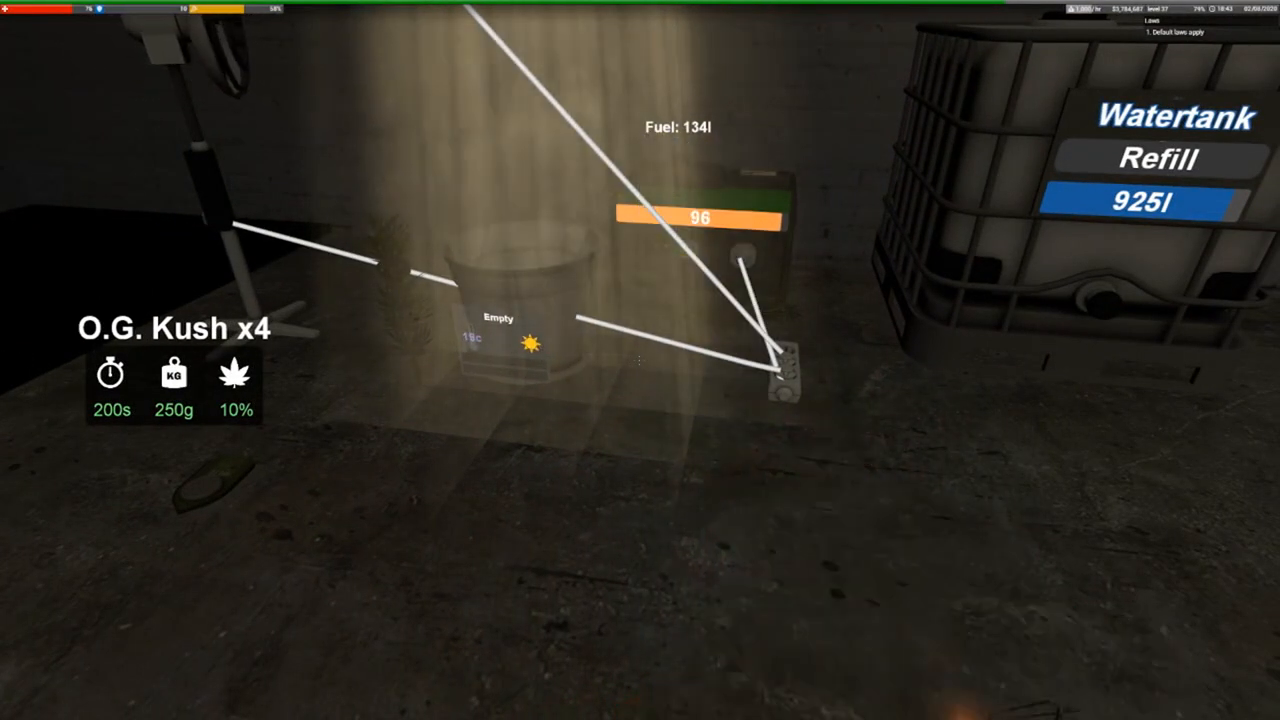
mouse_move(640, 360)
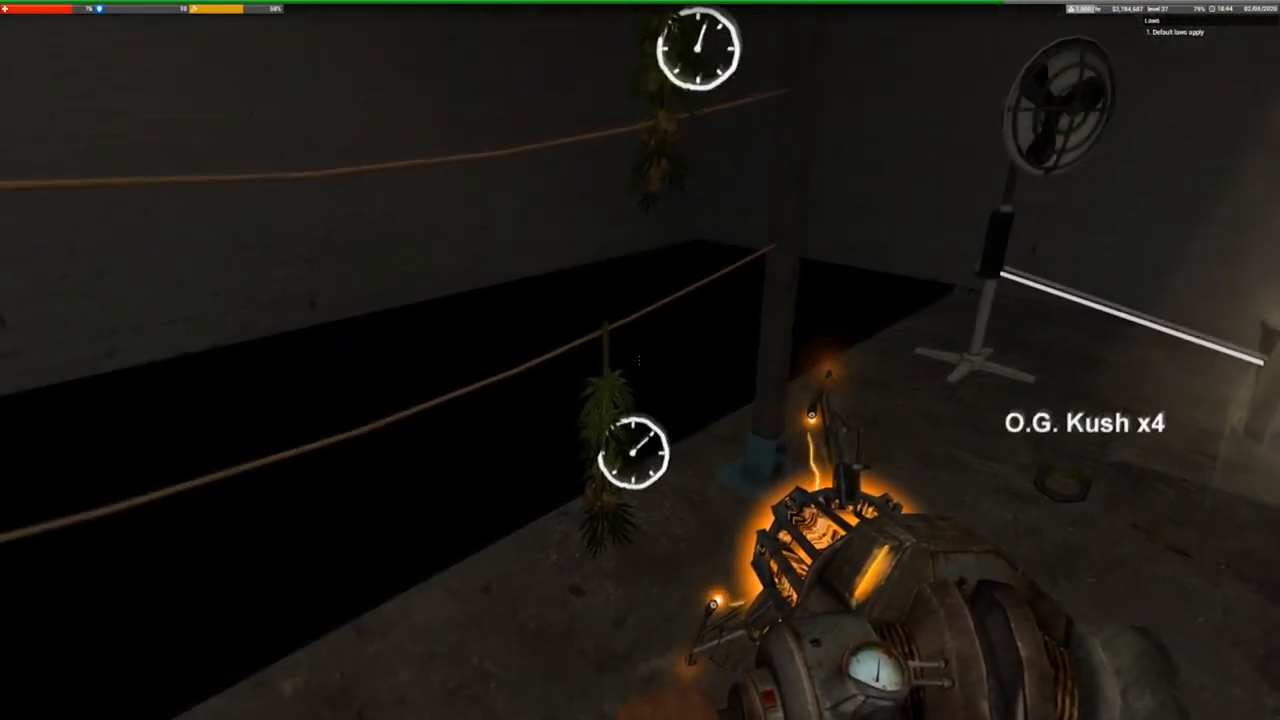
mouse_move(640, 360)
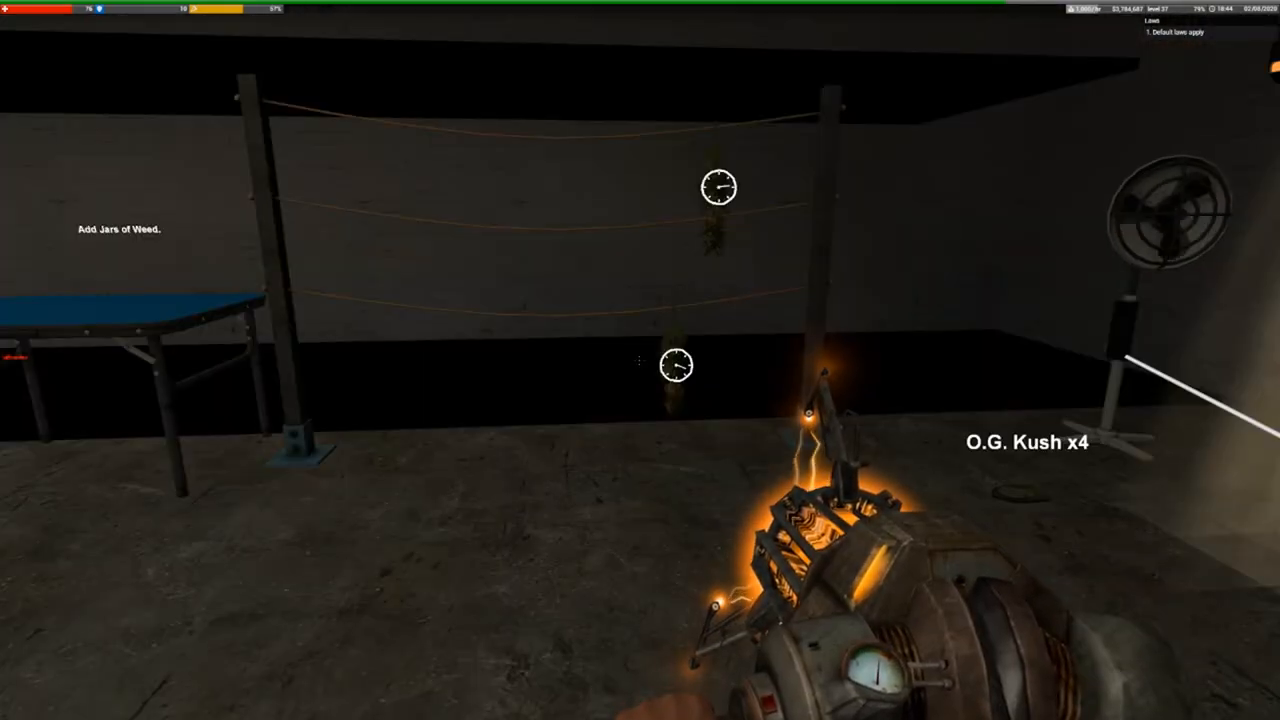
mouse_move(640, 360)
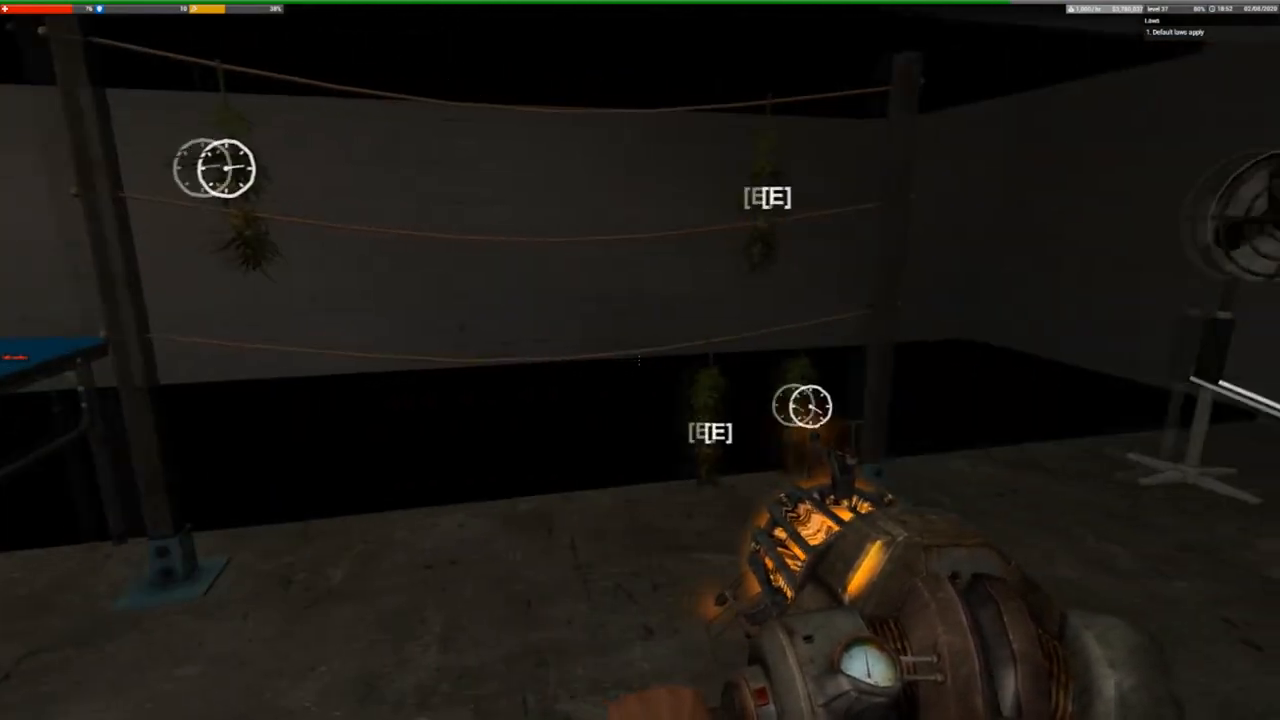
mouse_move(640, 360)
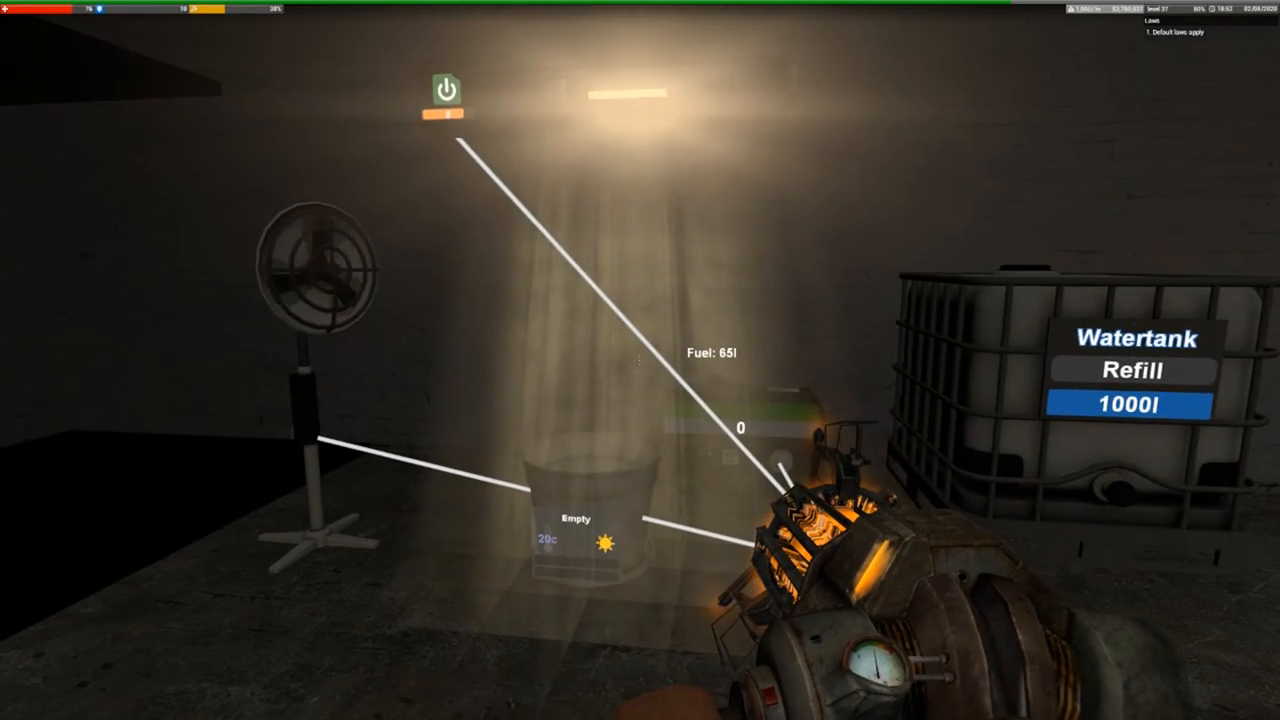
mouse_move(640, 360)
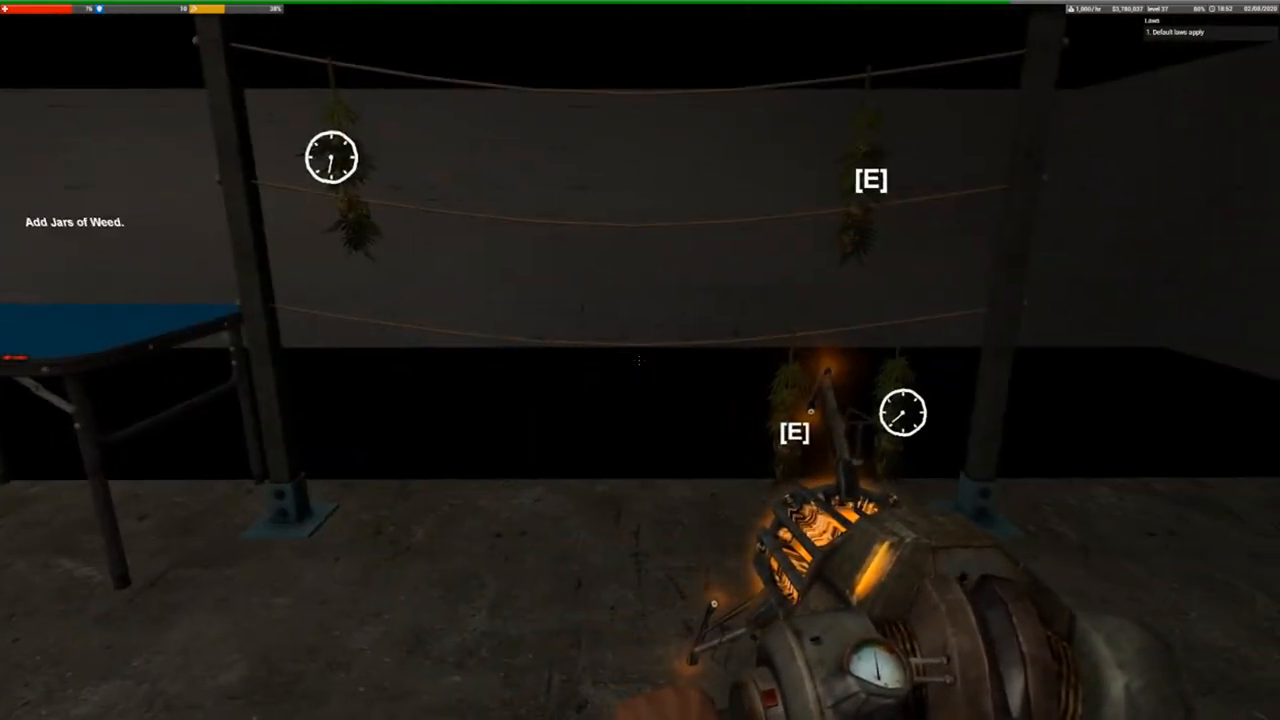
mouse_move(640, 360)
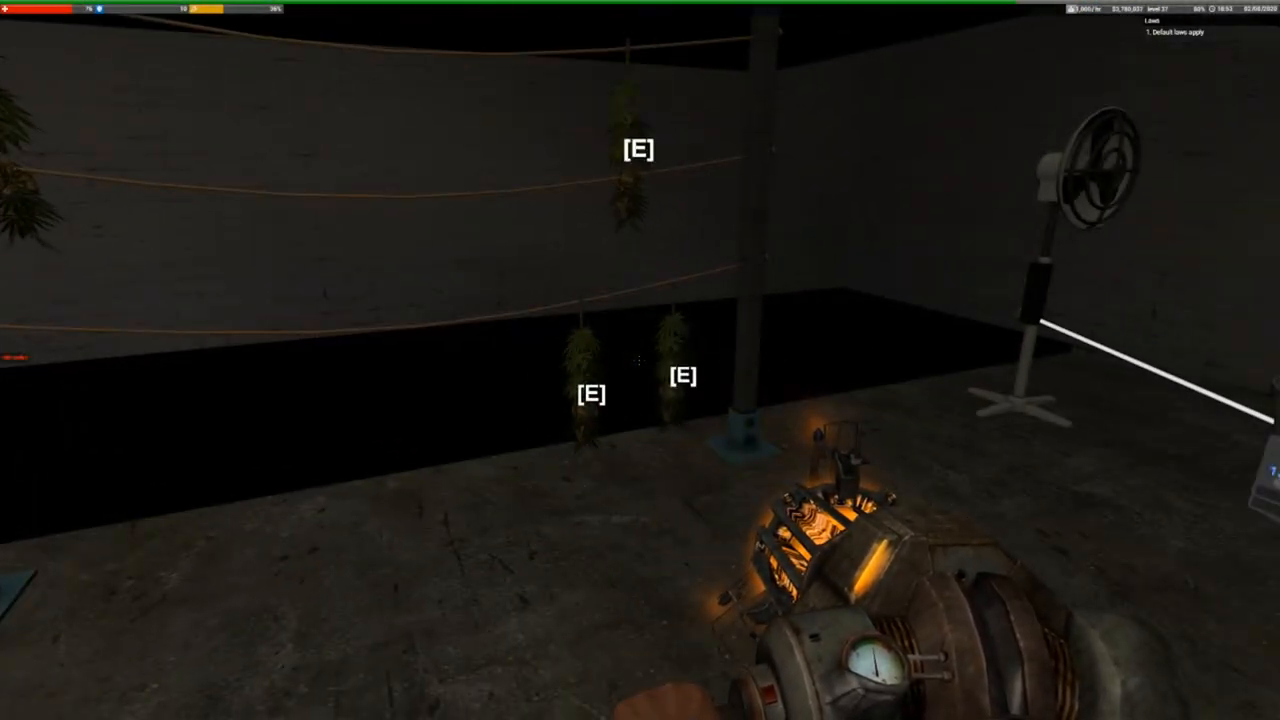
mouse_move(640, 360)
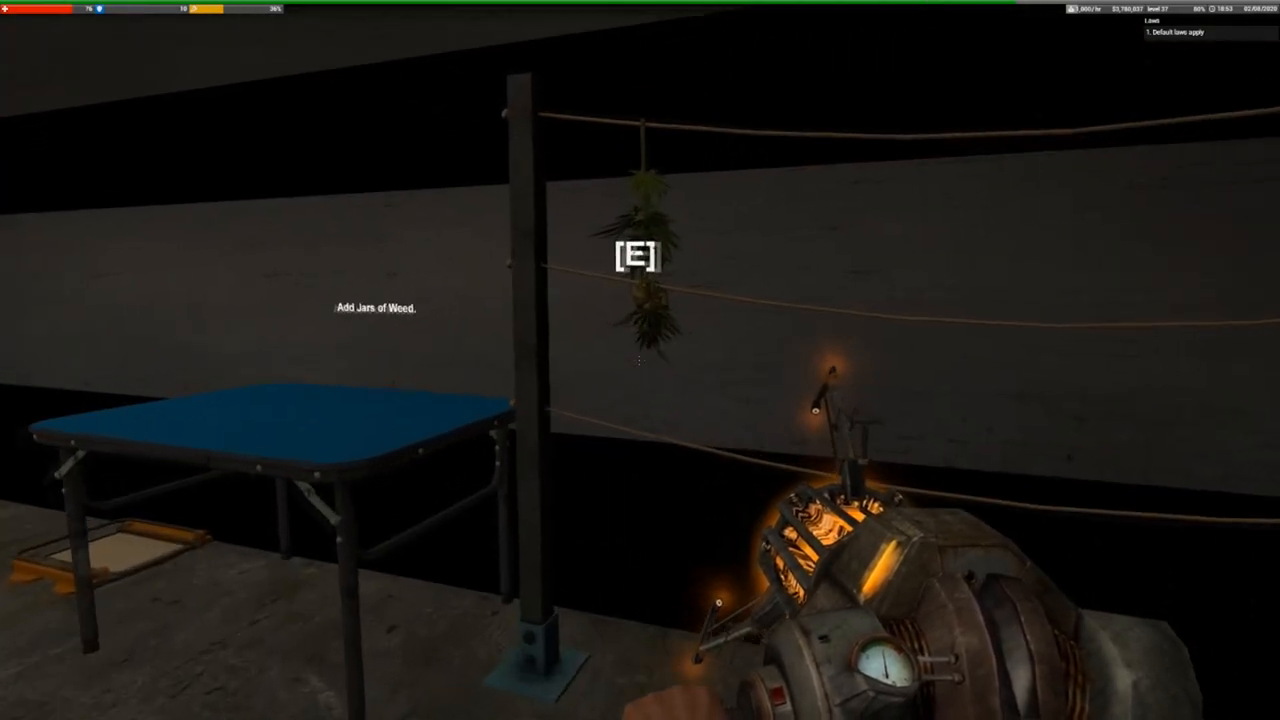
mouse_move(640, 360)
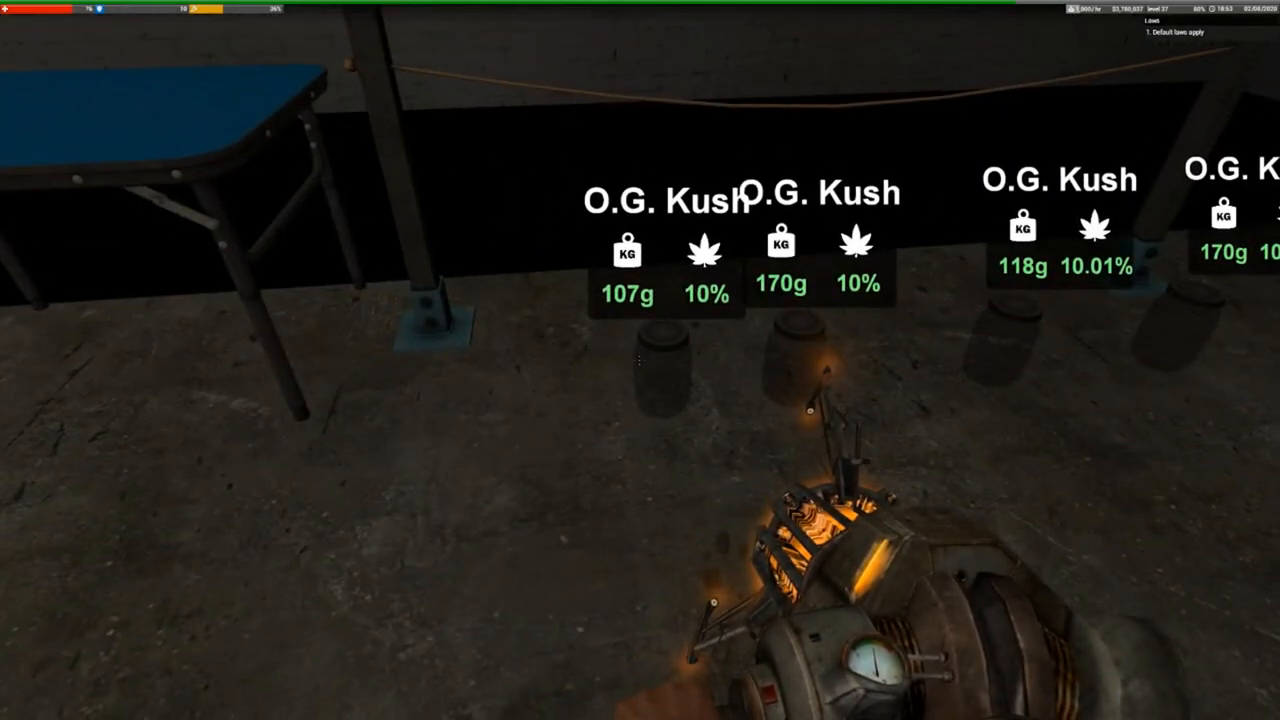
mouse_move(640, 360)
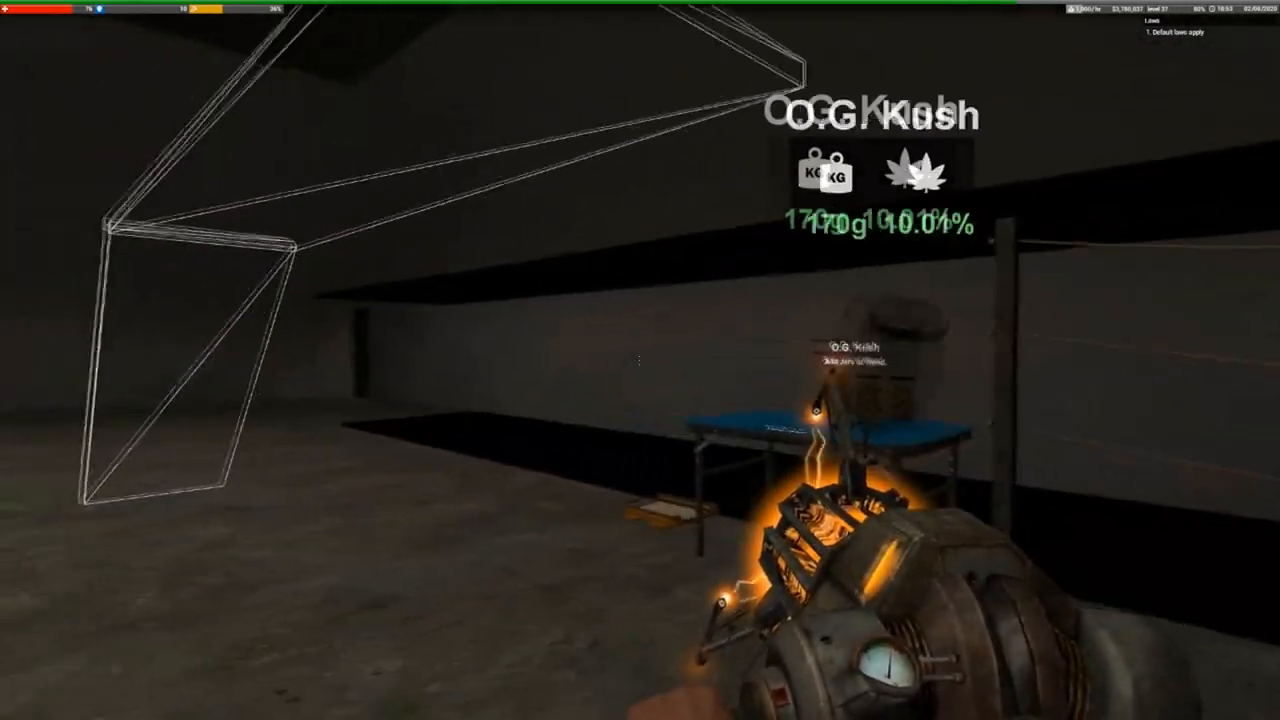
mouse_move(640, 360)
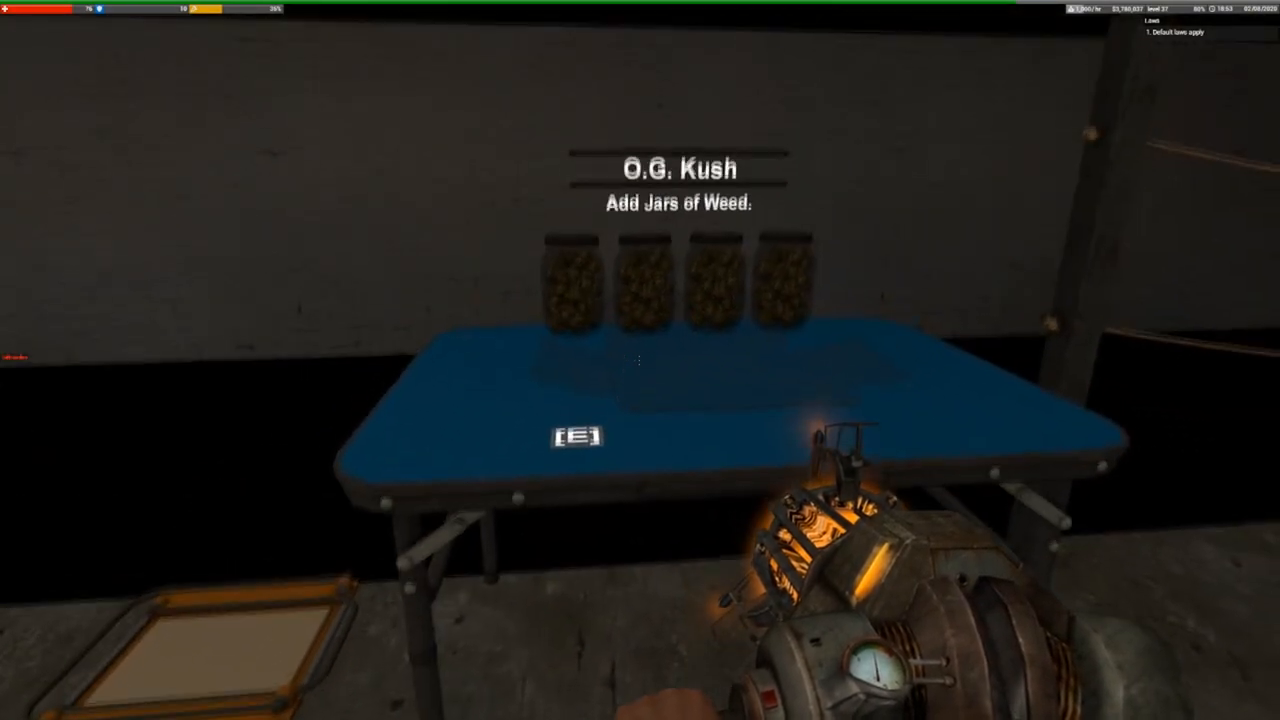
mouse_move(640, 360)
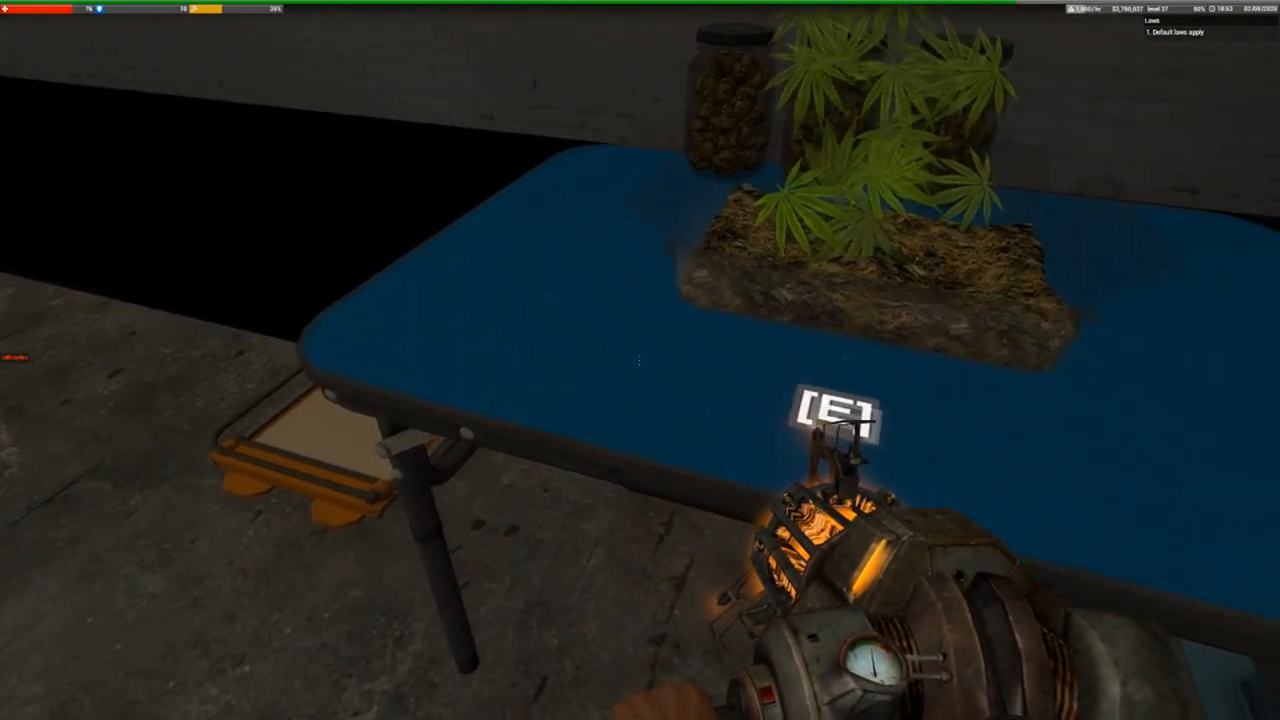
mouse_move(640, 360)
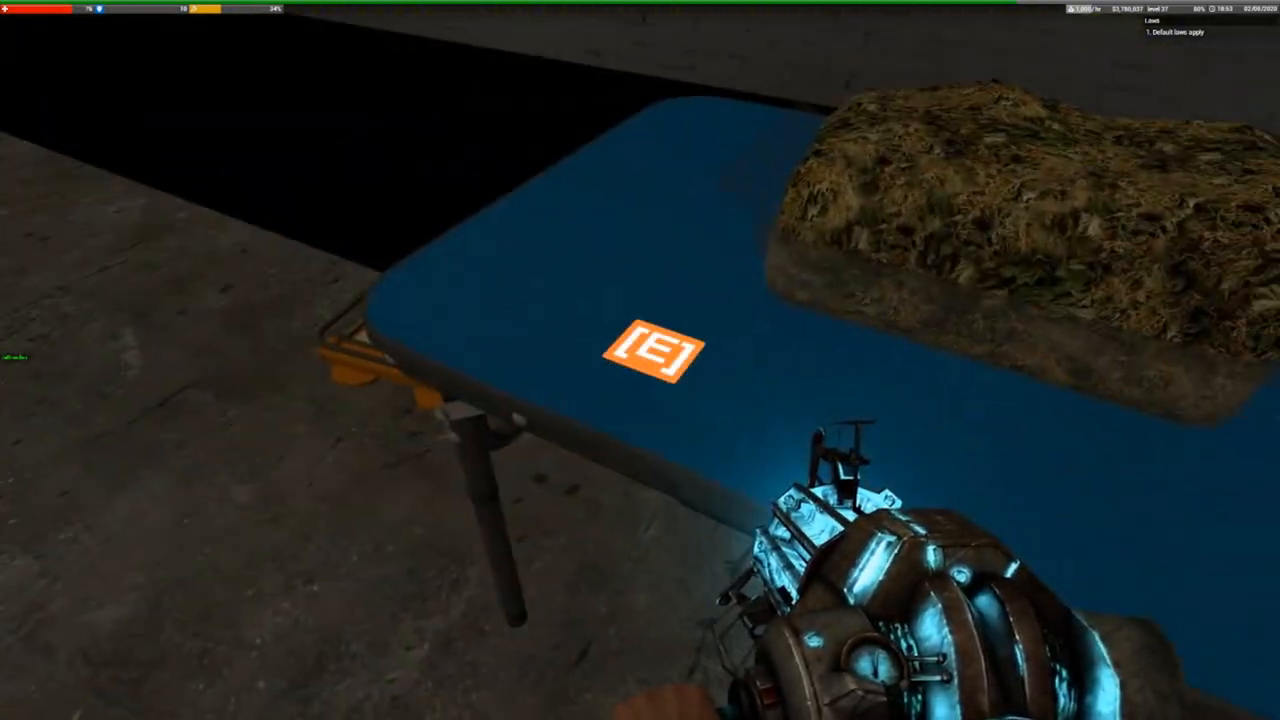
Pack the jarred dried O.G. Kush into a weed brick on the table
key("e")
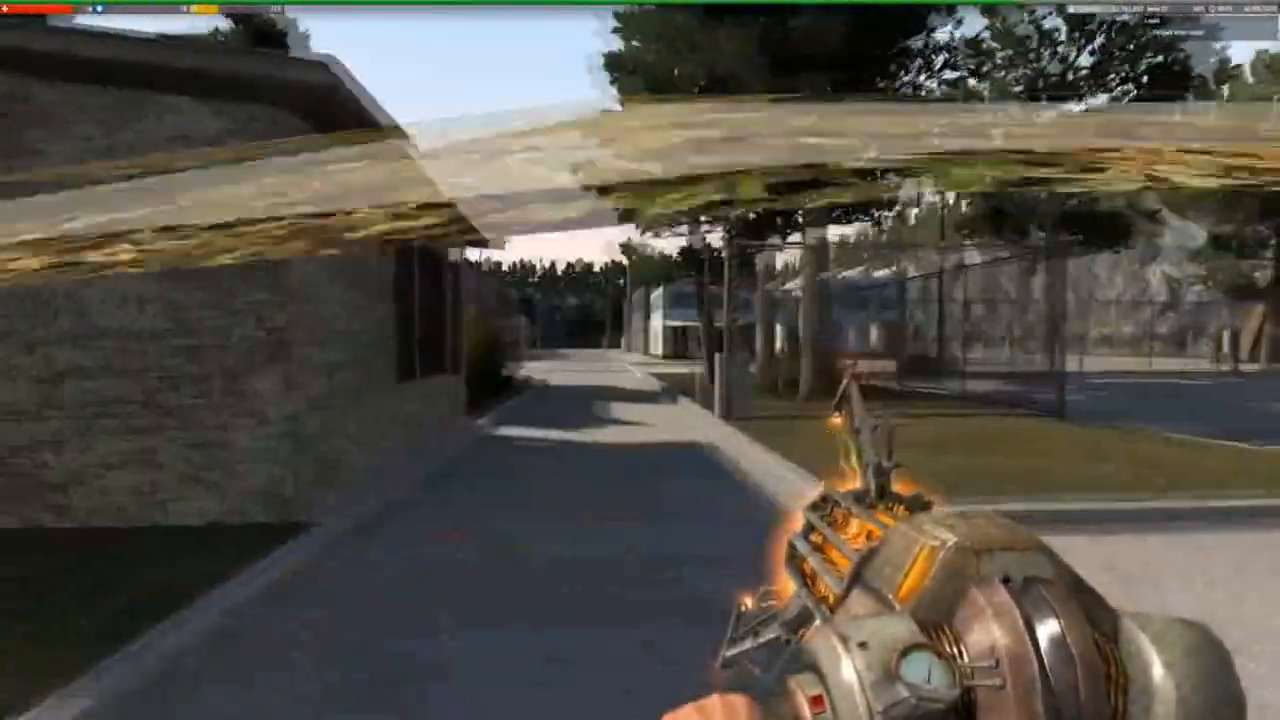
mouse_move(640, 360)
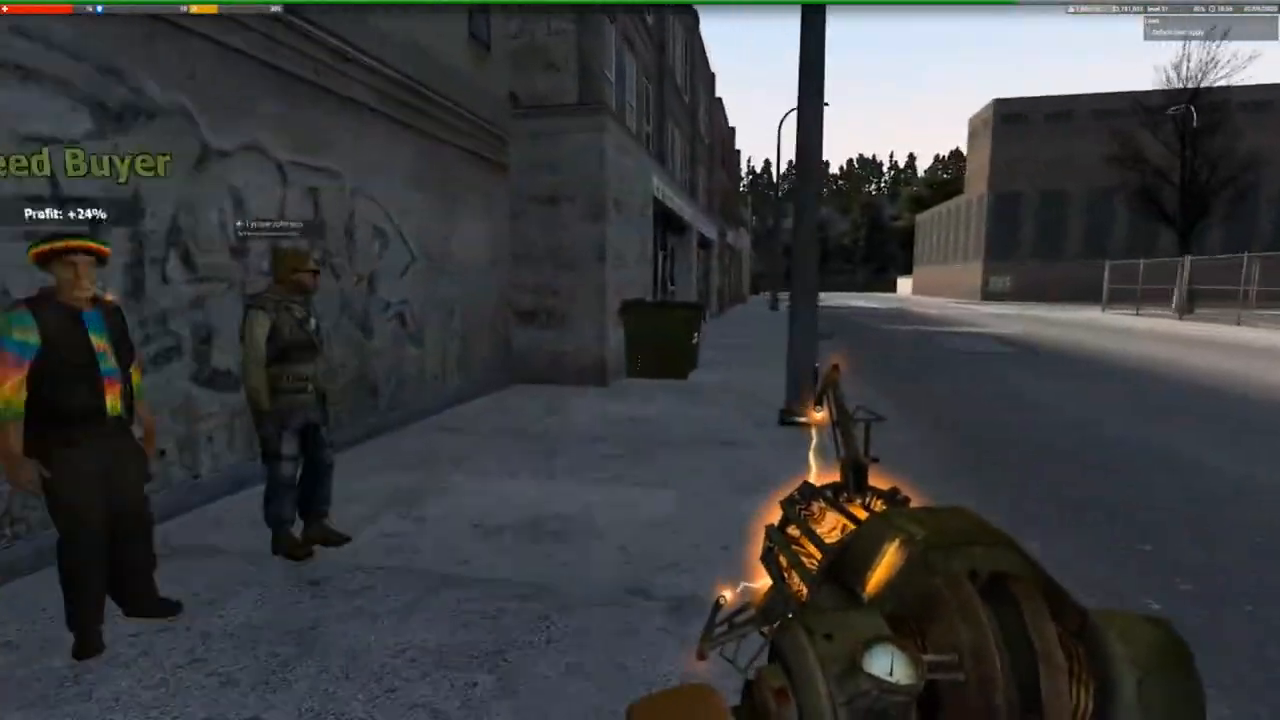
mouse_move(640, 360)
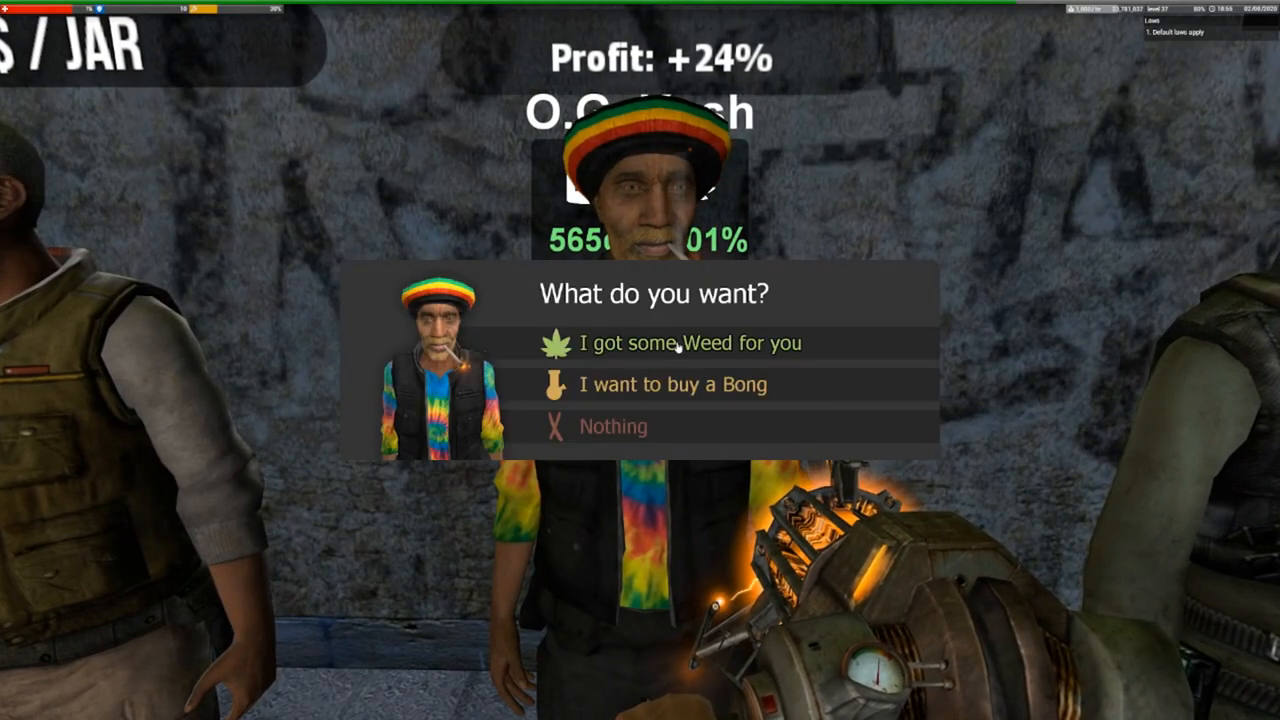
Tell the Weed Buyer 'I got some Weed for you' to start the trade
left_click(688, 342)
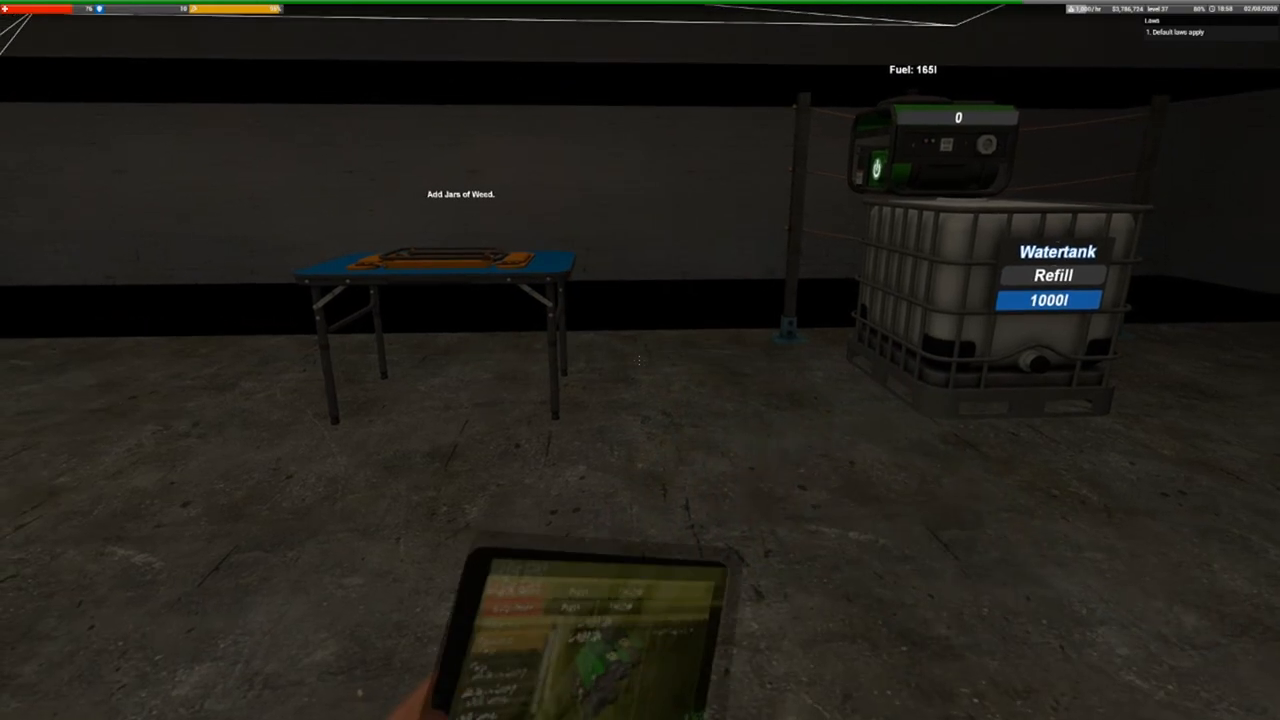
mouse_move(640, 360)
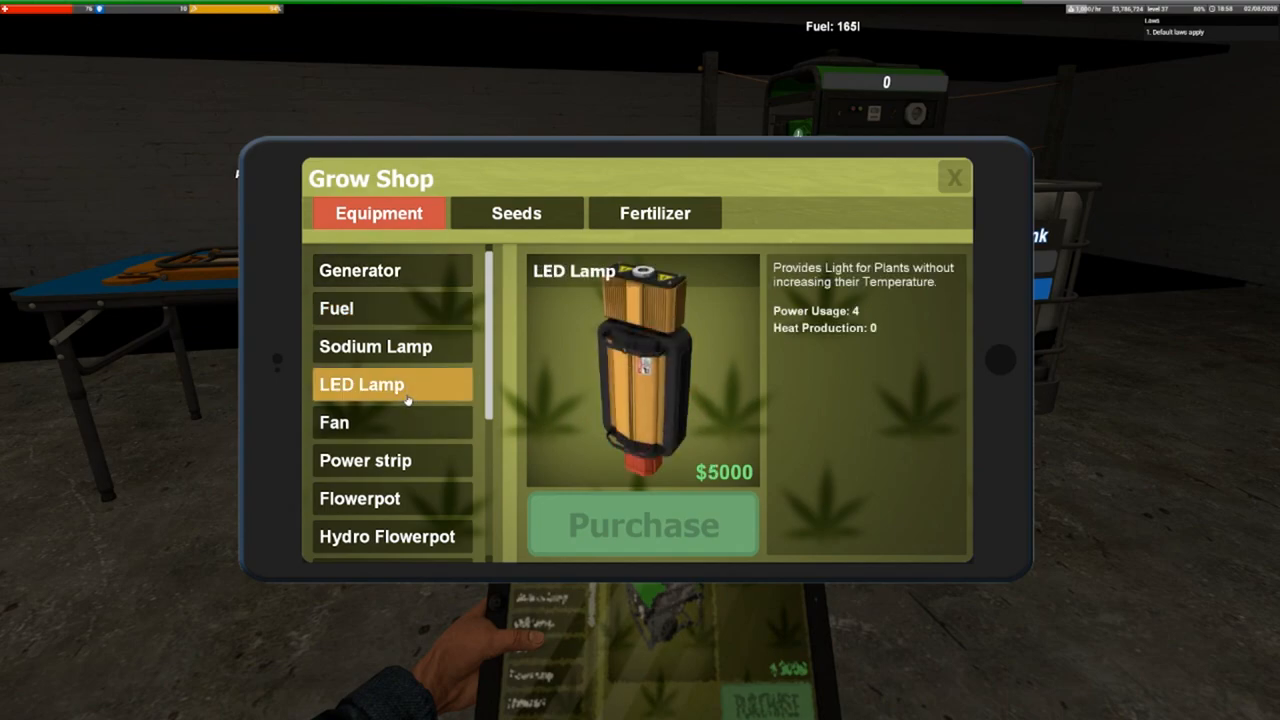
mouse_move(644, 524)
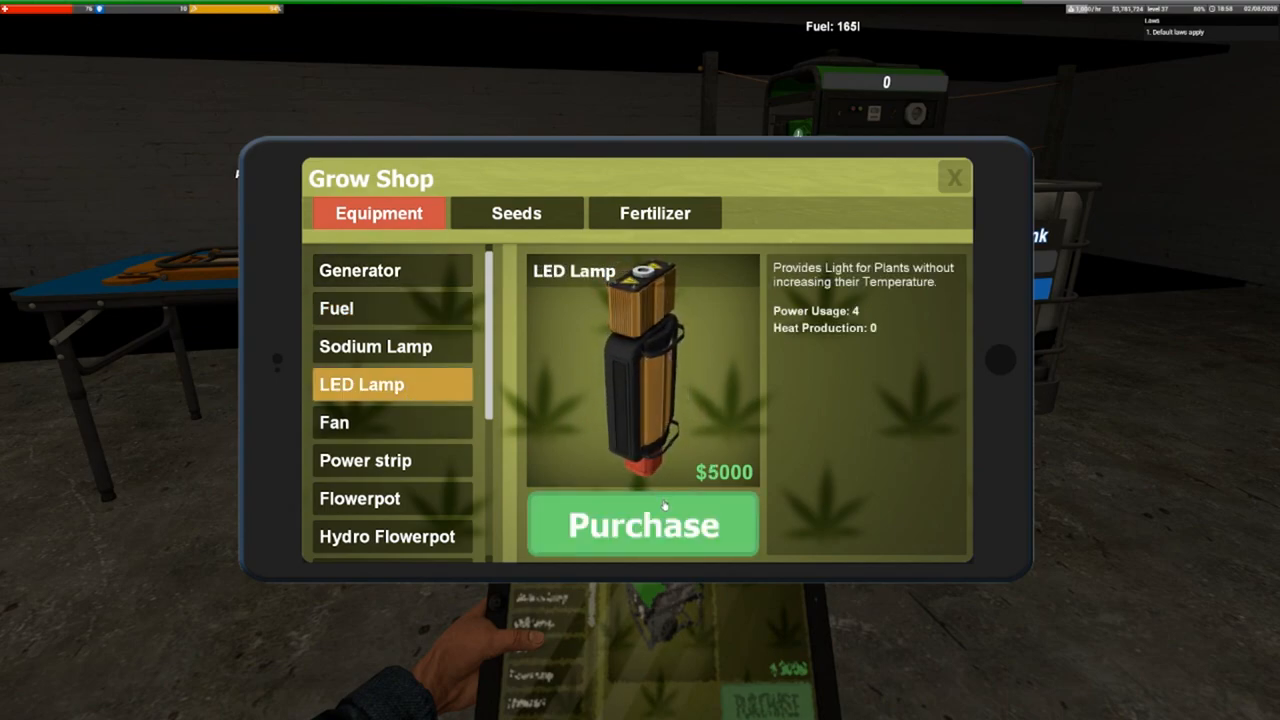
Purchase LED Lamps from the Grow Shop for mounting above the grow table
left_click(644, 524)
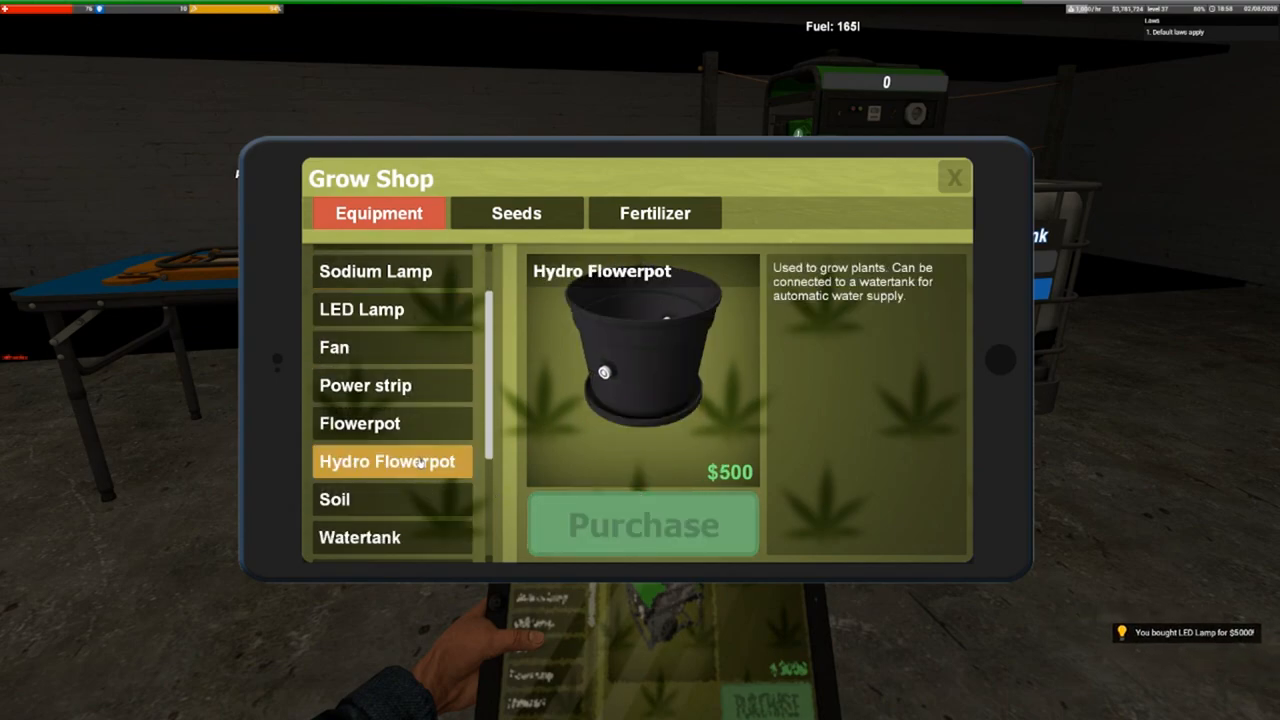
left_click(642, 524)
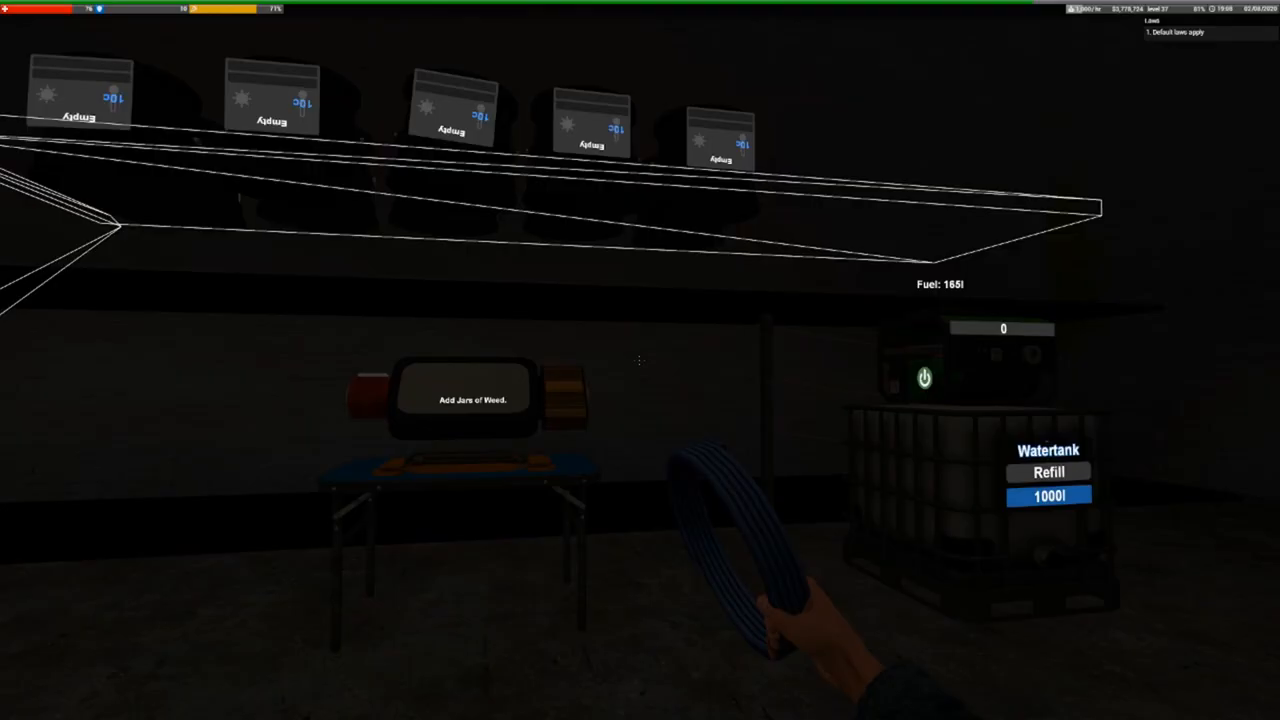
mouse_move(640, 360)
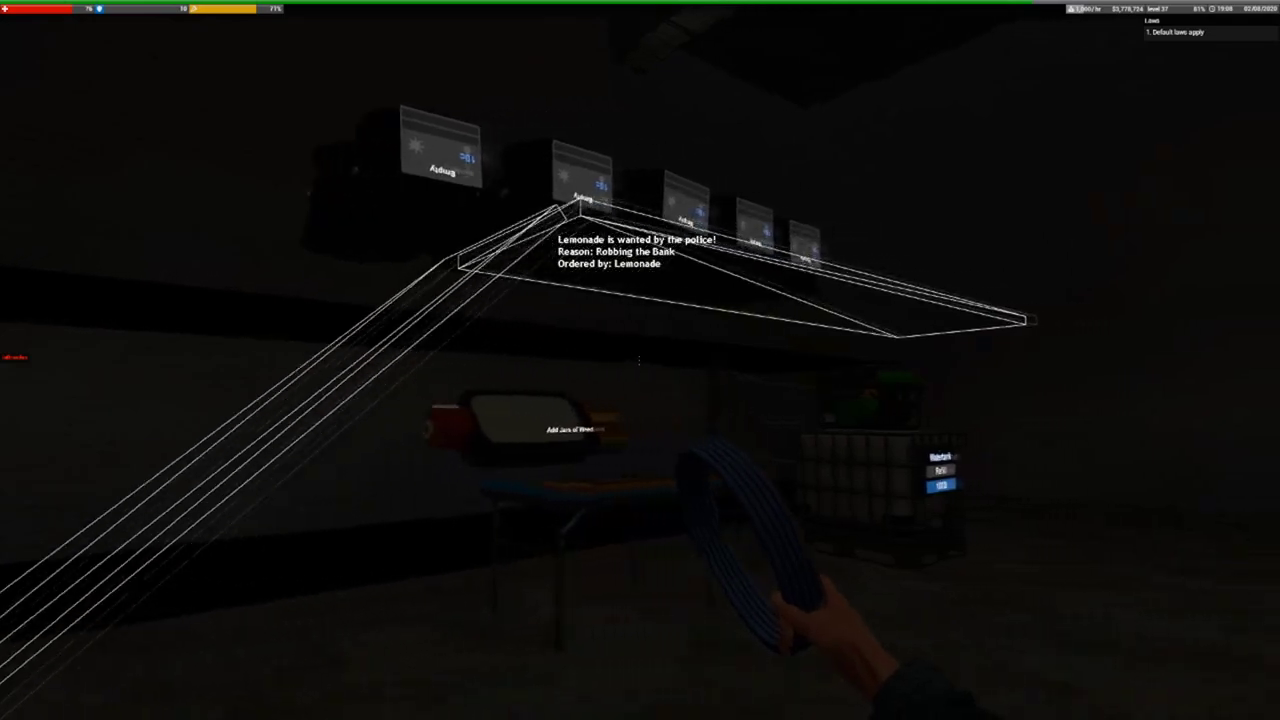
mouse_move(640, 360)
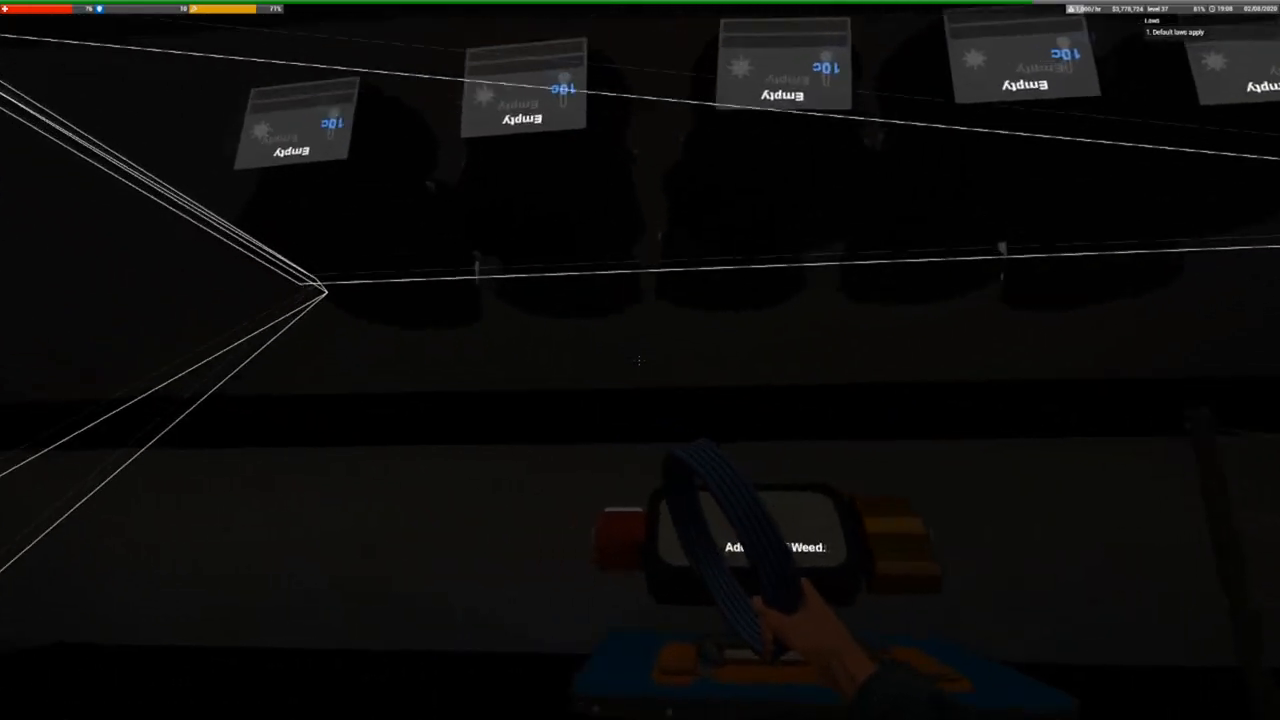
mouse_move(640, 360)
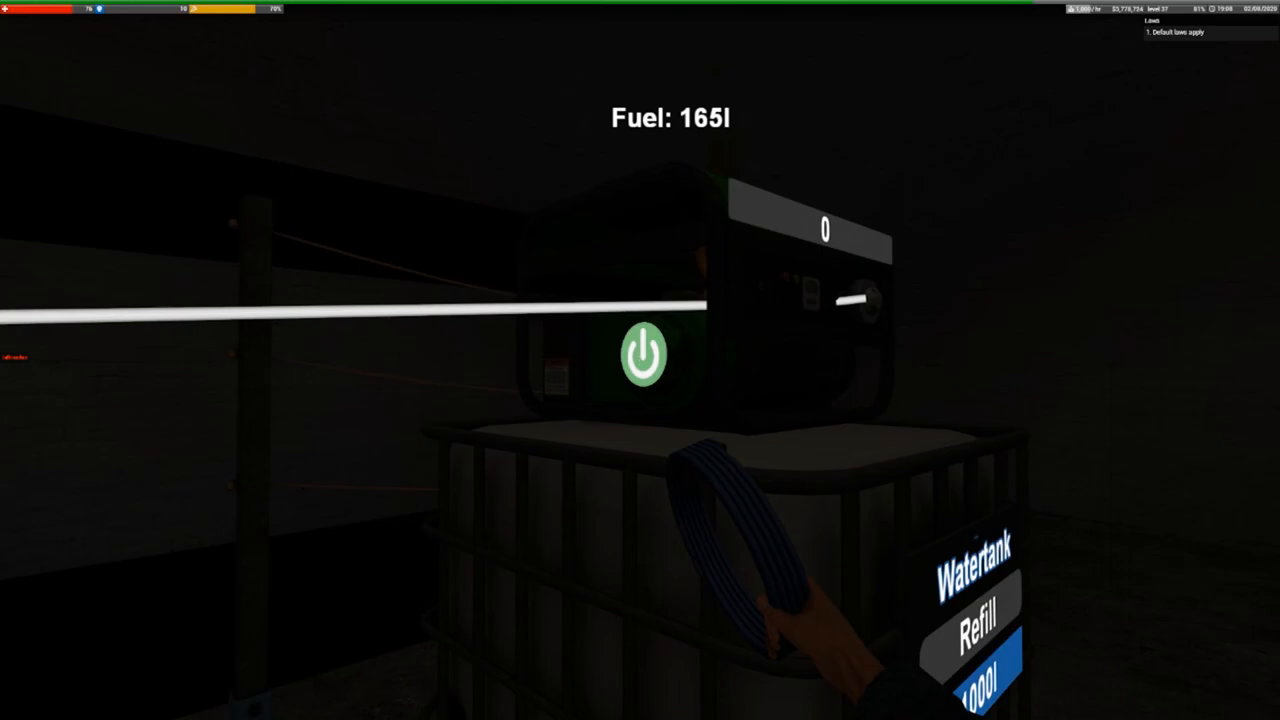
Switch on the generator so the overhead grow lamps light up
left_click(642, 356)
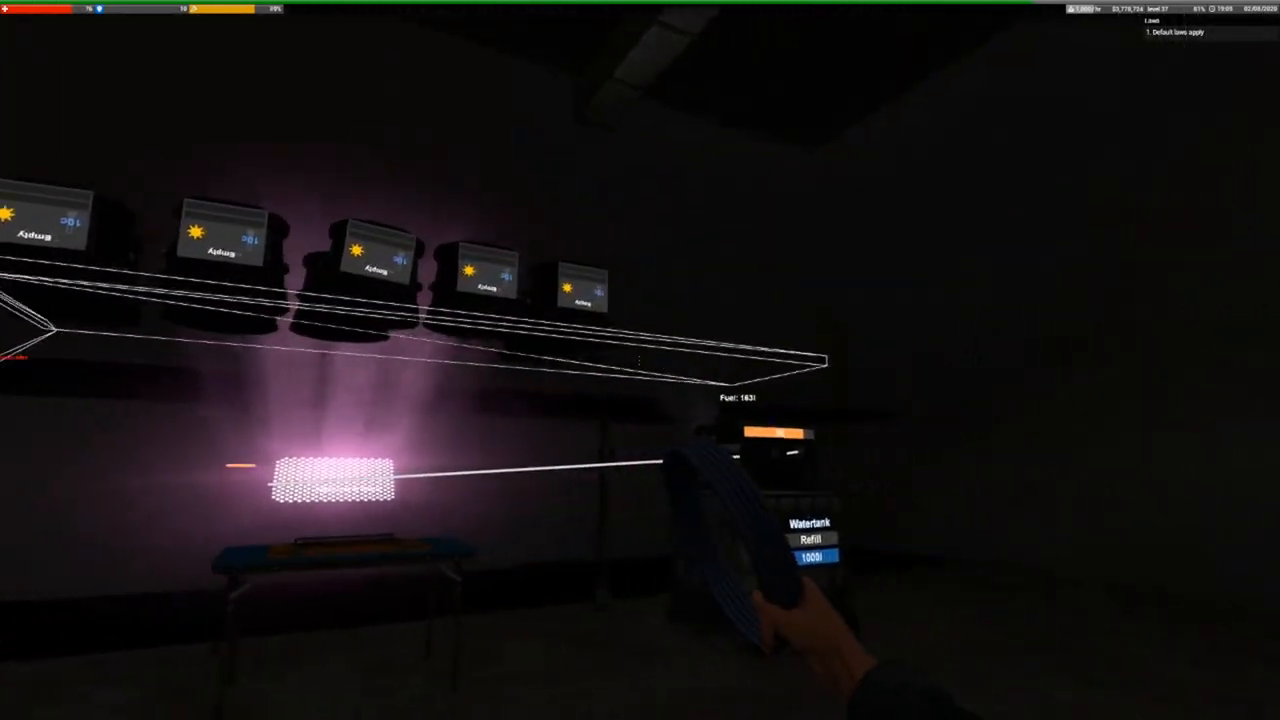
mouse_move(640, 360)
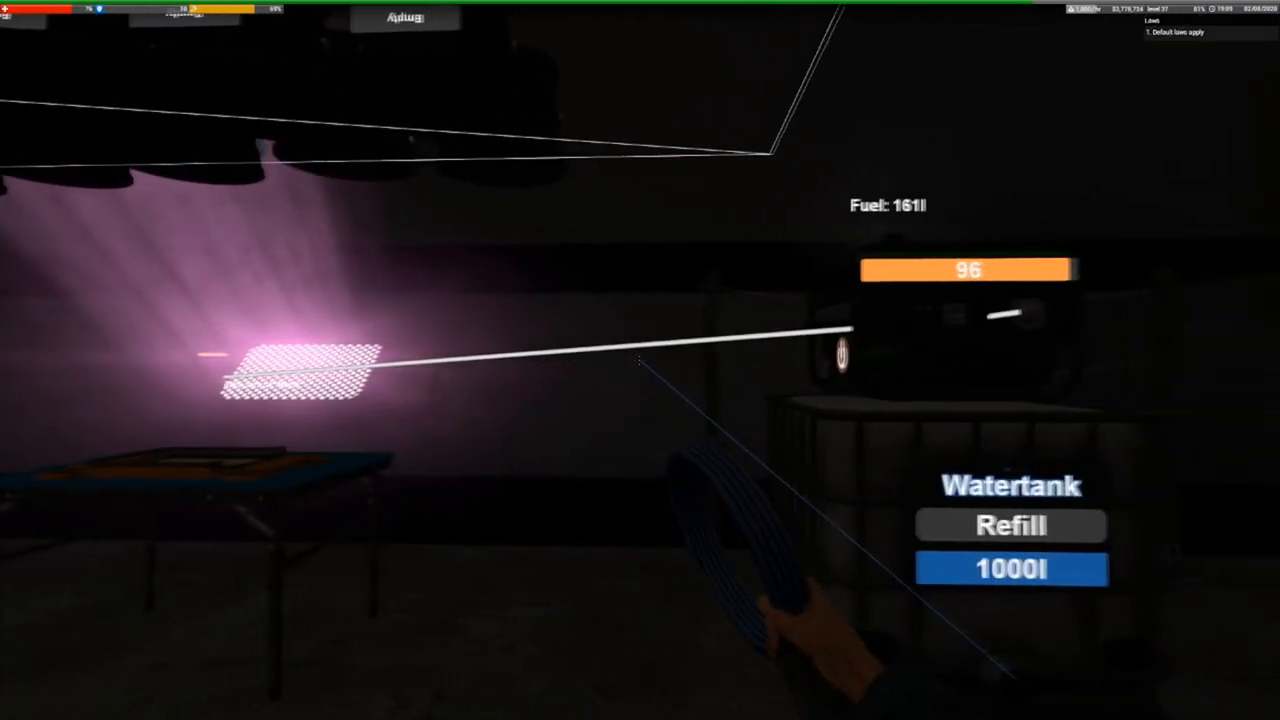
mouse_move(640, 360)
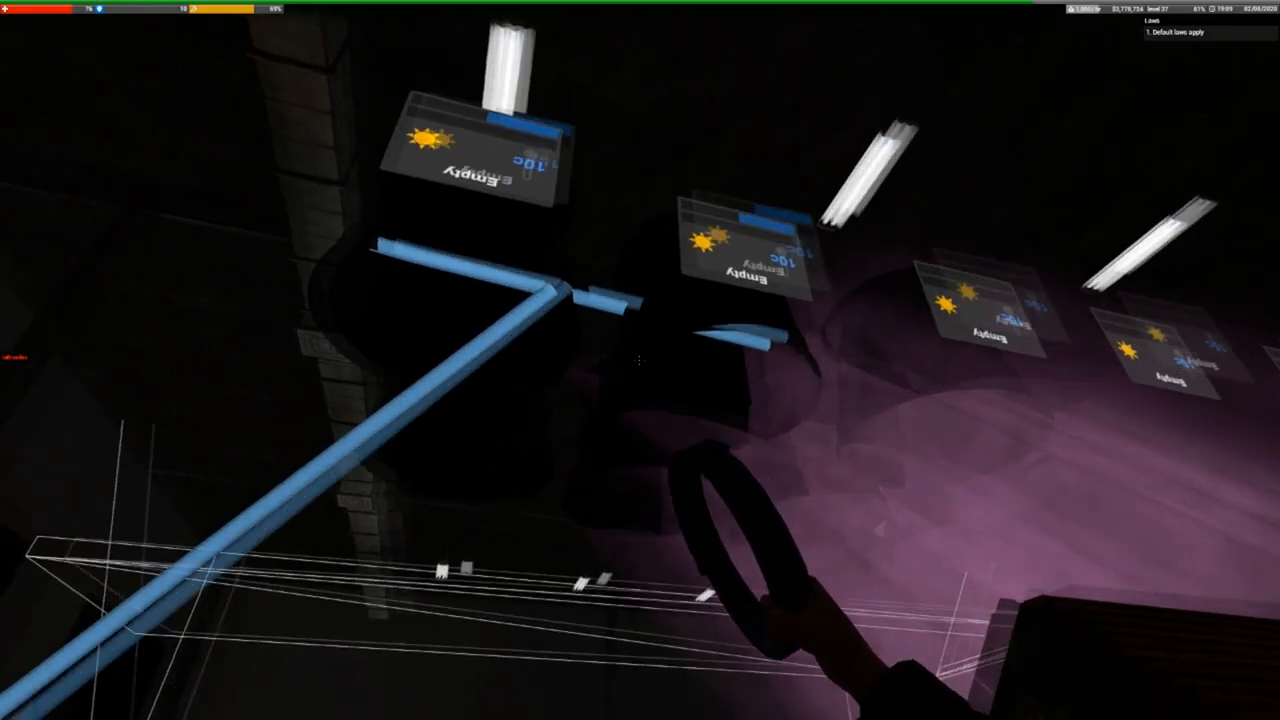
mouse_move(640, 360)
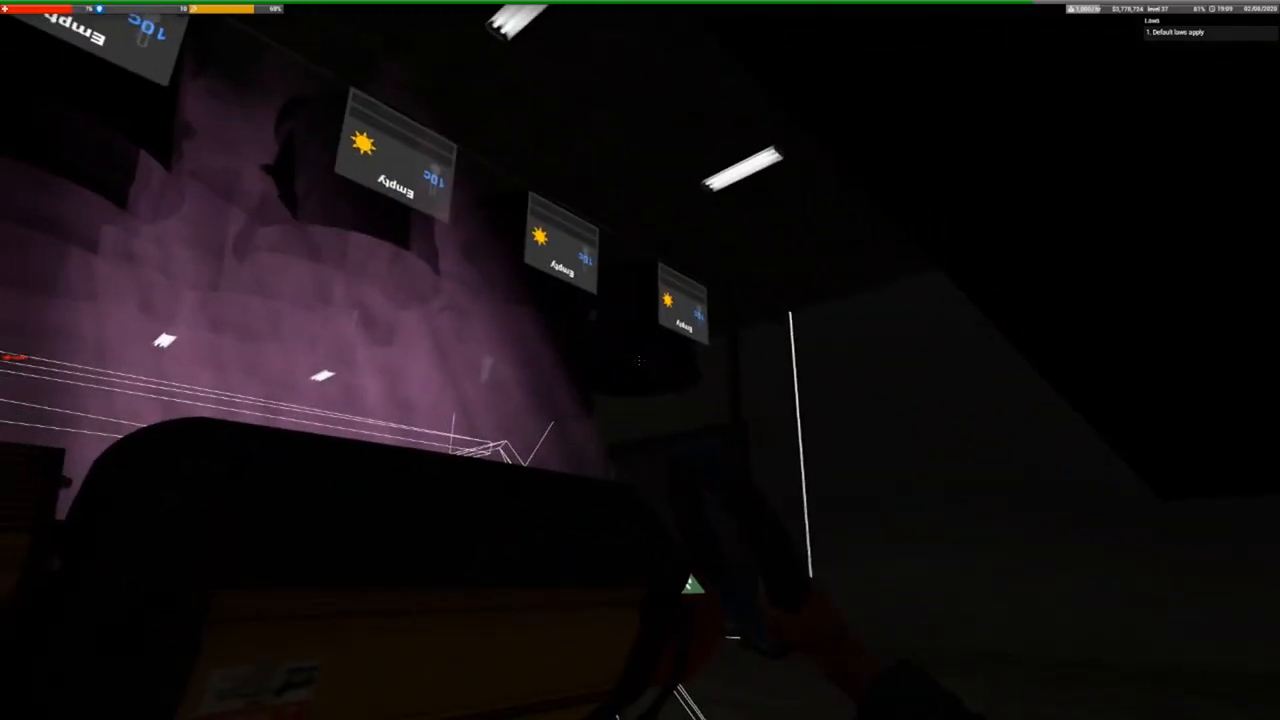
mouse_move(640, 360)
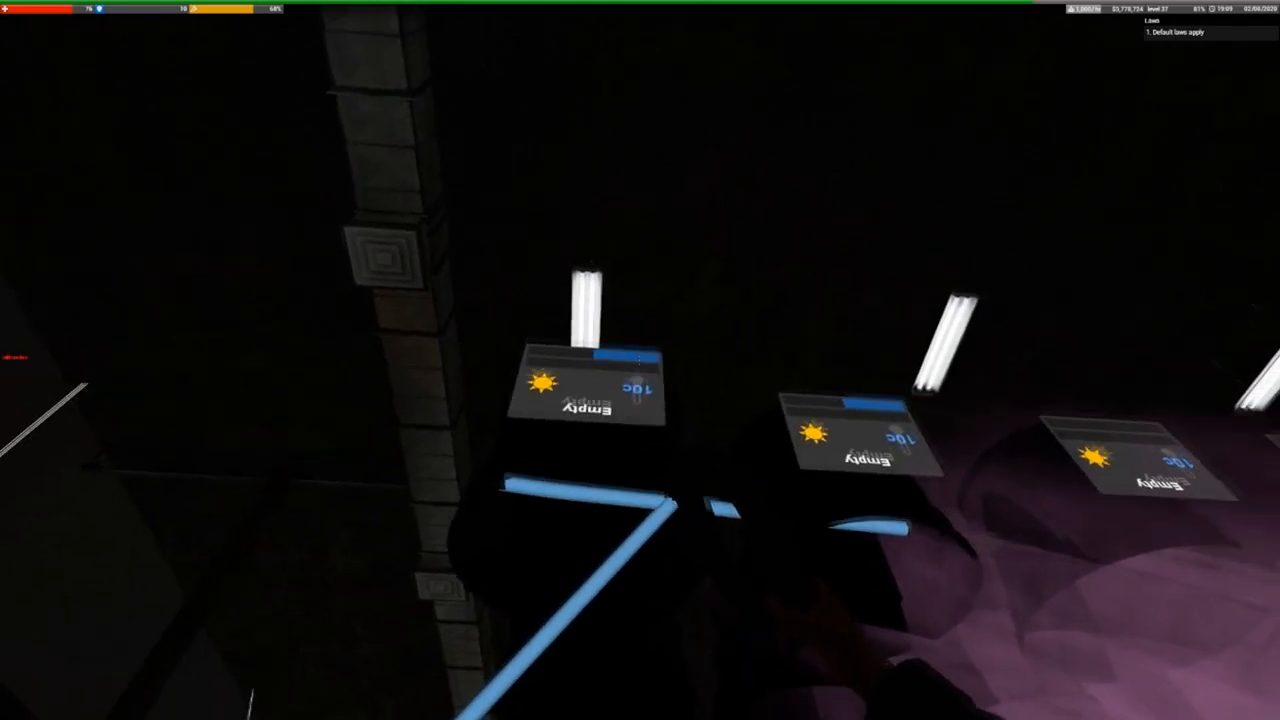
mouse_move(640, 360)
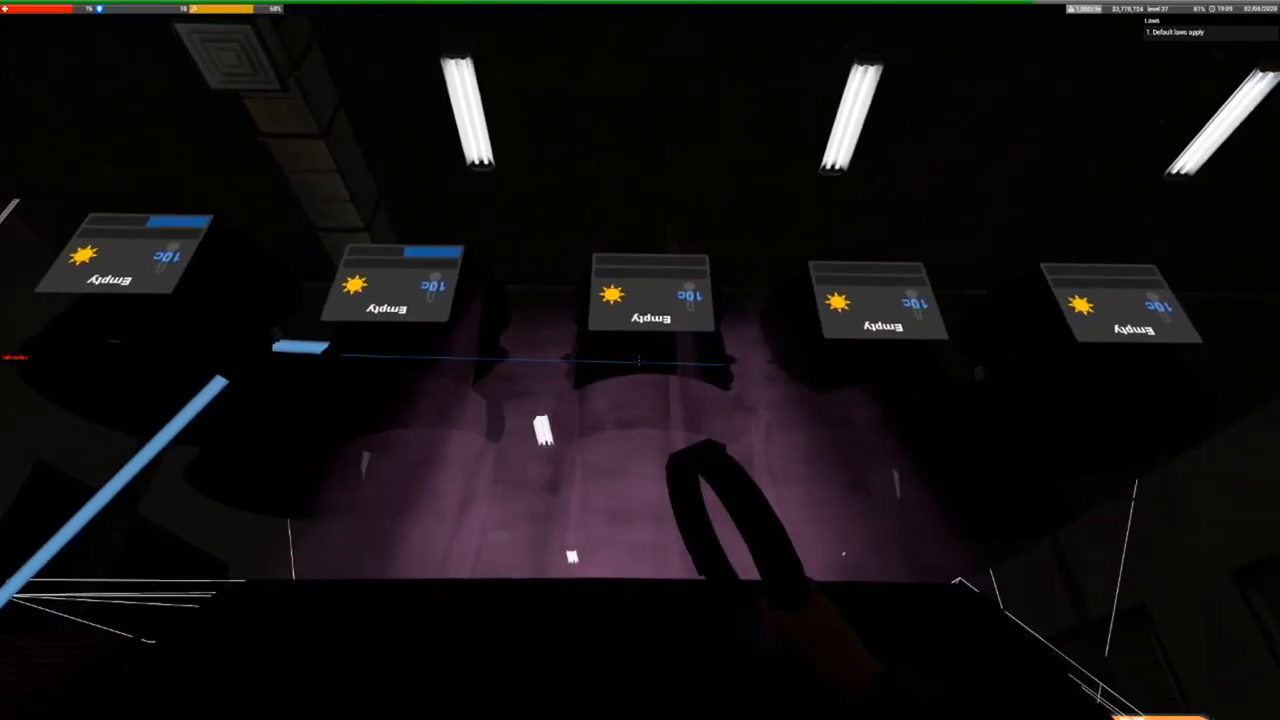
mouse_move(640, 360)
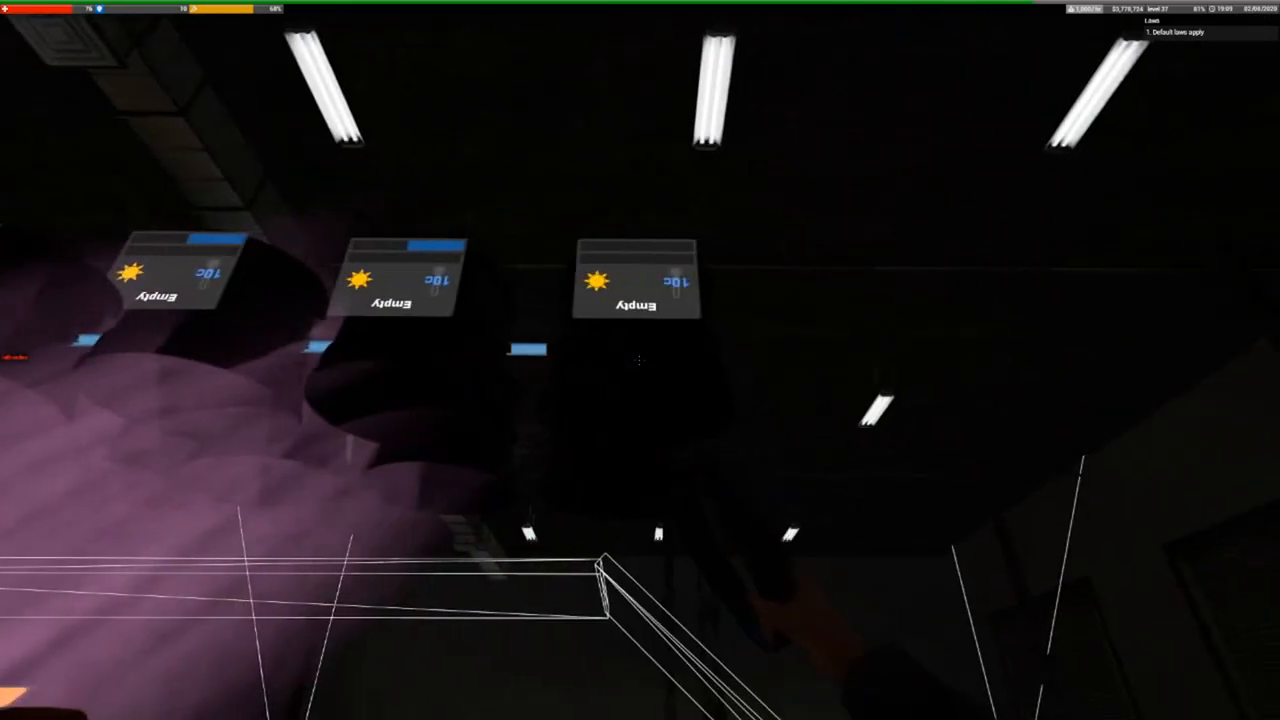
mouse_move(640, 360)
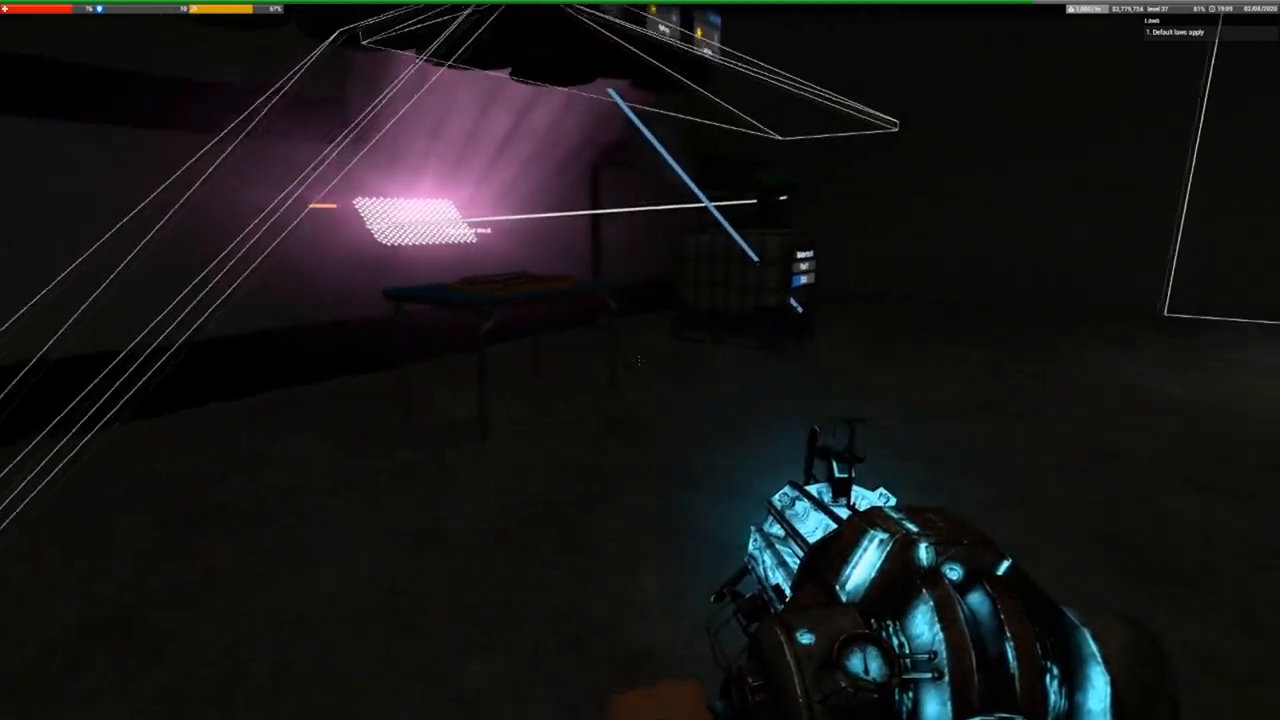
mouse_move(640, 360)
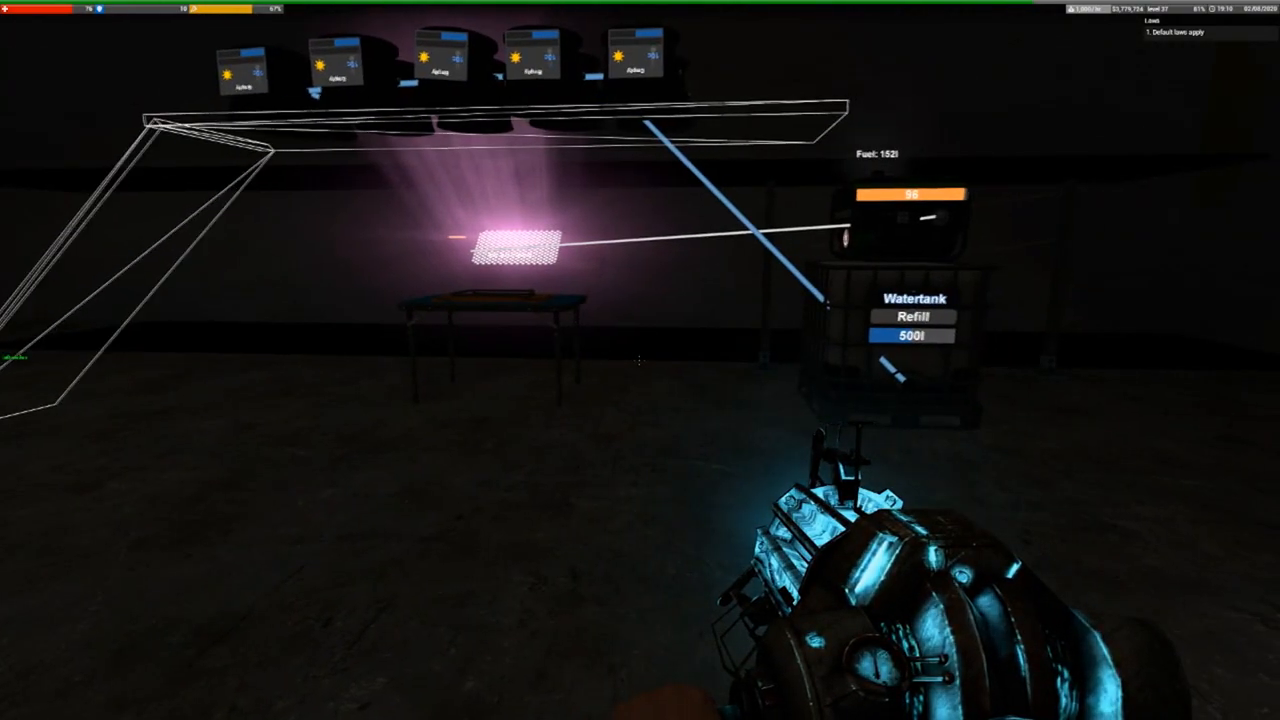
mouse_move(640, 360)
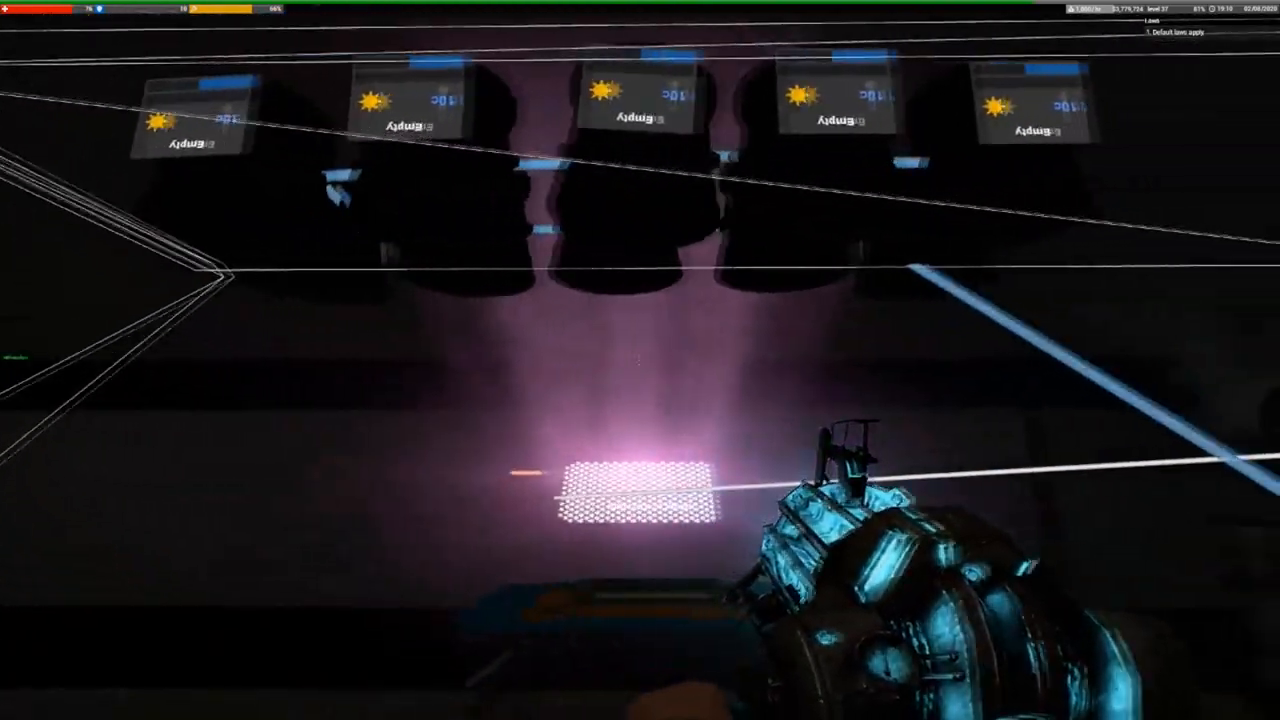
mouse_move(640, 360)
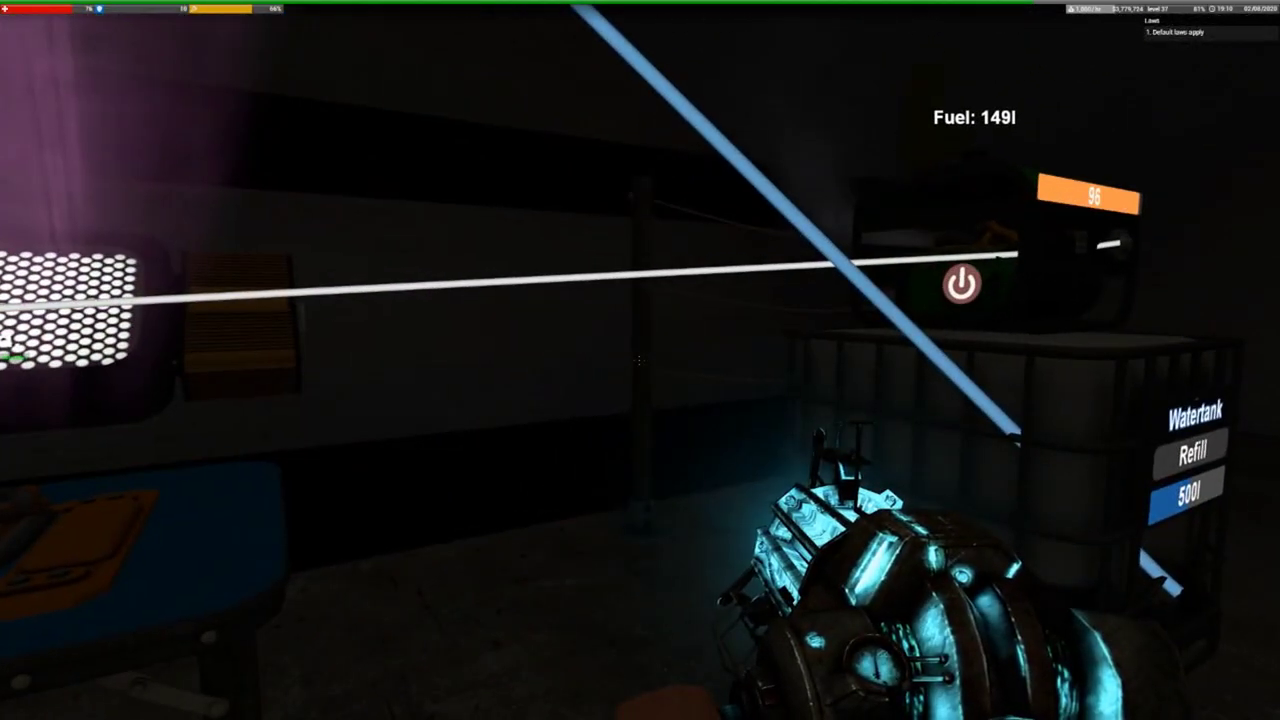
mouse_move(640, 360)
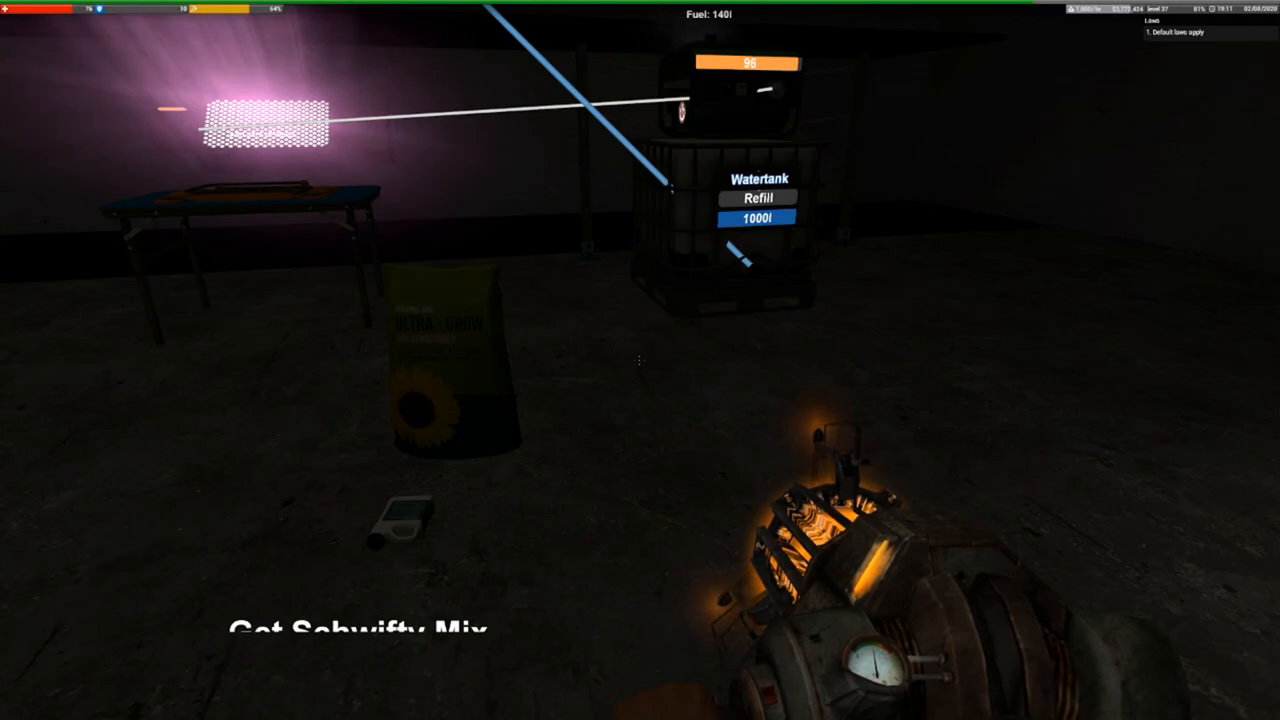
mouse_move(640, 360)
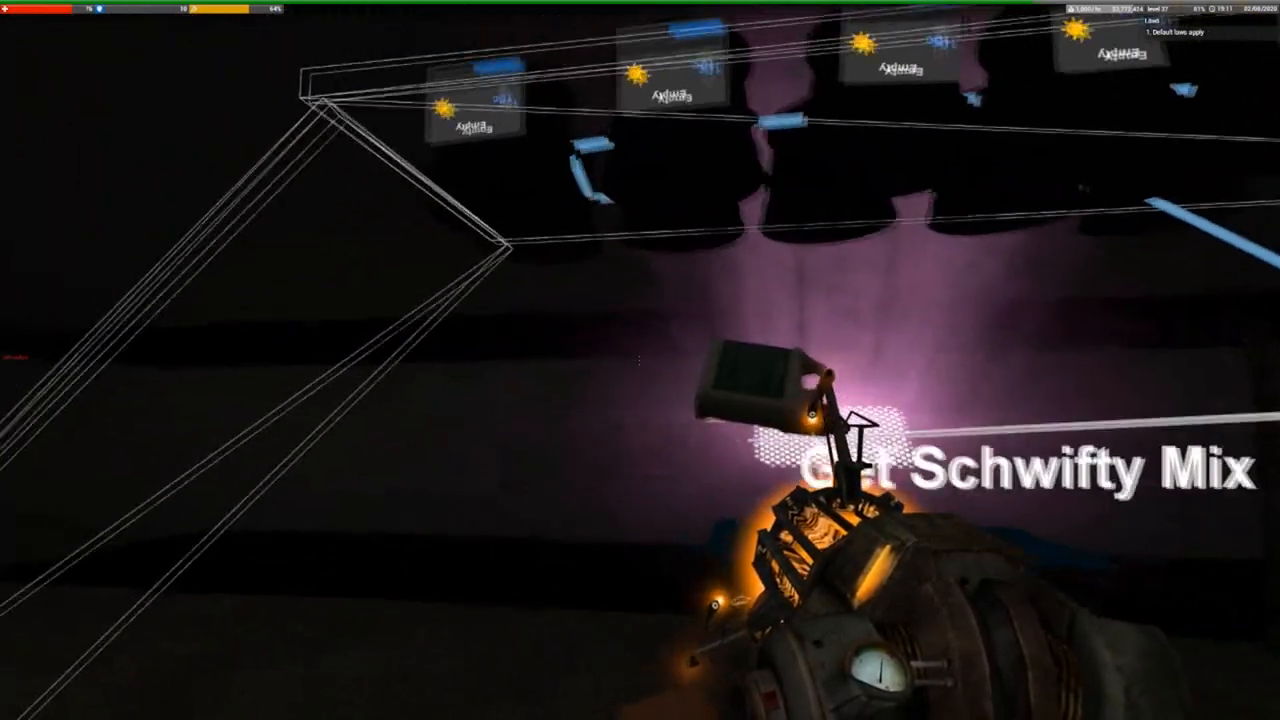
mouse_move(640, 360)
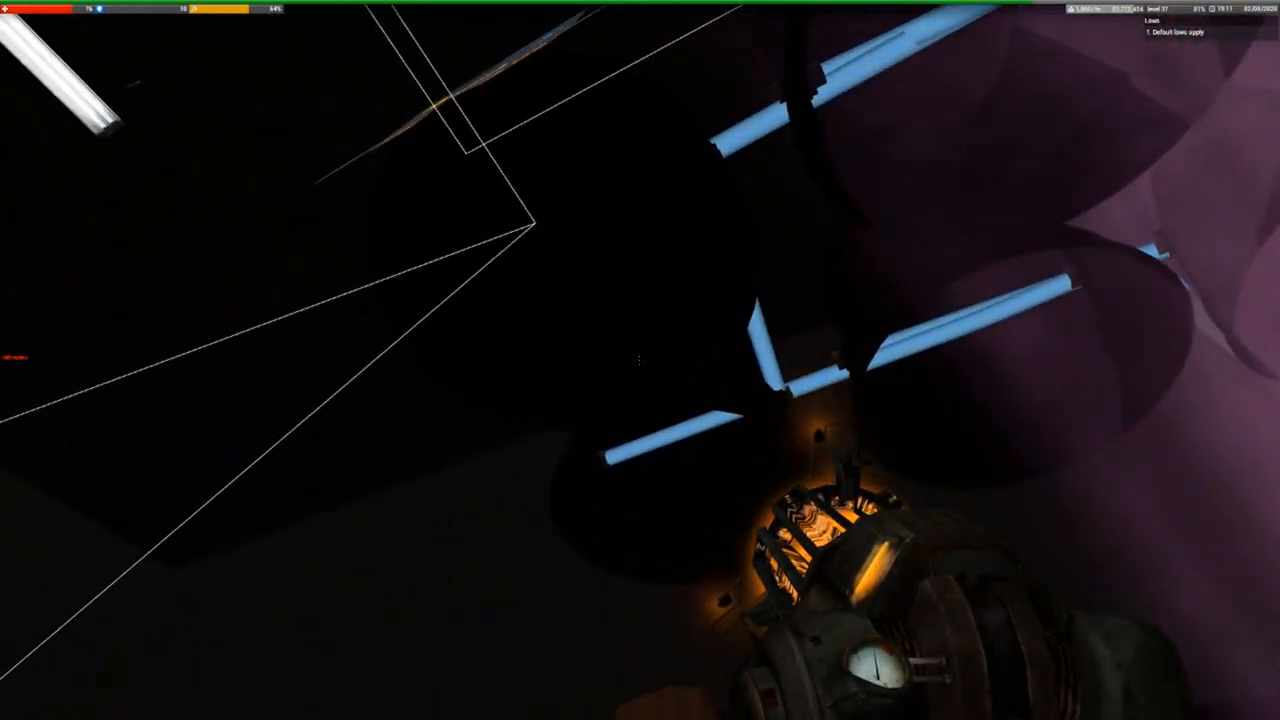
mouse_move(640, 360)
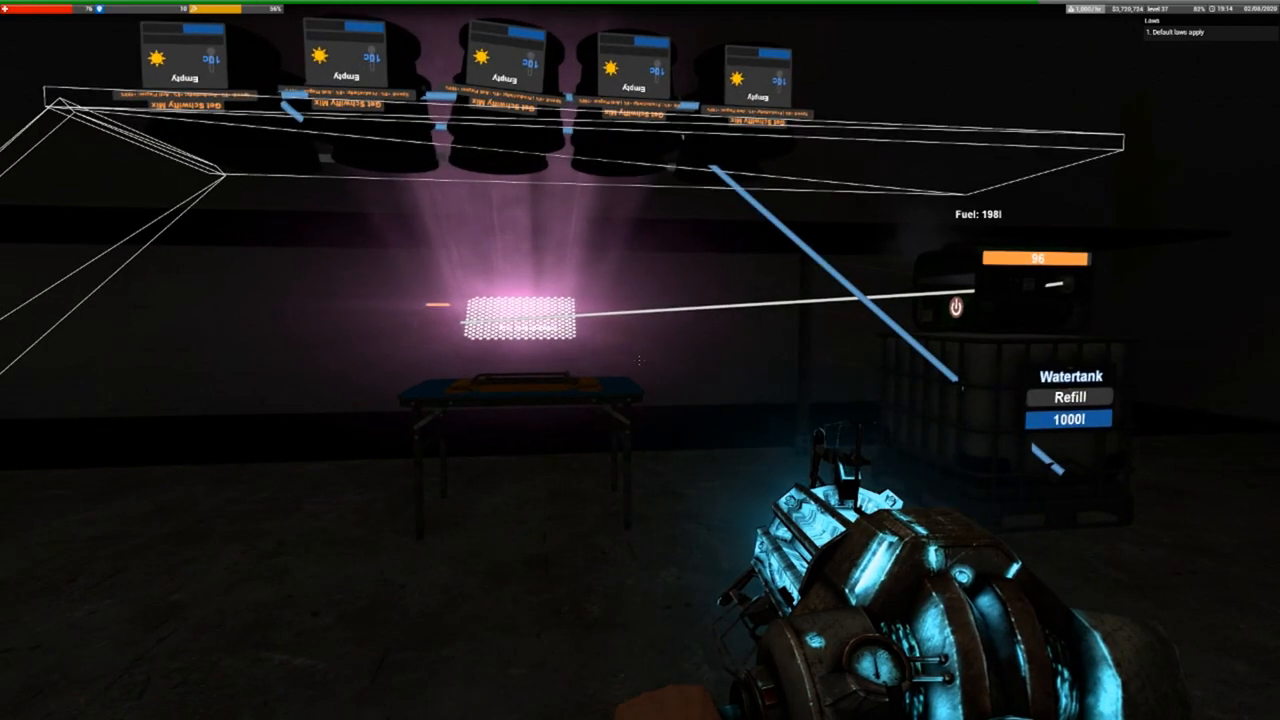
mouse_move(640, 360)
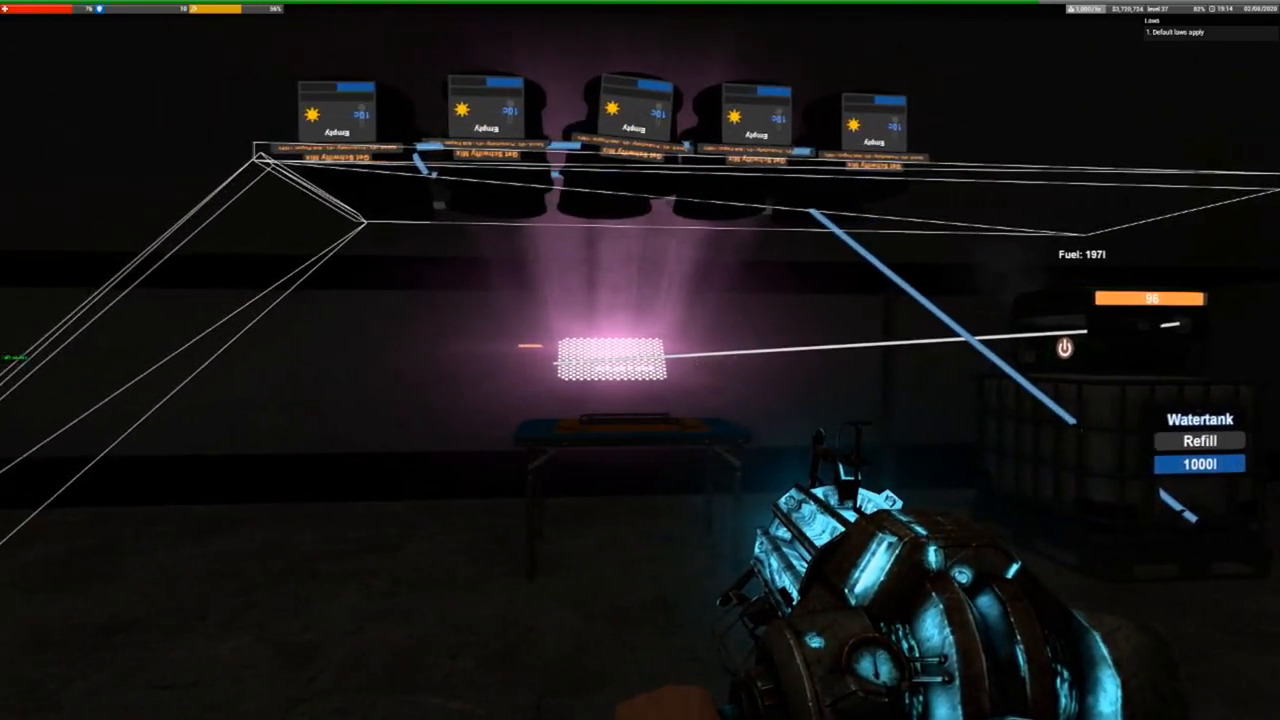
mouse_move(640, 360)
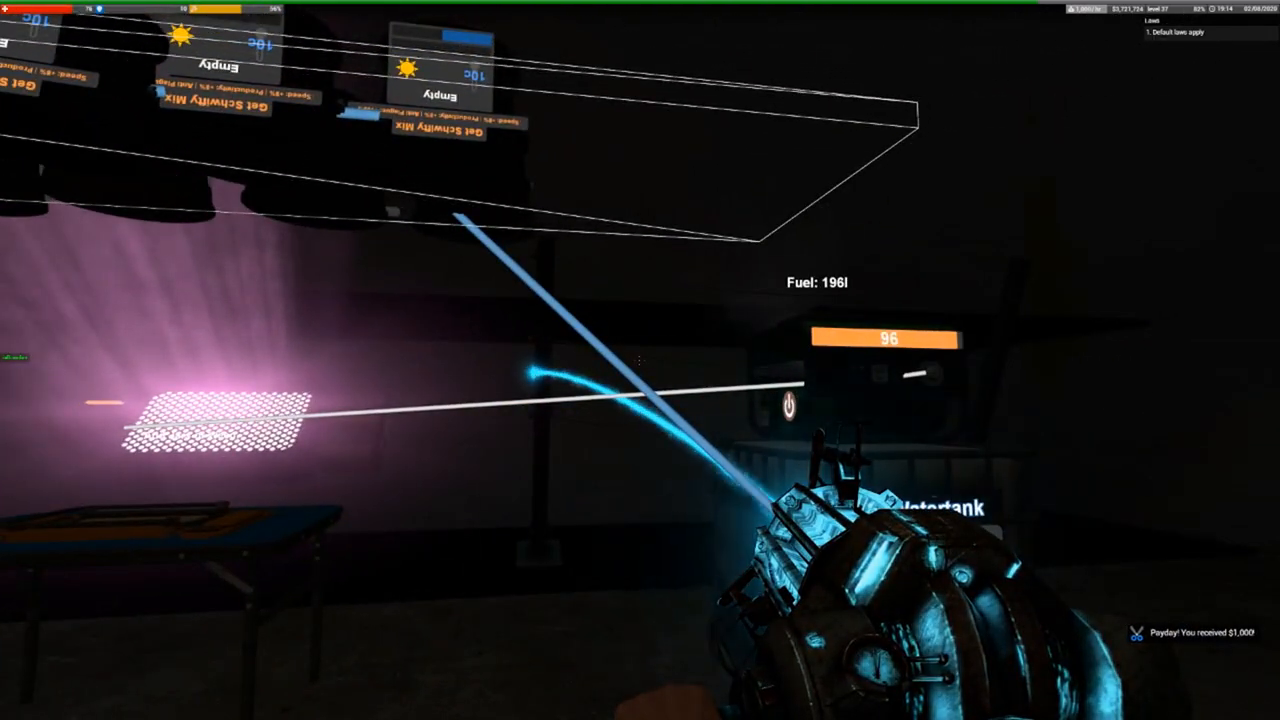
mouse_move(640, 360)
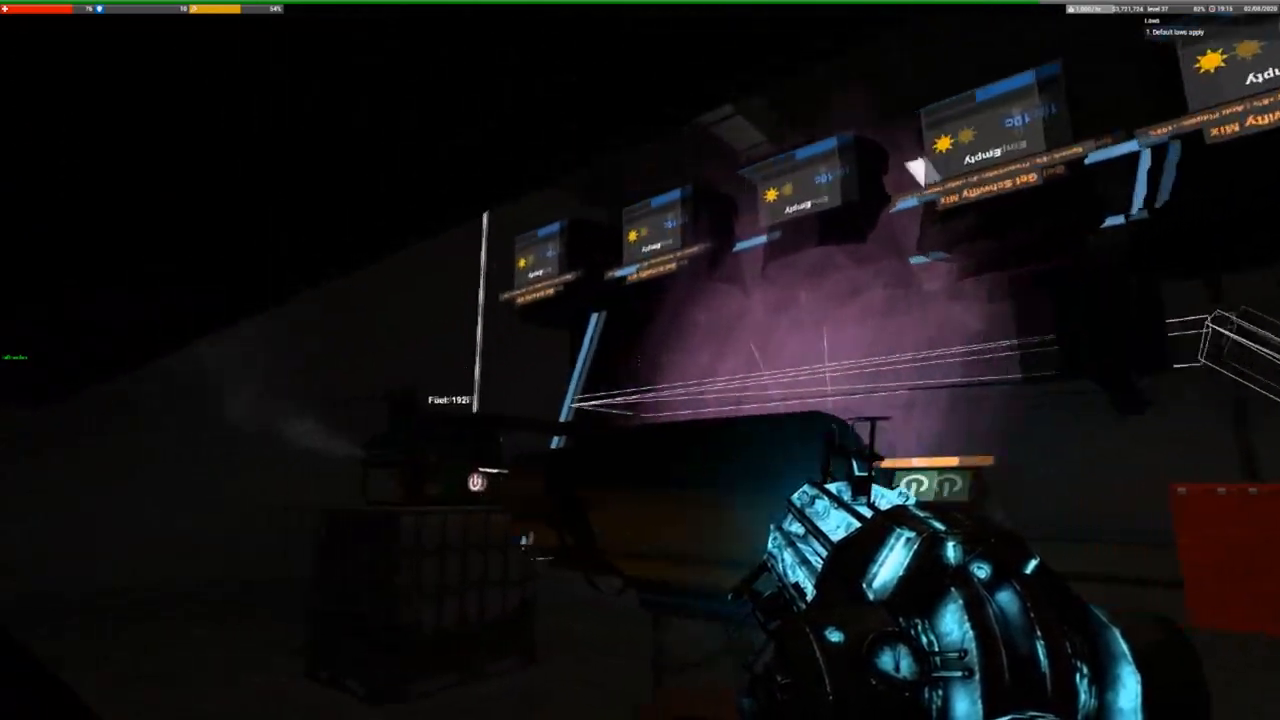
mouse_move(640, 360)
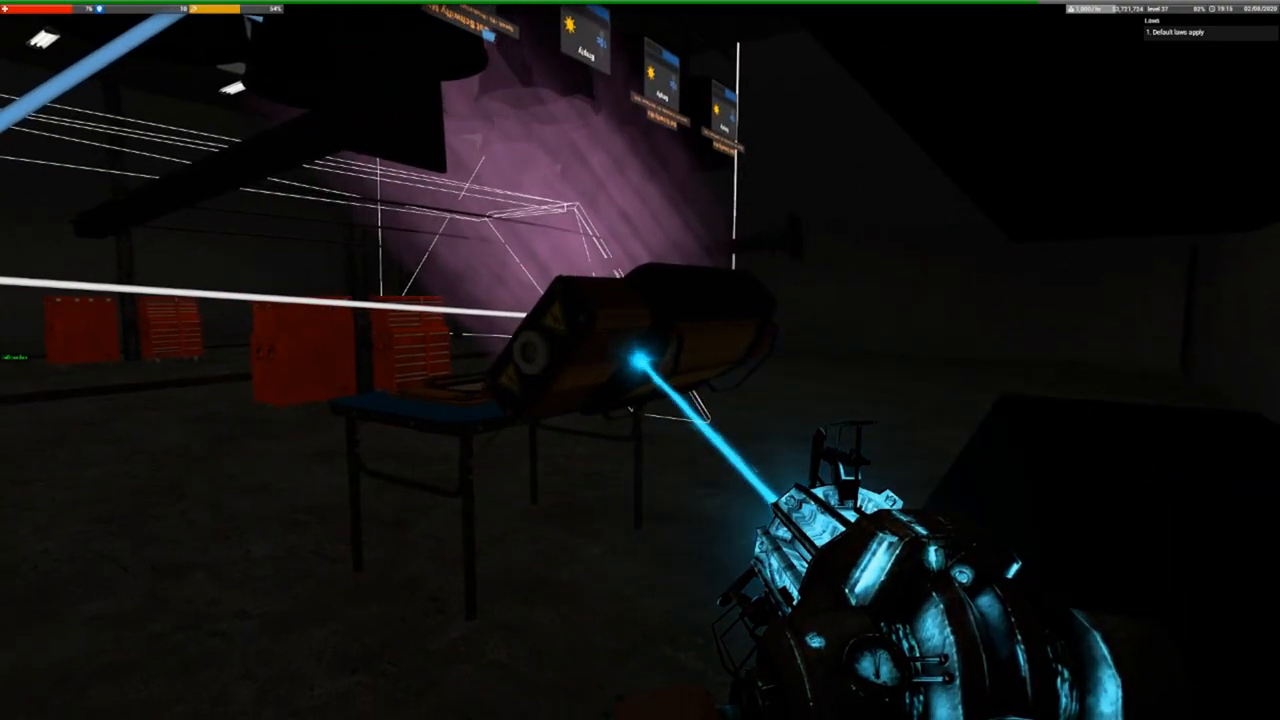
mouse_move(640, 360)
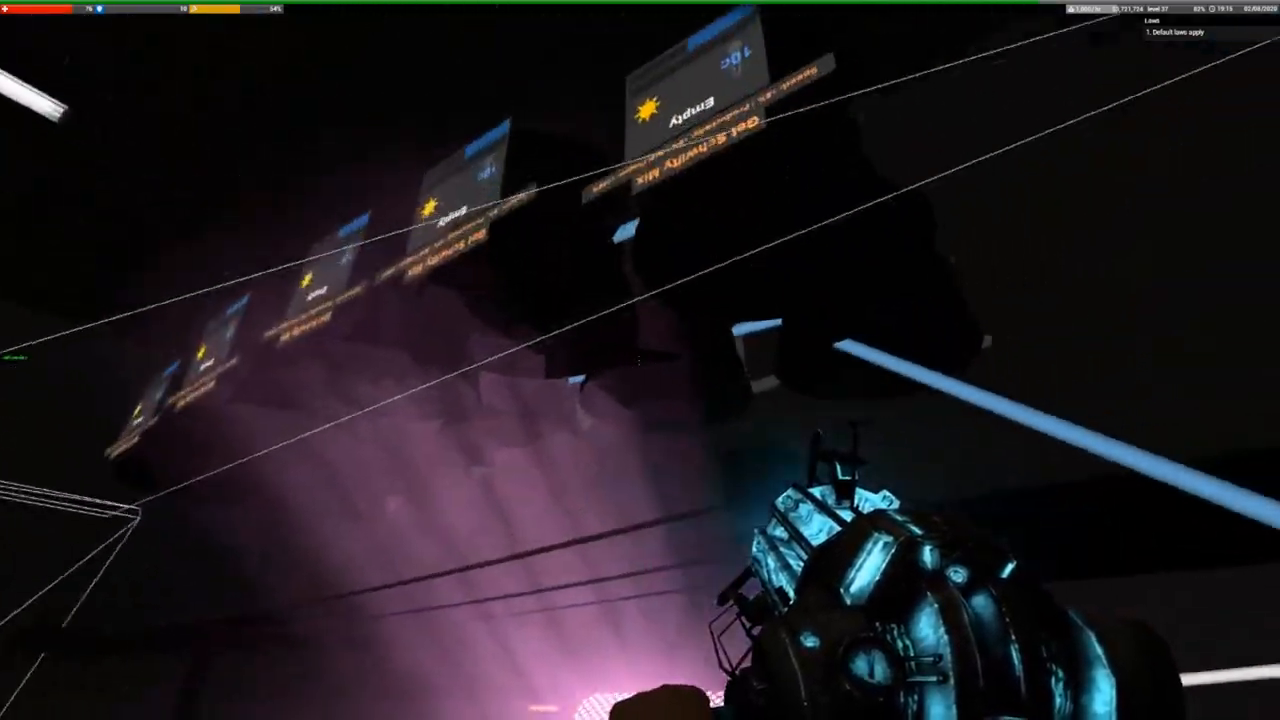
mouse_move(640, 360)
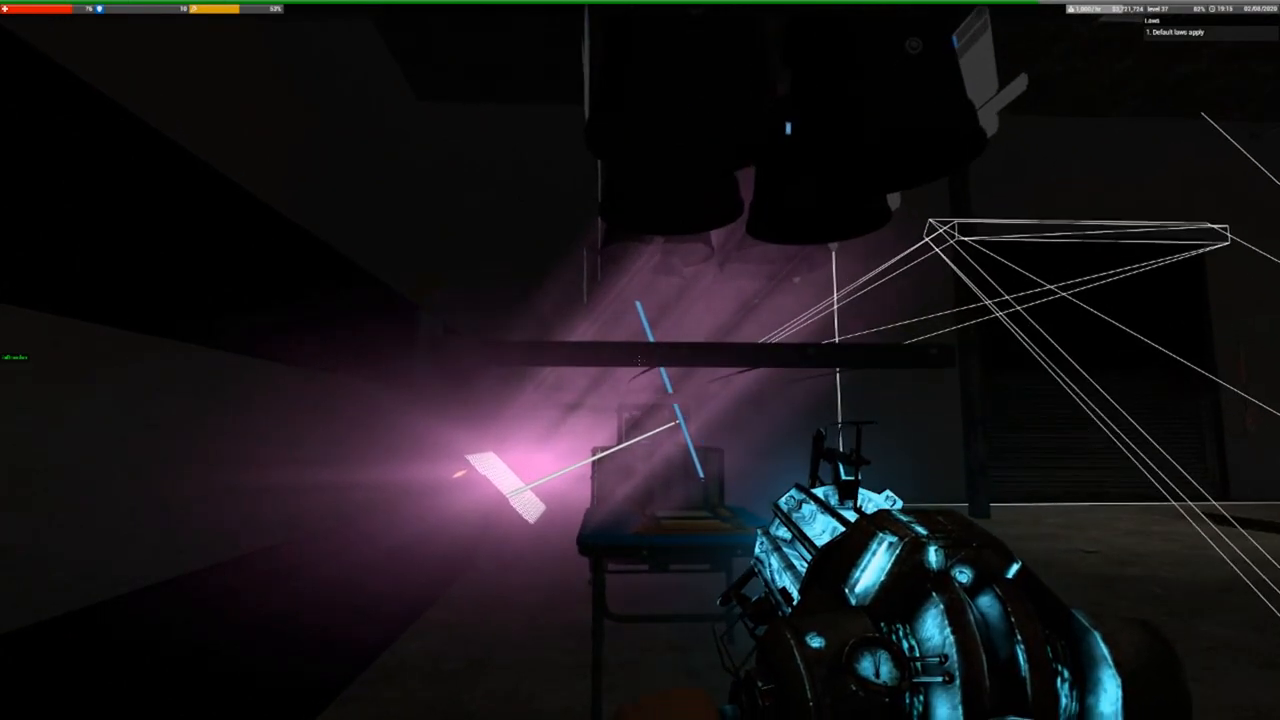
mouse_move(640, 360)
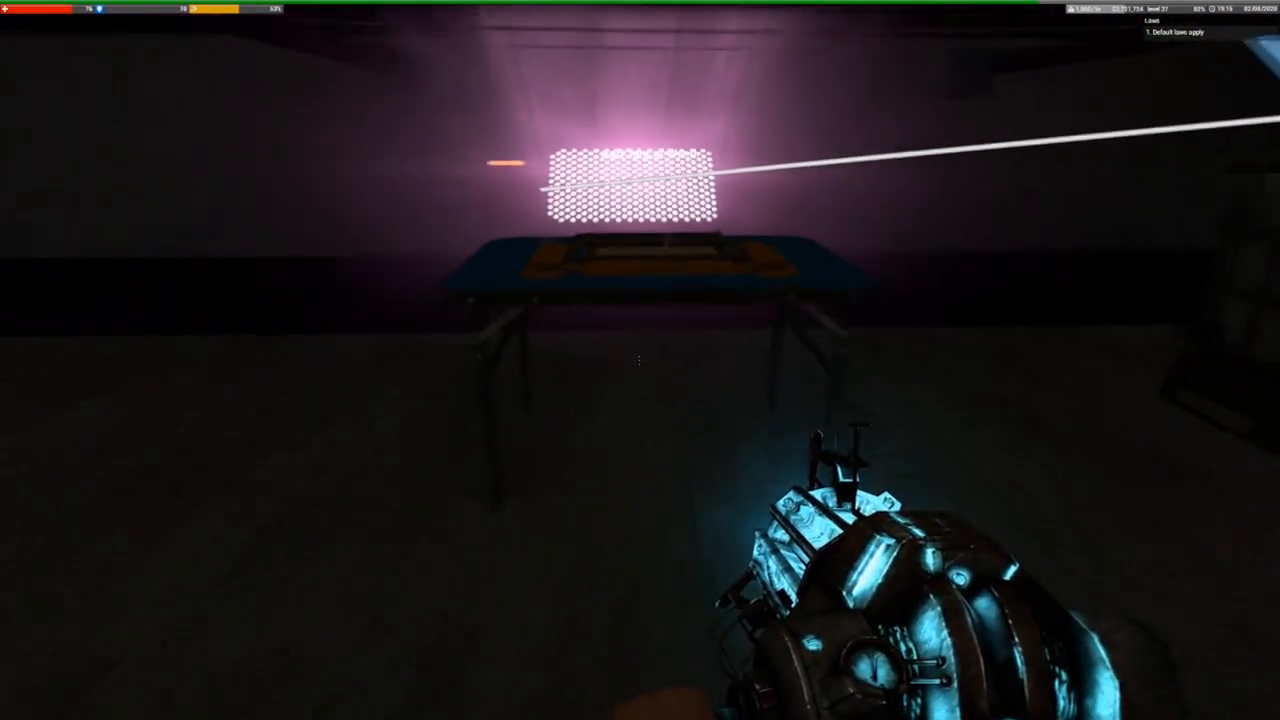
mouse_move(640, 360)
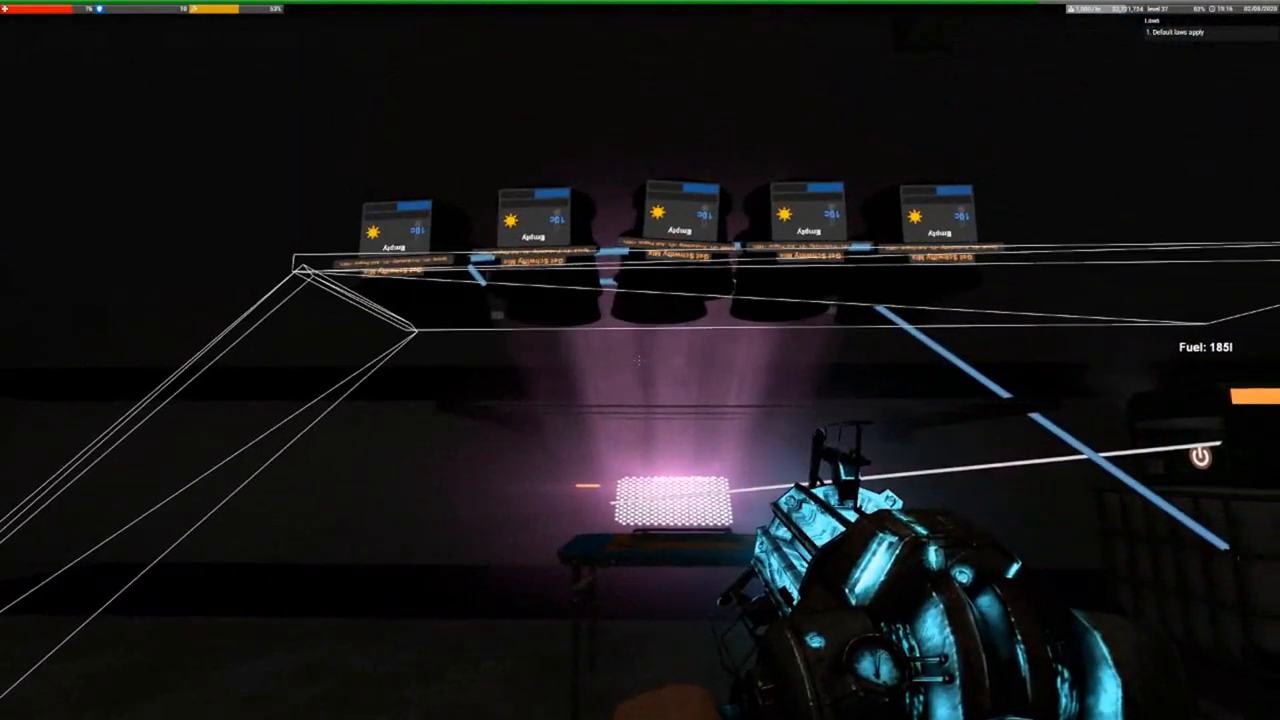
mouse_move(640, 300)
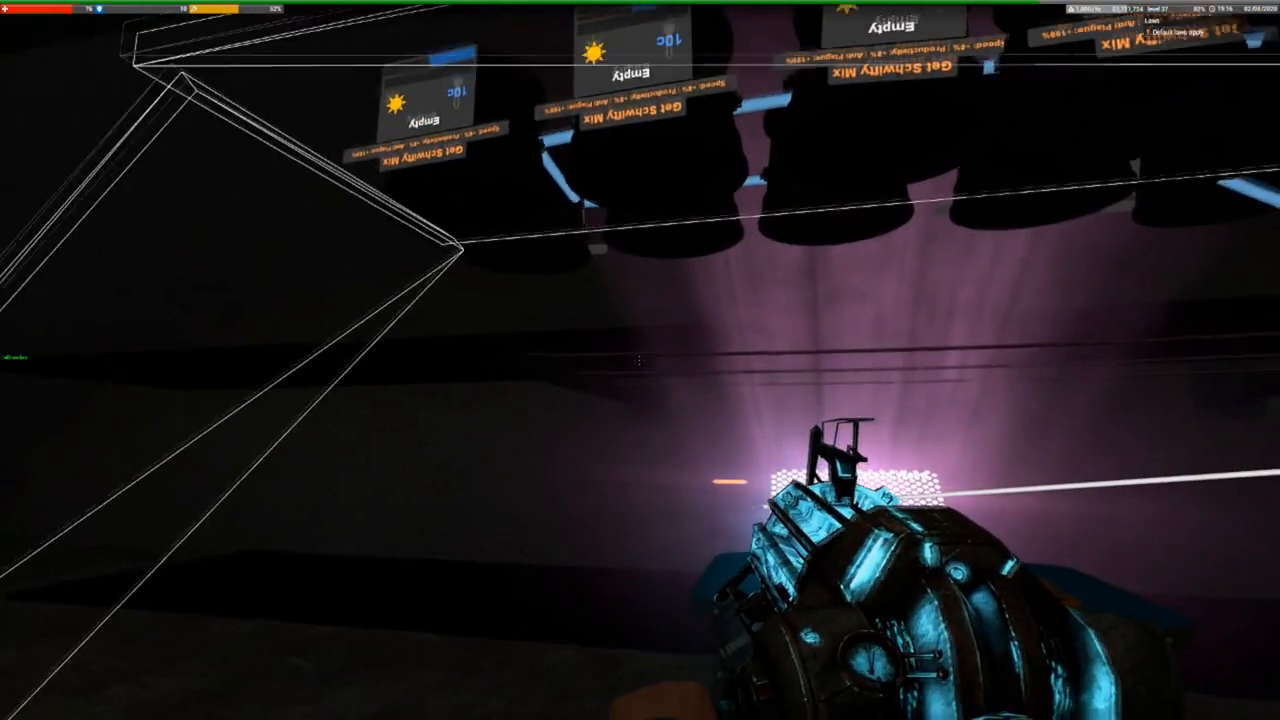
mouse_move(640, 360)
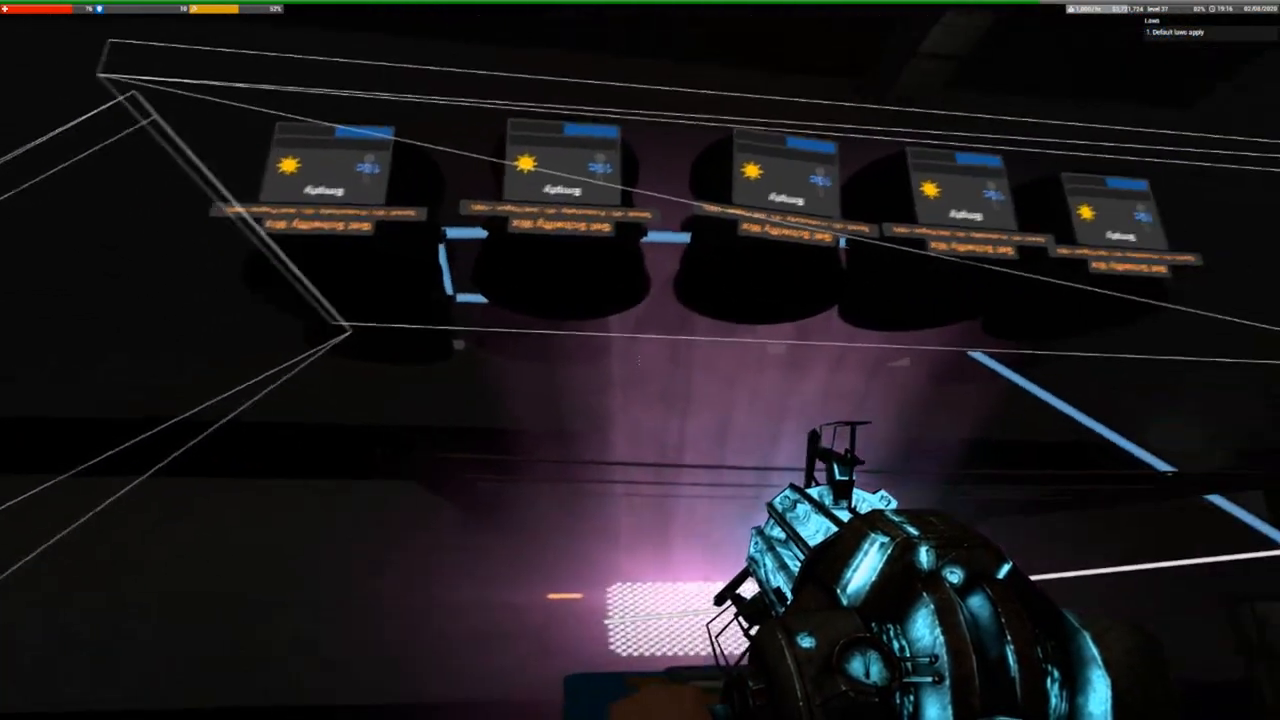
mouse_move(640, 360)
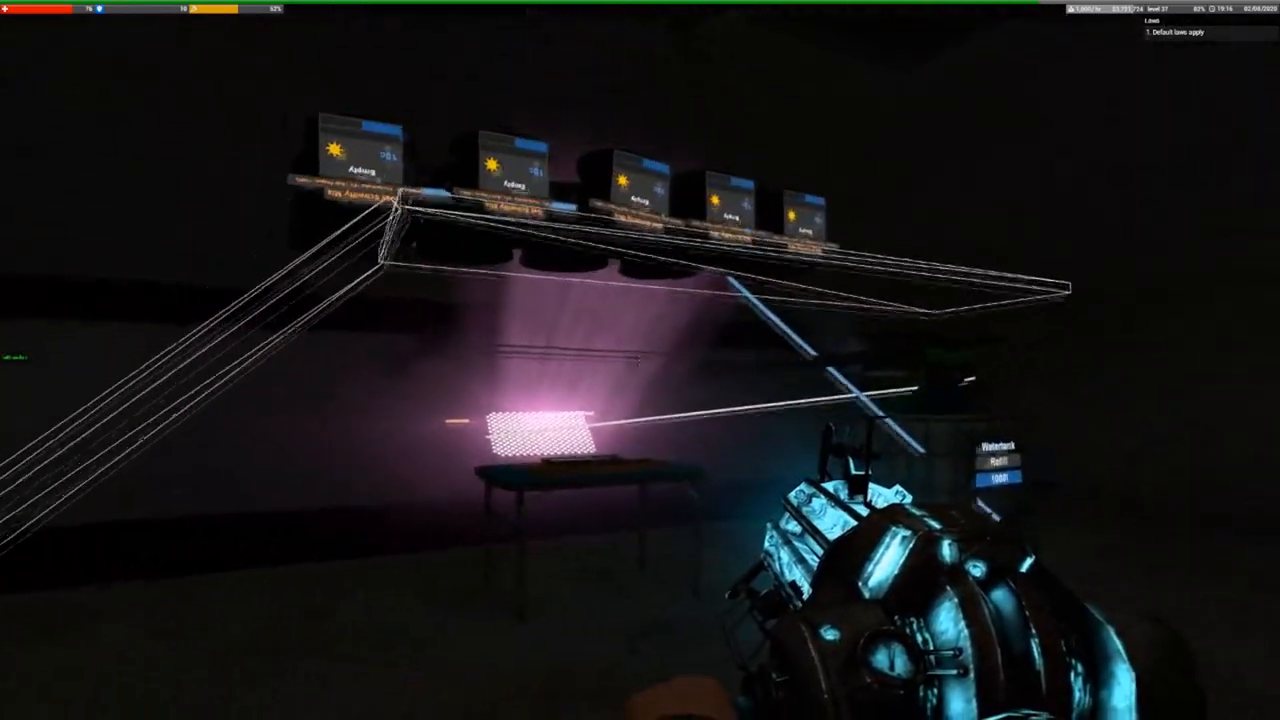
mouse_move(640, 360)
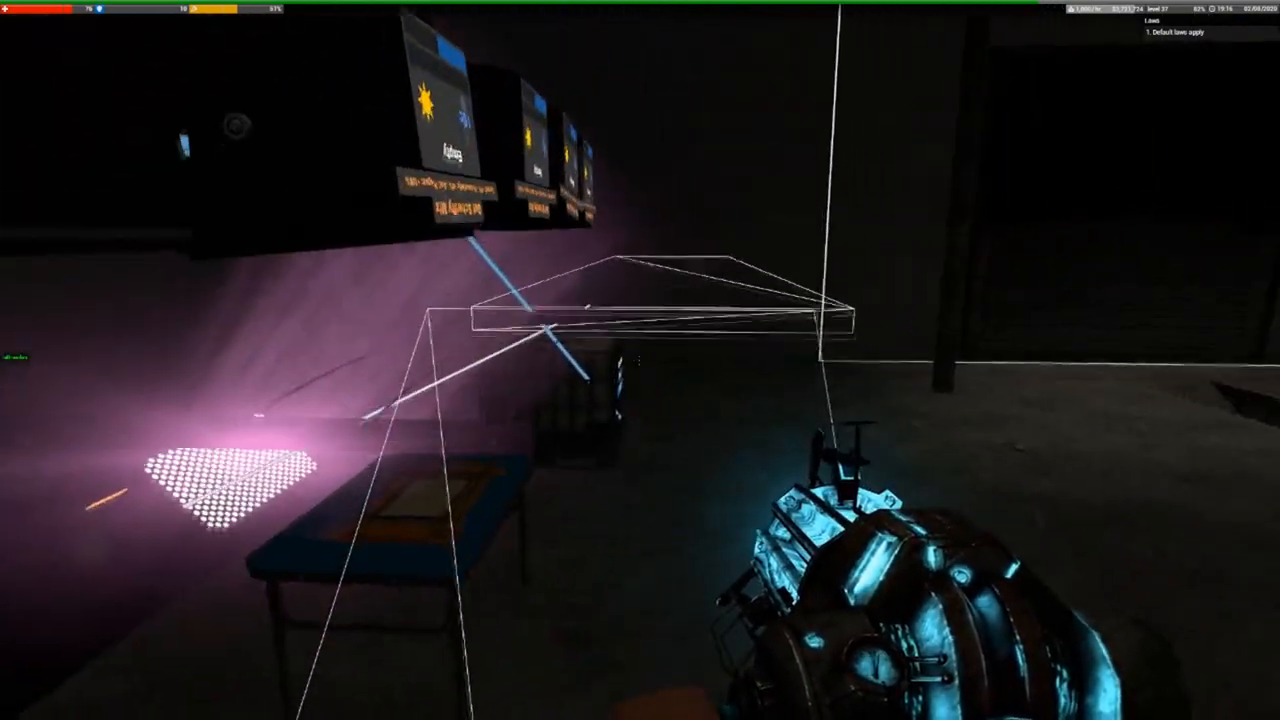
mouse_move(640, 360)
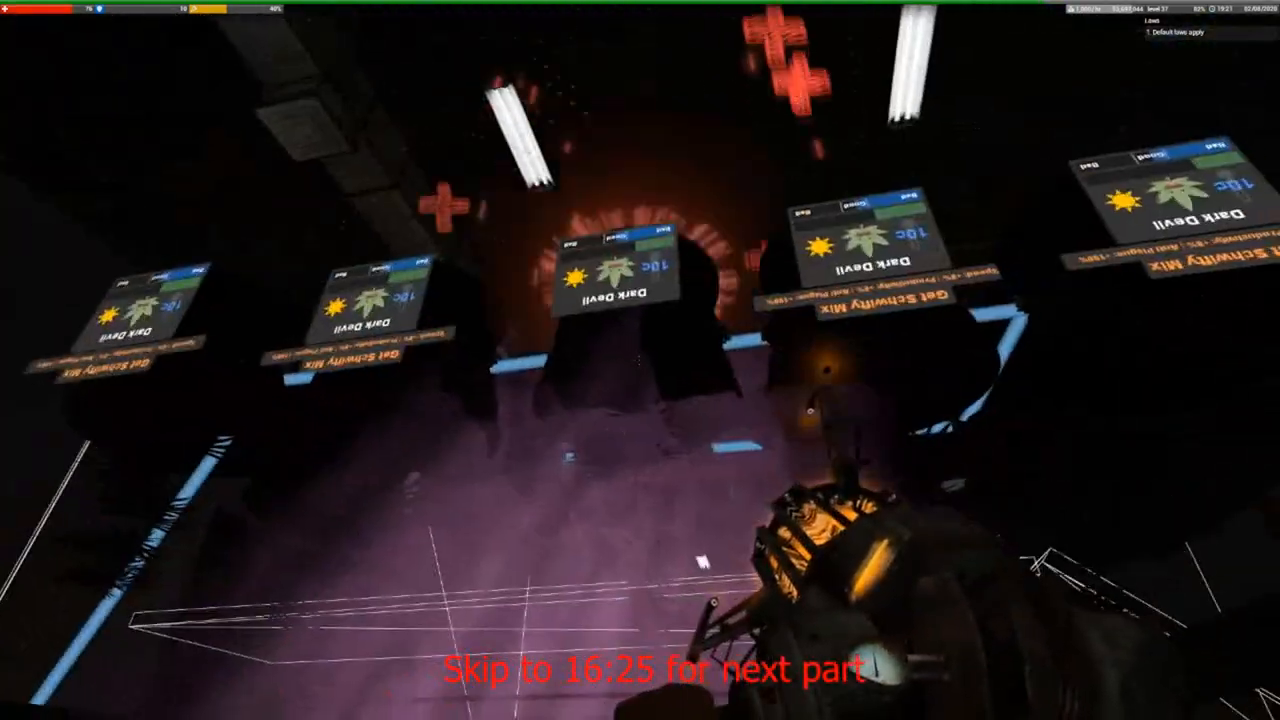
mouse_move(640, 360)
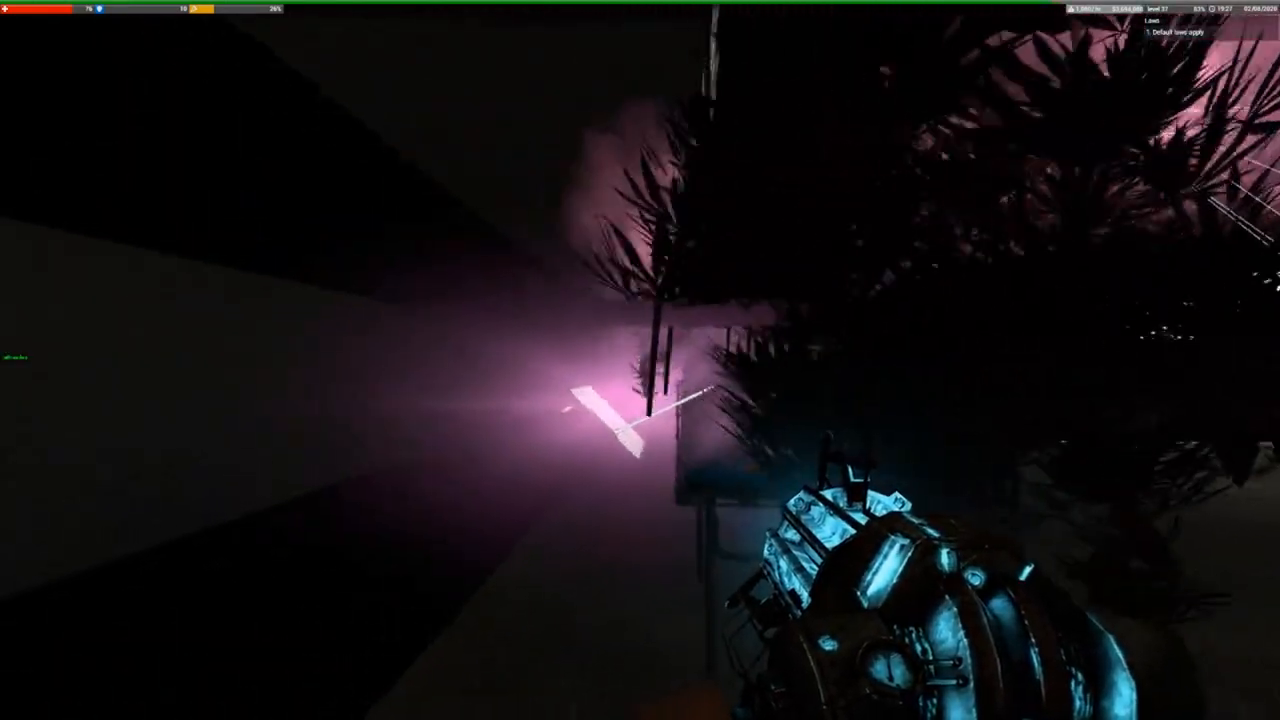
mouse_move(640, 360)
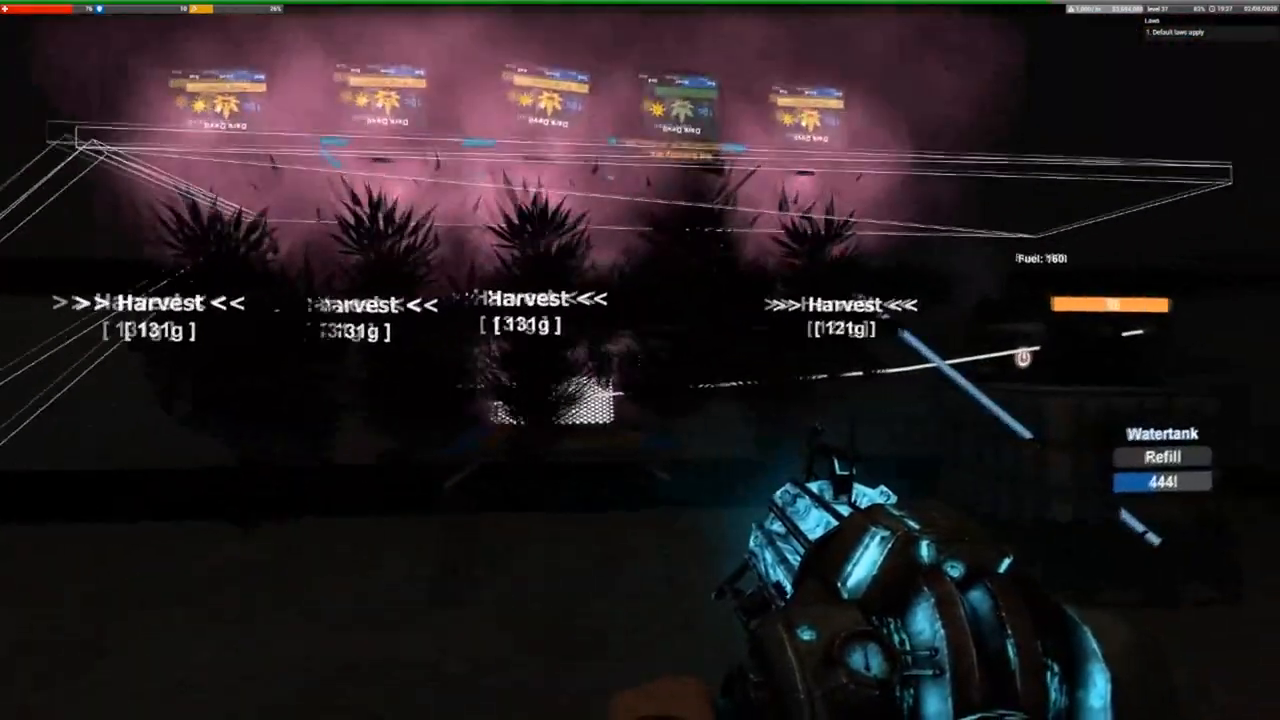
mouse_move(640, 360)
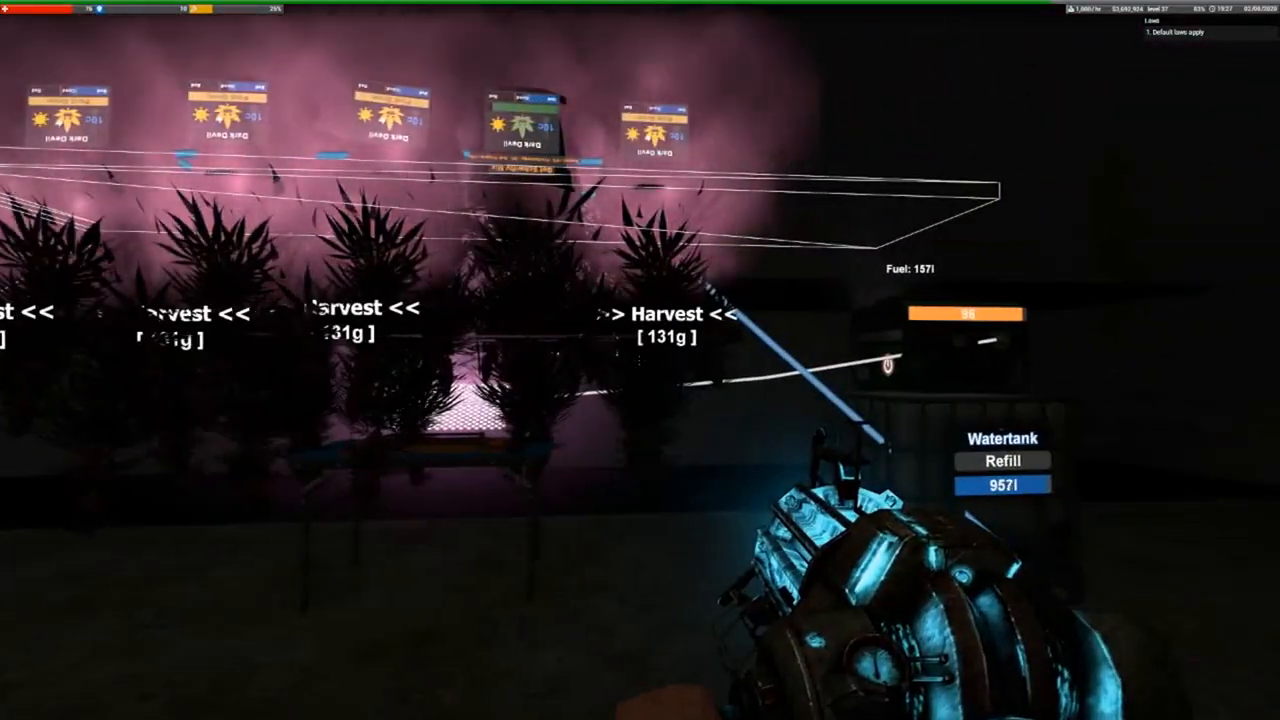
mouse_move(640, 360)
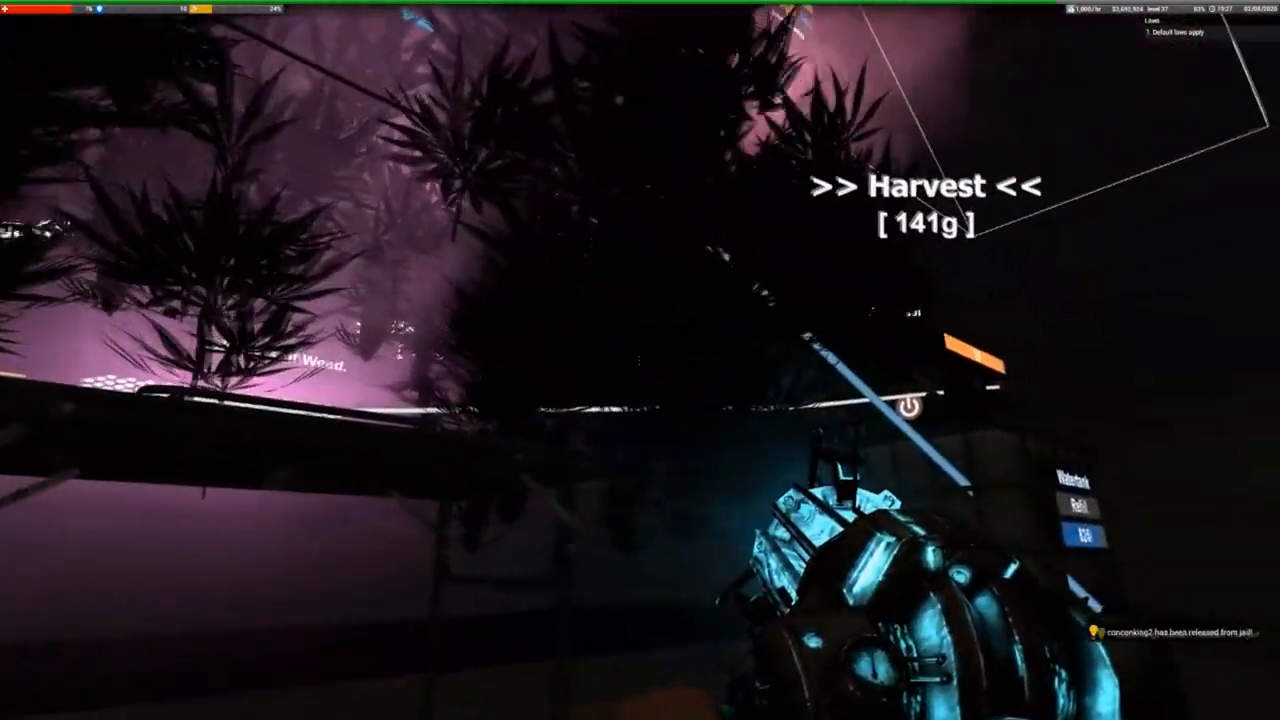
mouse_move(640, 360)
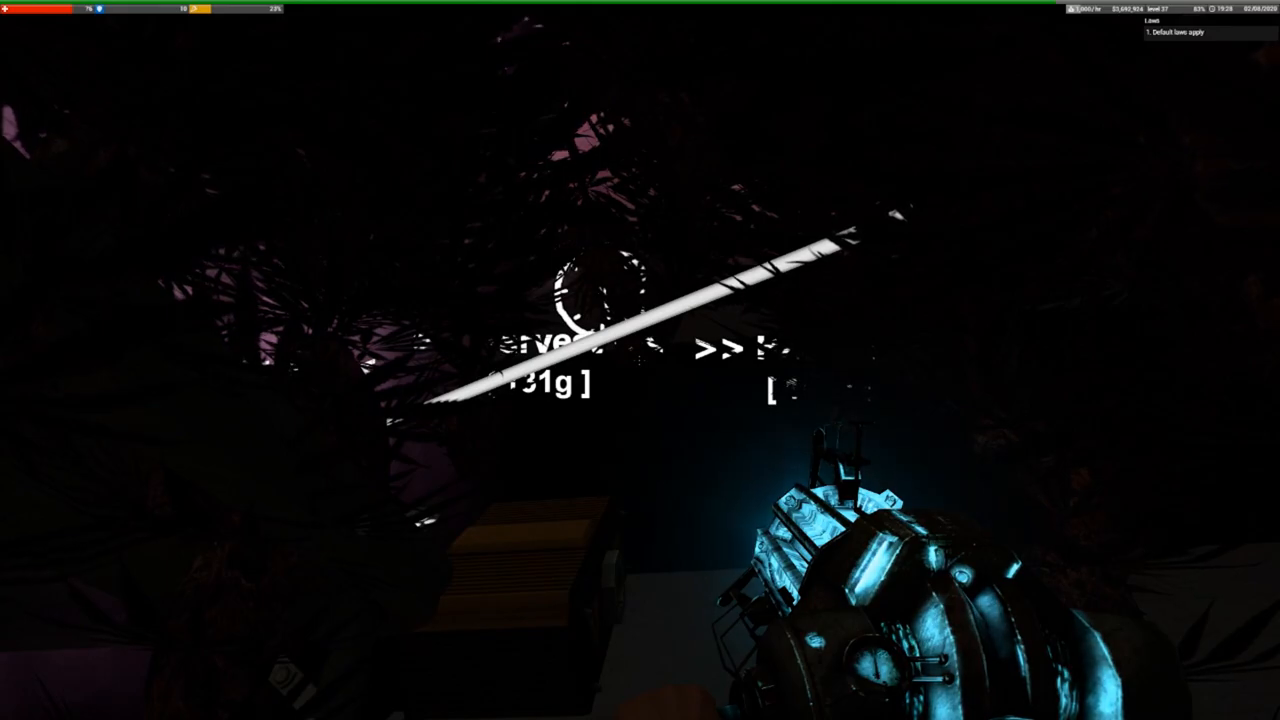
mouse_move(640, 360)
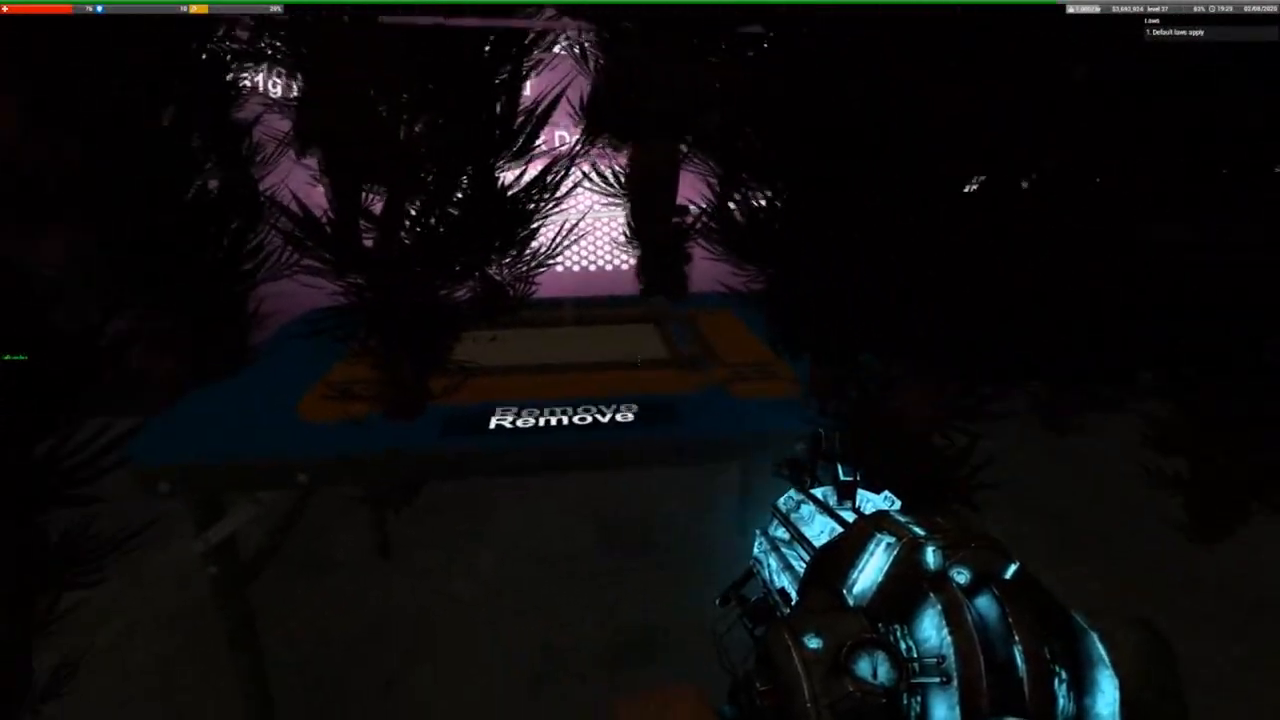
mouse_move(640, 360)
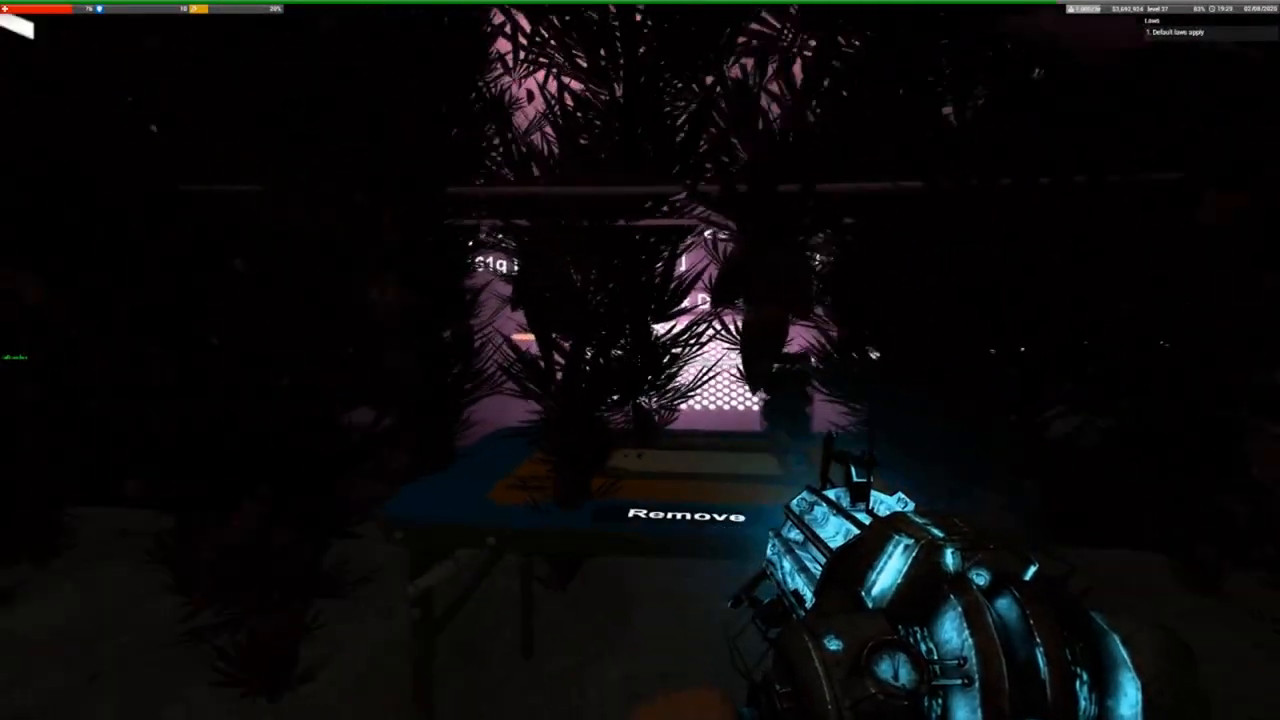
mouse_move(640, 360)
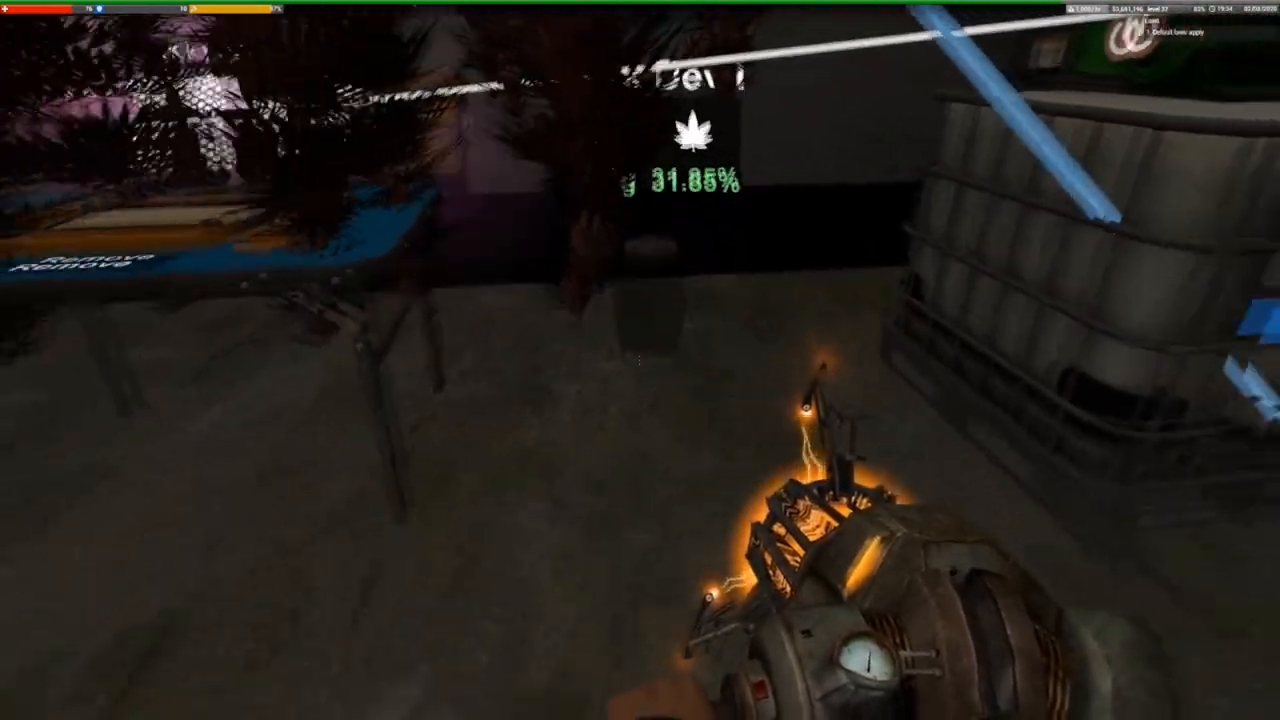
mouse_move(640, 360)
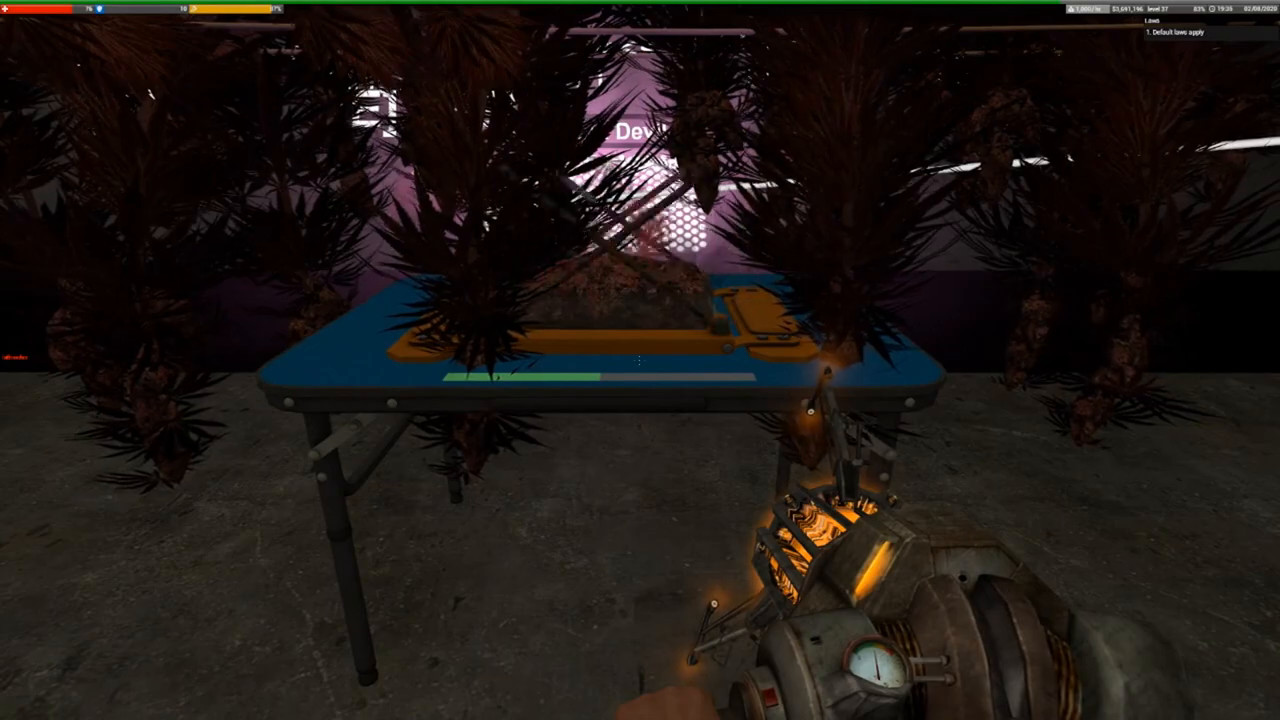
mouse_move(640, 360)
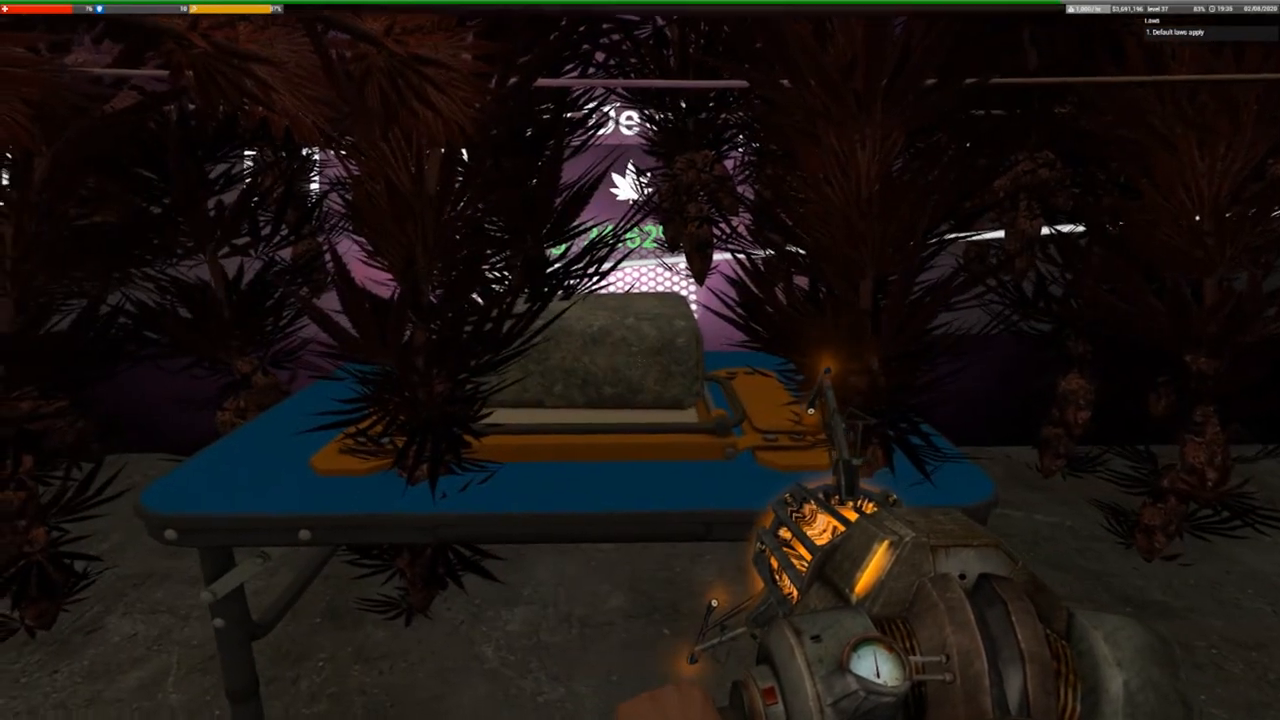
mouse_move(640, 360)
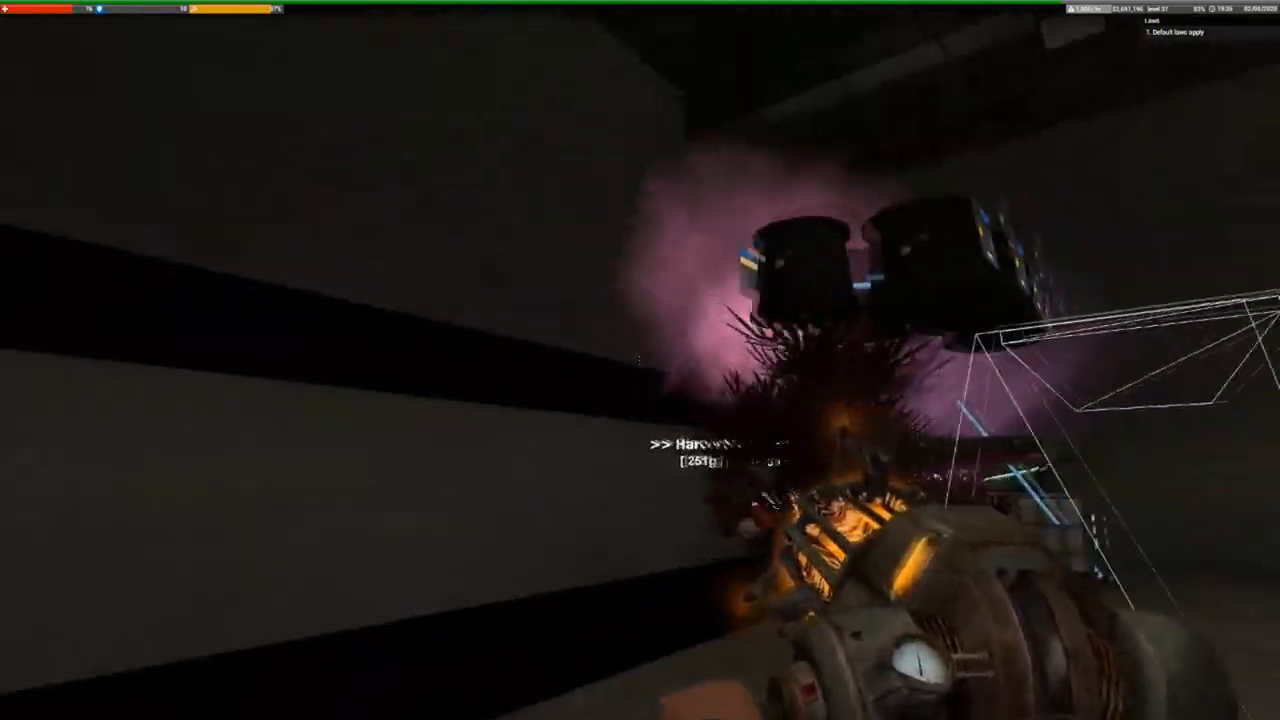
mouse_move(640, 360)
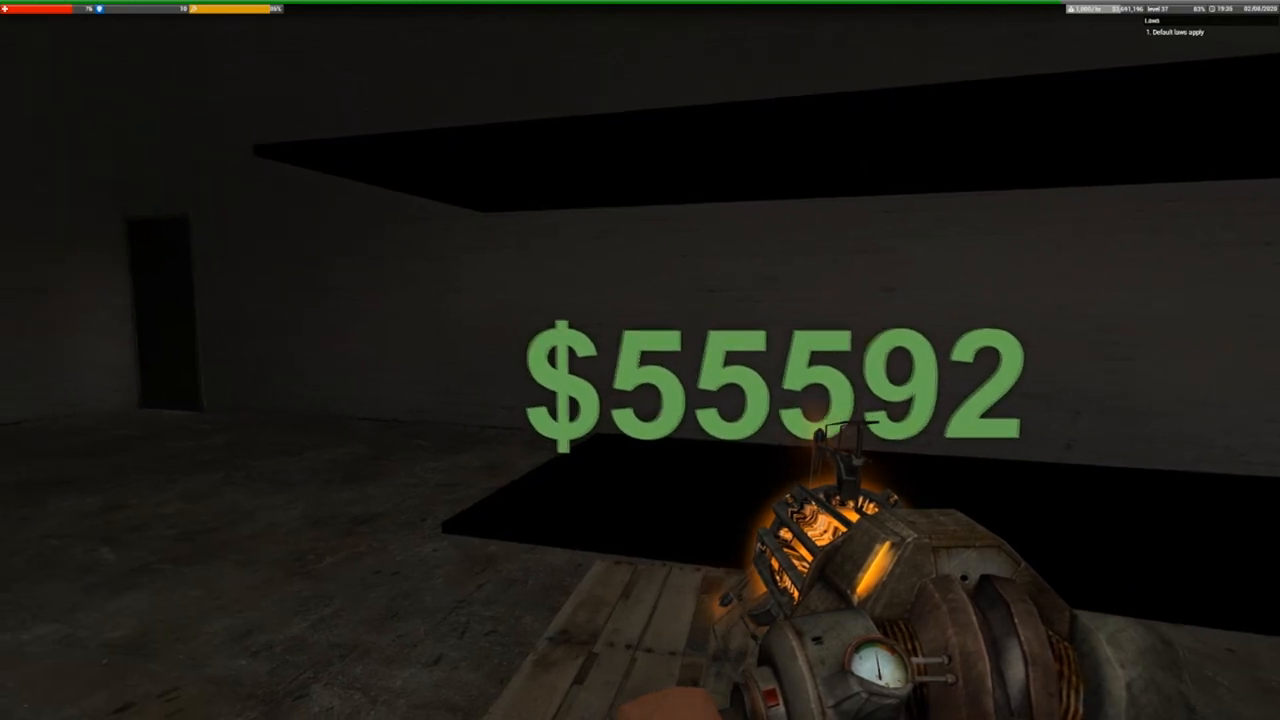
mouse_move(640, 360)
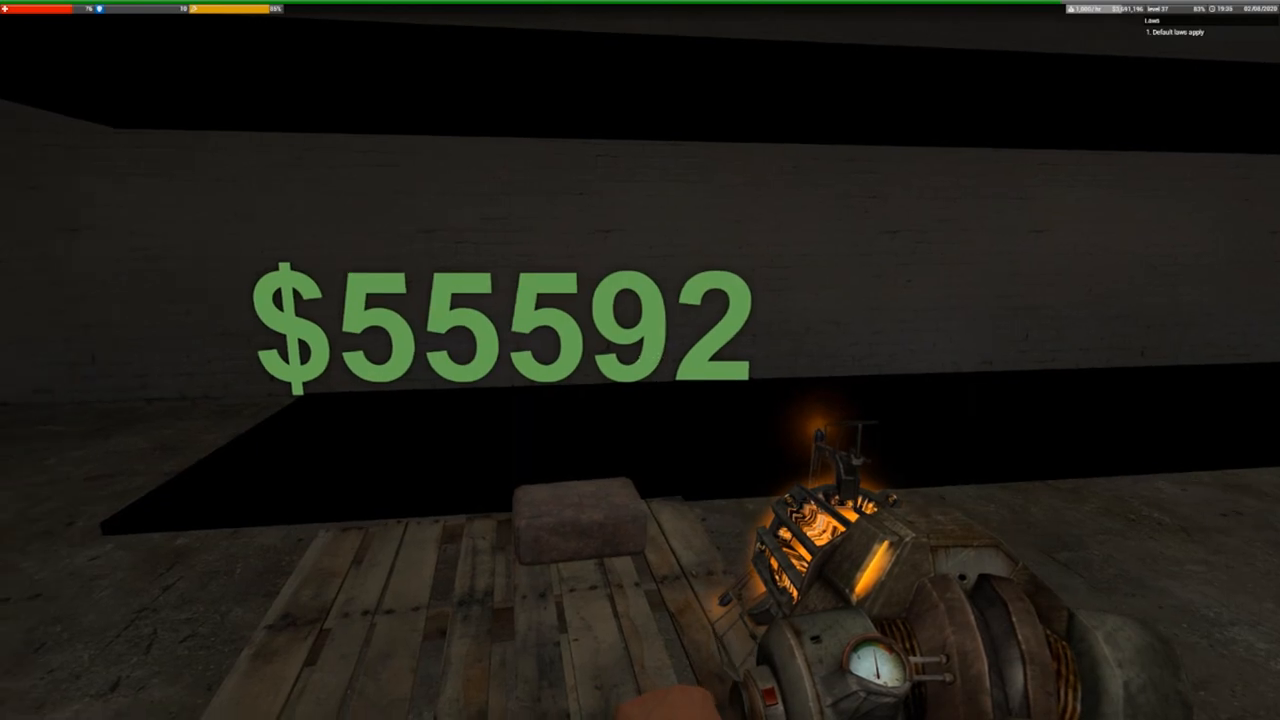
mouse_move(640, 360)
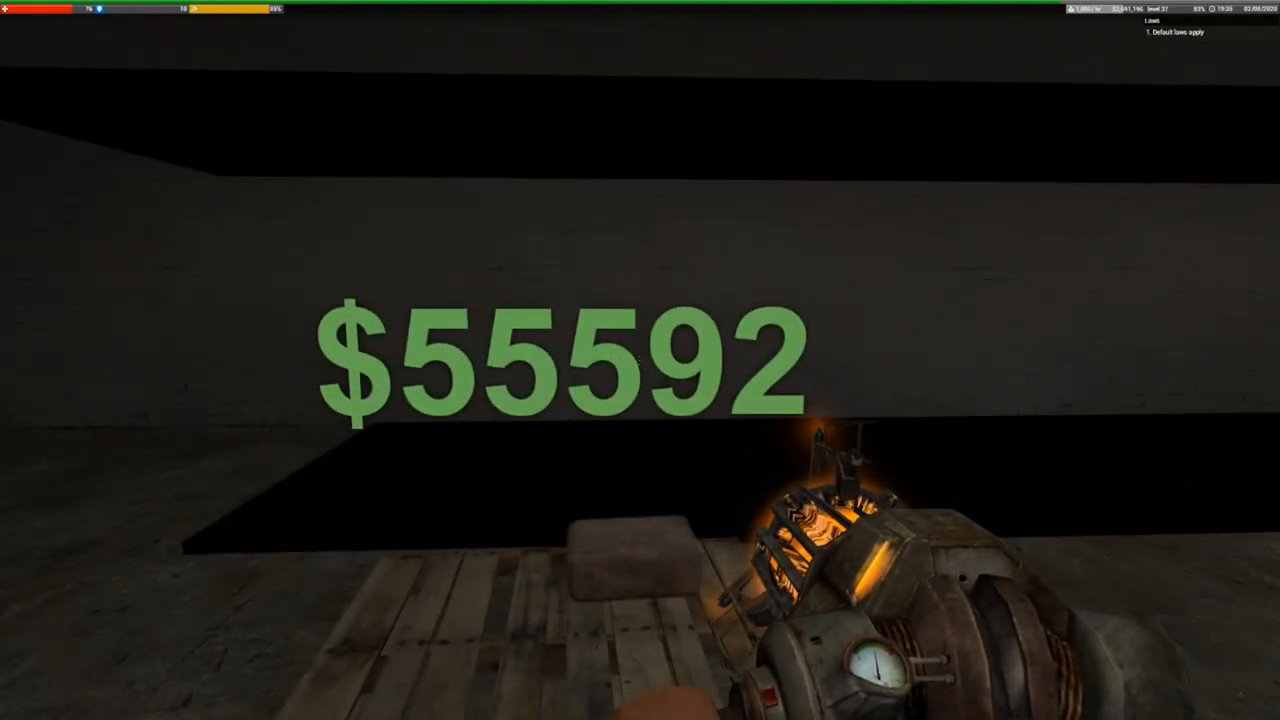
mouse_move(640, 360)
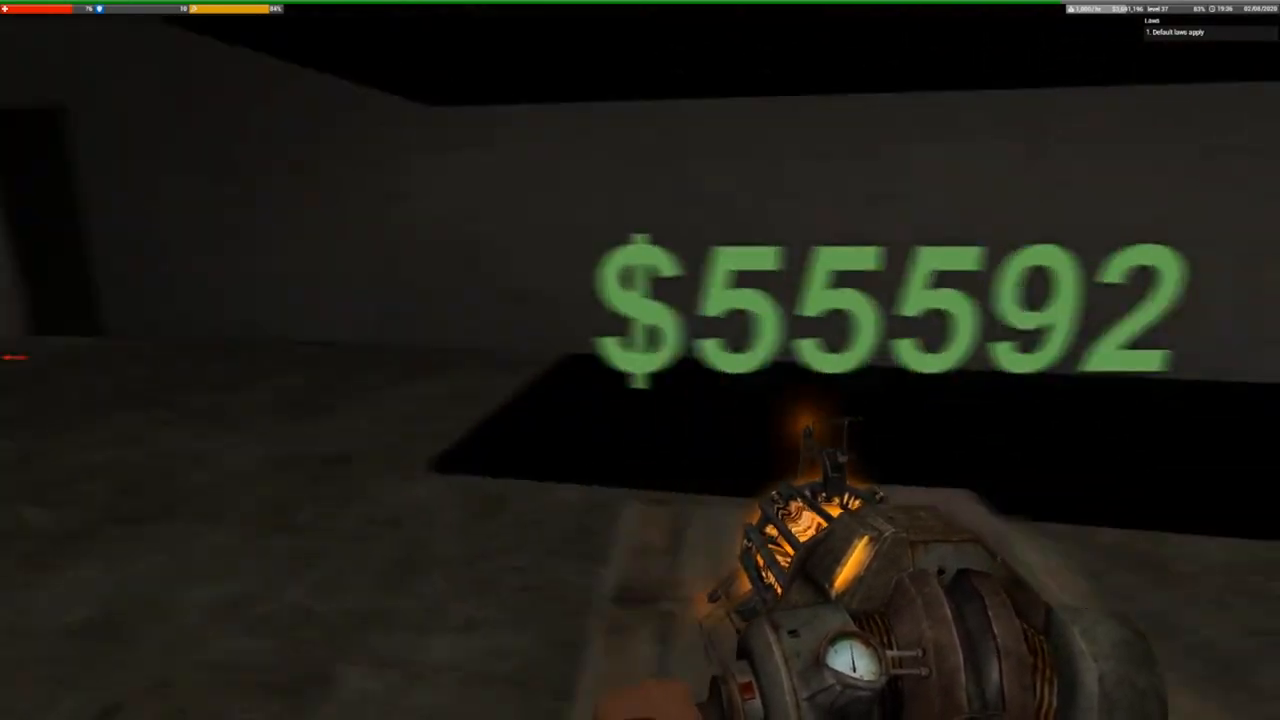
mouse_move(640, 360)
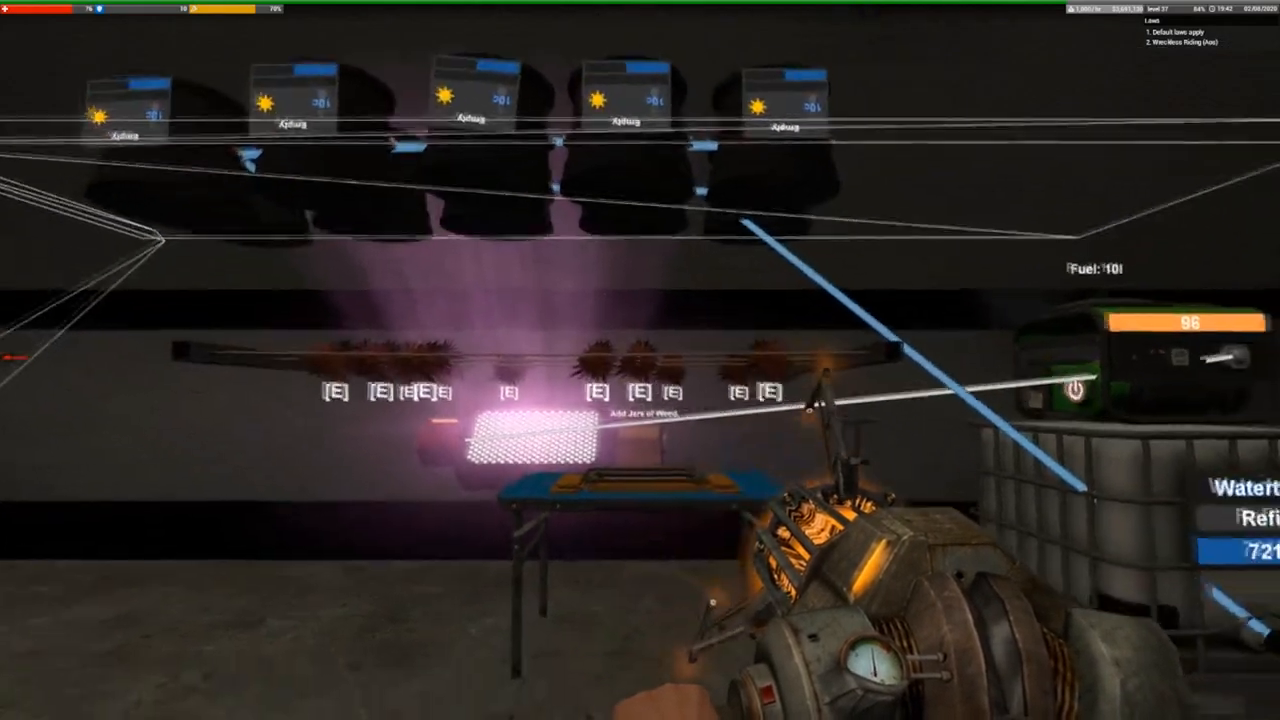
mouse_move(640, 360)
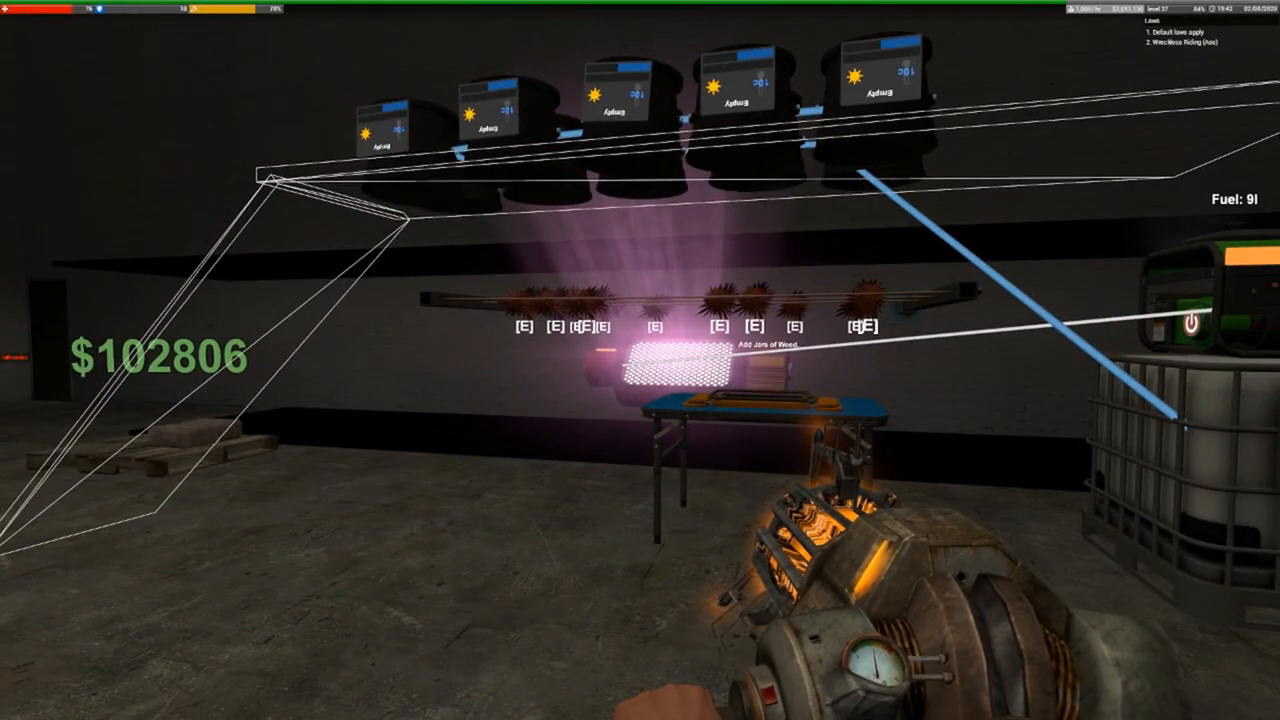
mouse_move(640, 360)
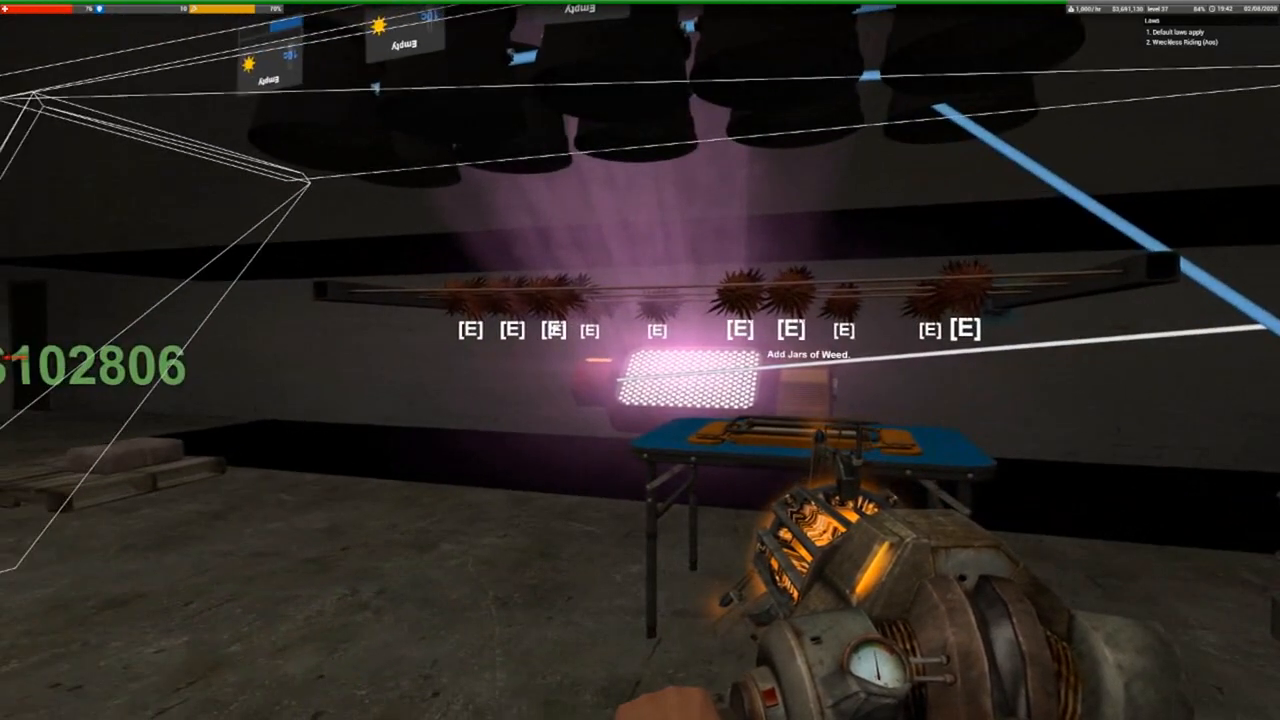
mouse_move(640, 360)
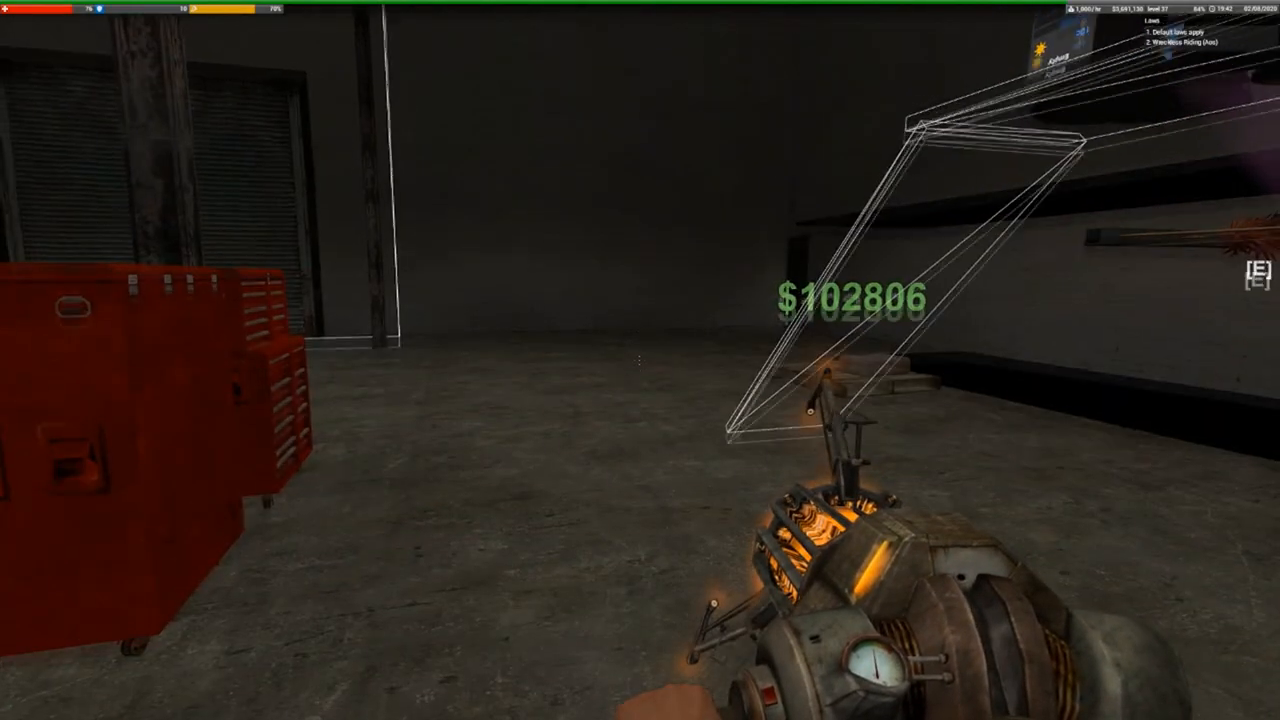
Check the Icefuse server's player list on the scoreboard
key("tab")
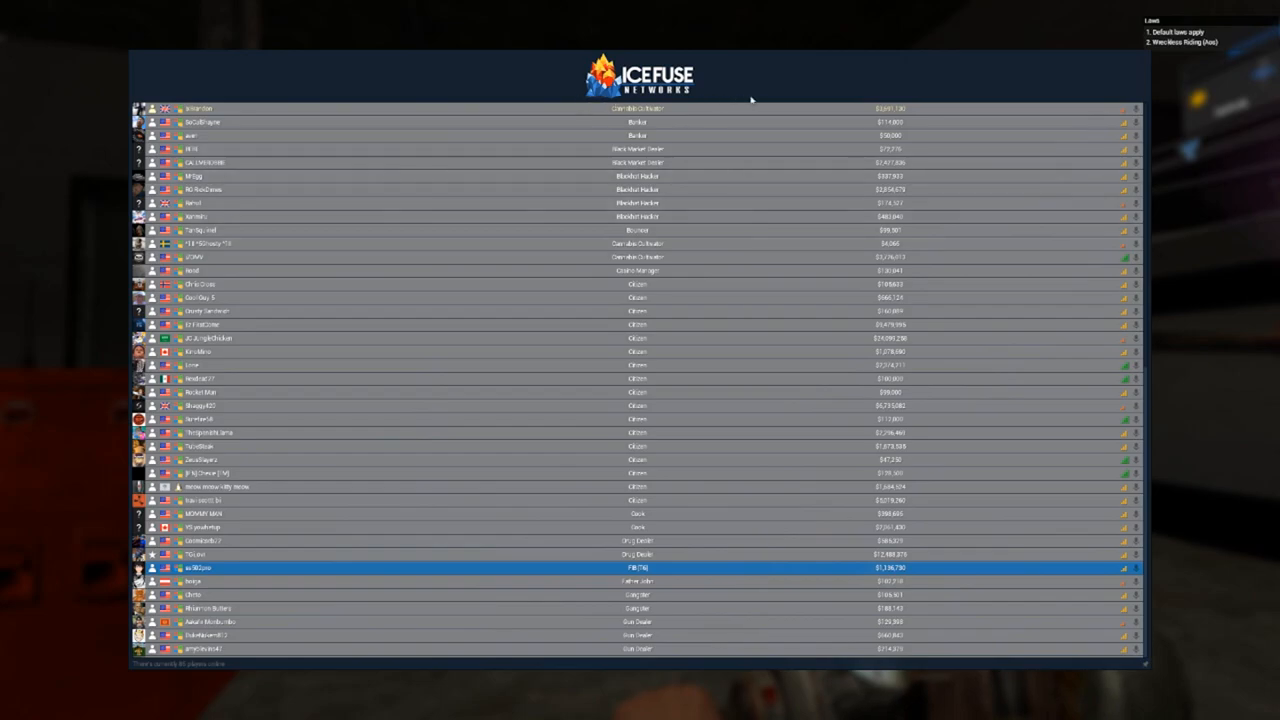
mouse_move(844, 104)
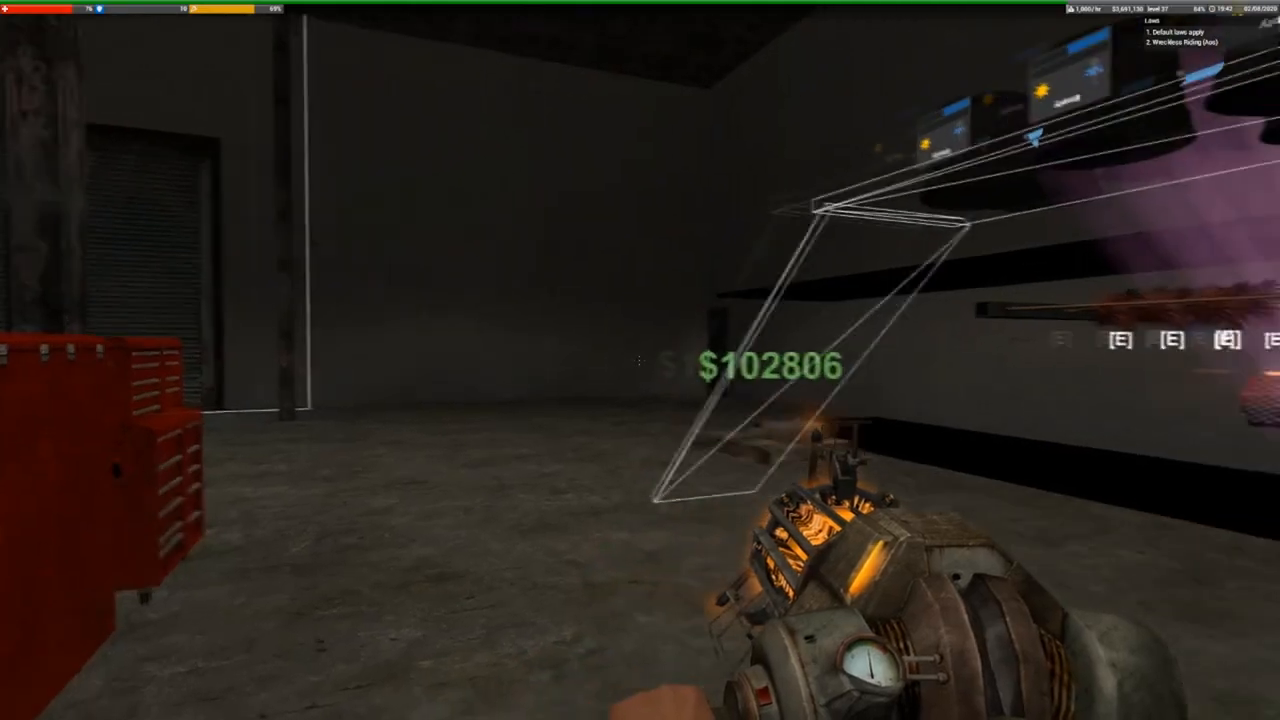
mouse_move(640, 360)
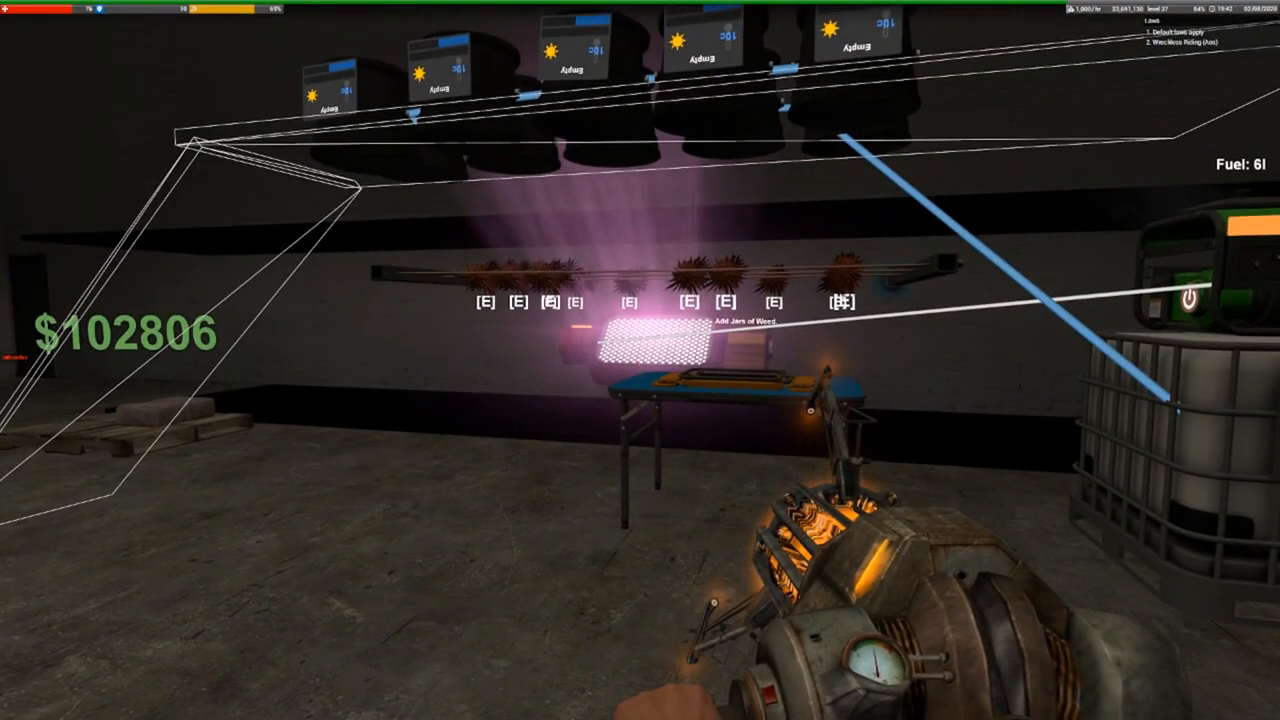